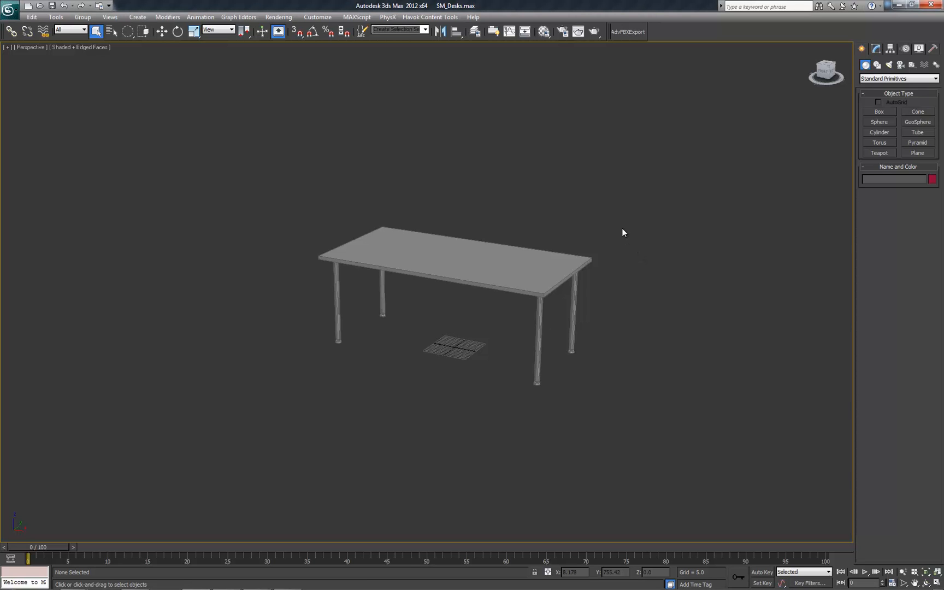
mouse_move(624, 212)
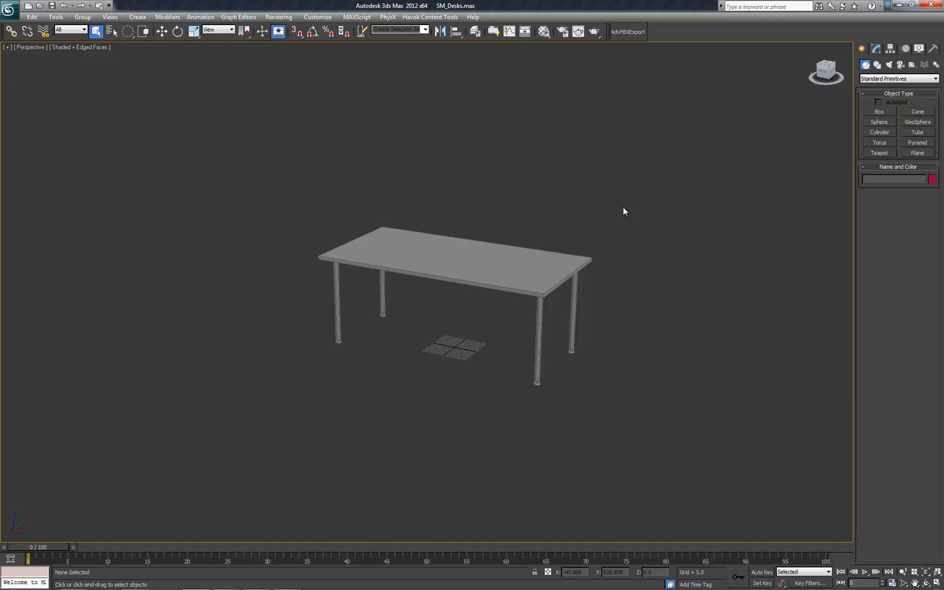
Browse Explorer to Users\AppData\Local\Autodesk\3dsMax\2012 - 64bit\enu, then minimize the window
left_click_drag(624, 212, 524, 195)
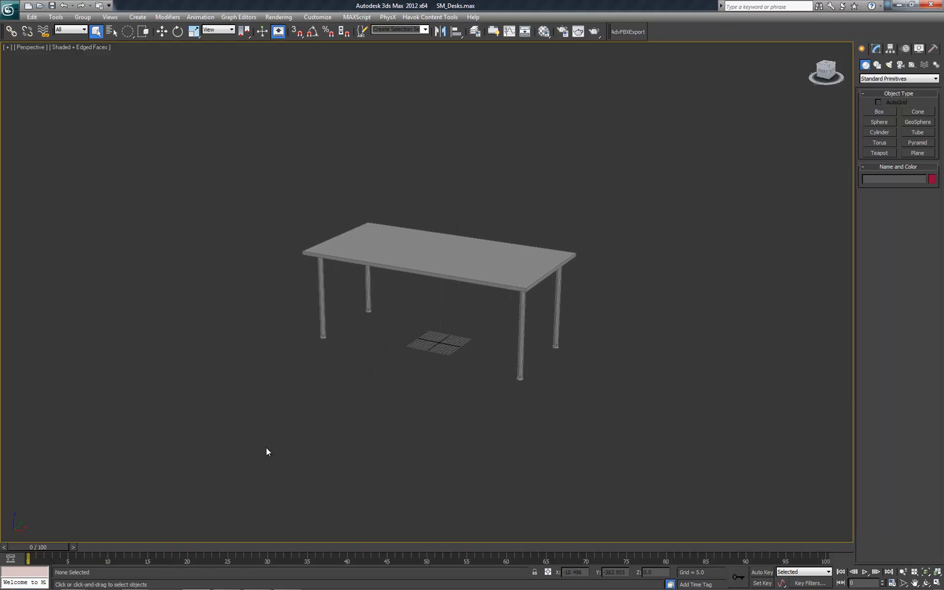
mouse_move(169, 465)
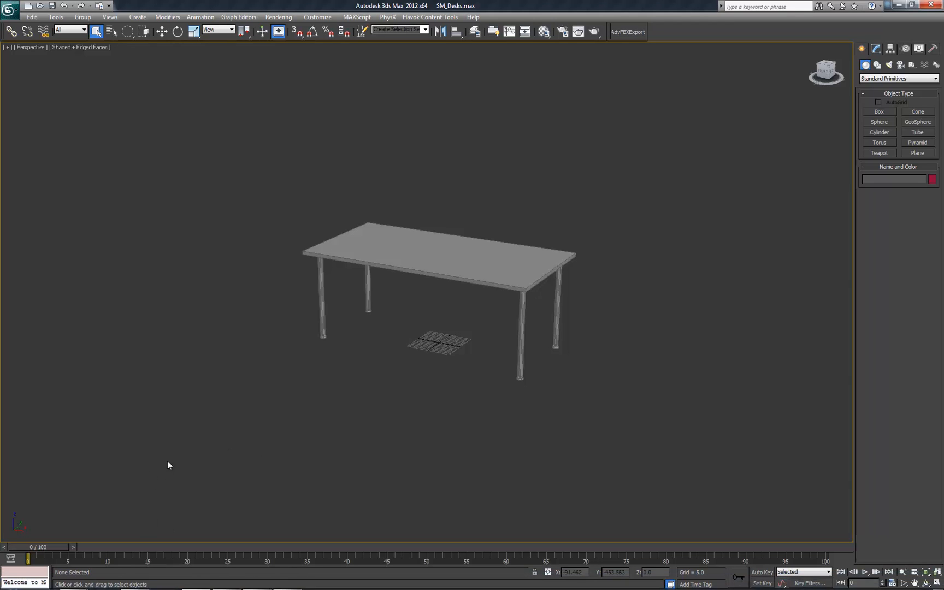
mouse_move(74, 581)
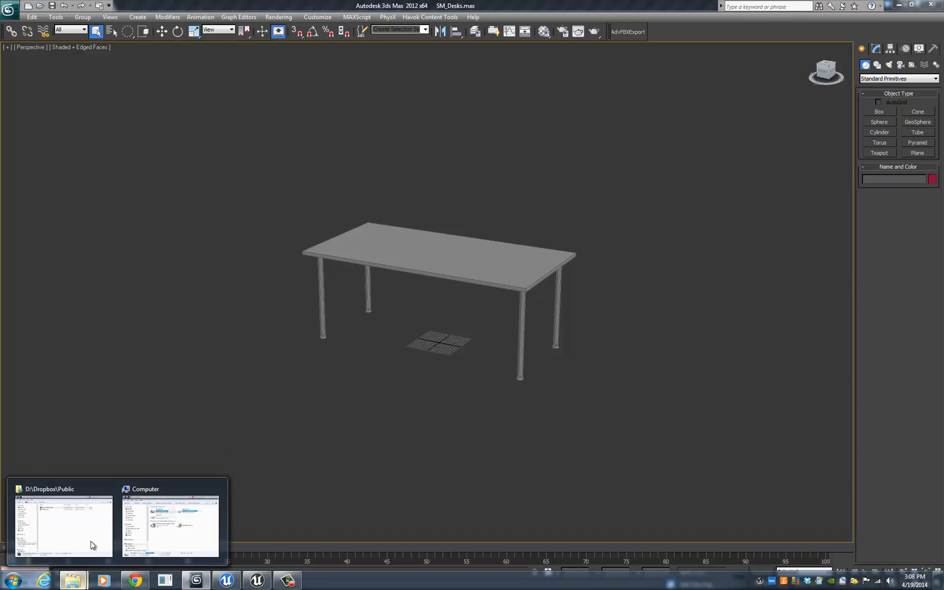
left_click(63, 527)
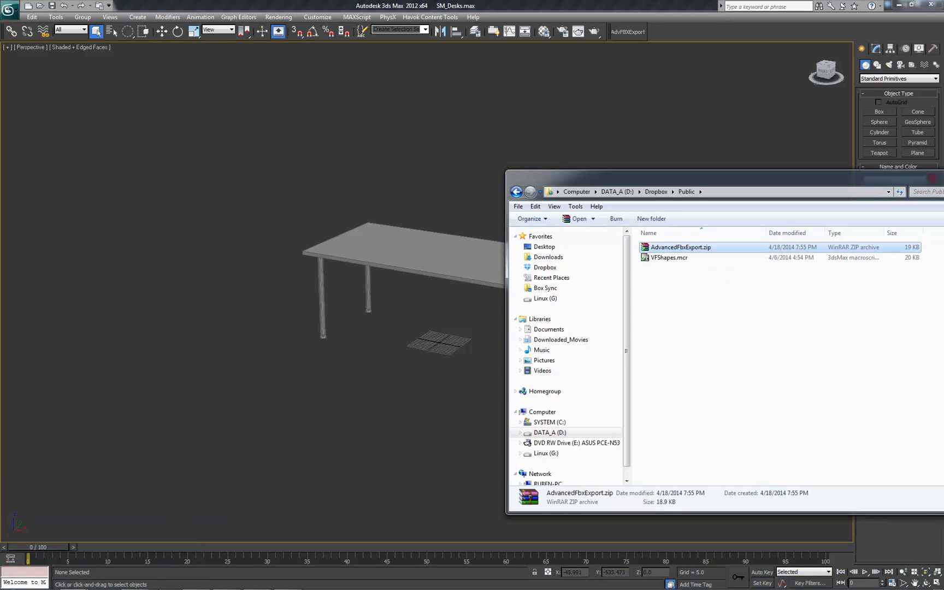
mouse_move(73, 579)
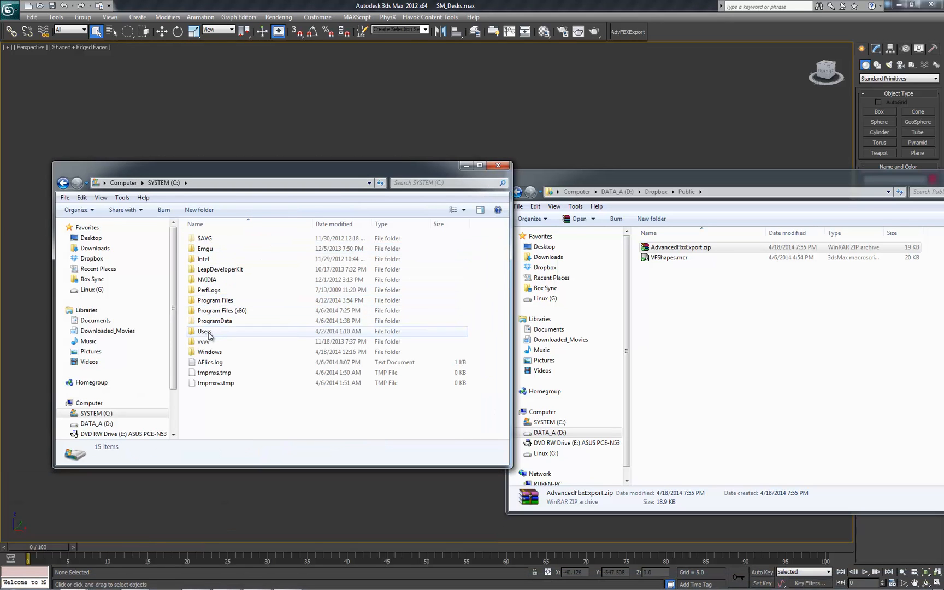
double_click(205, 331)
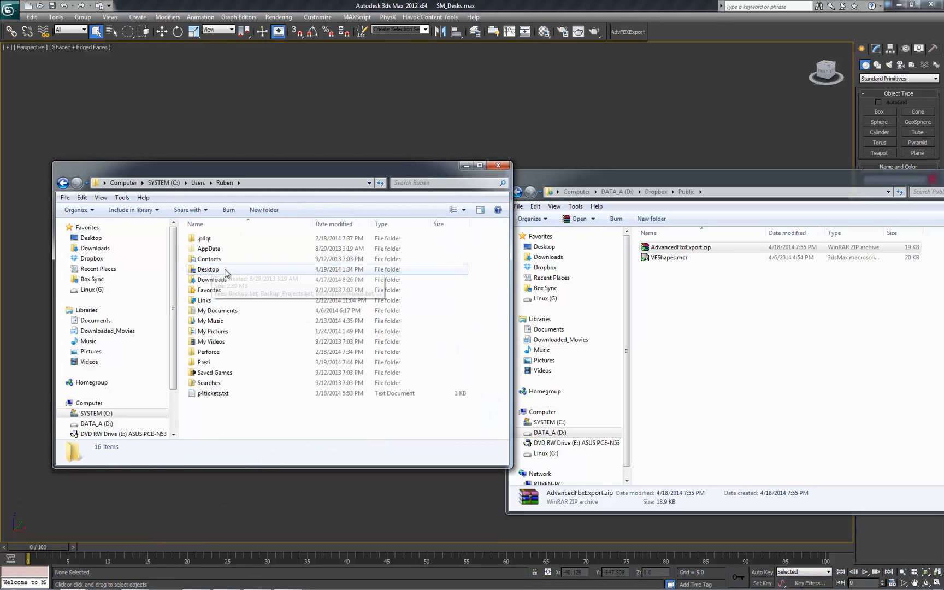
double_click(209, 249)
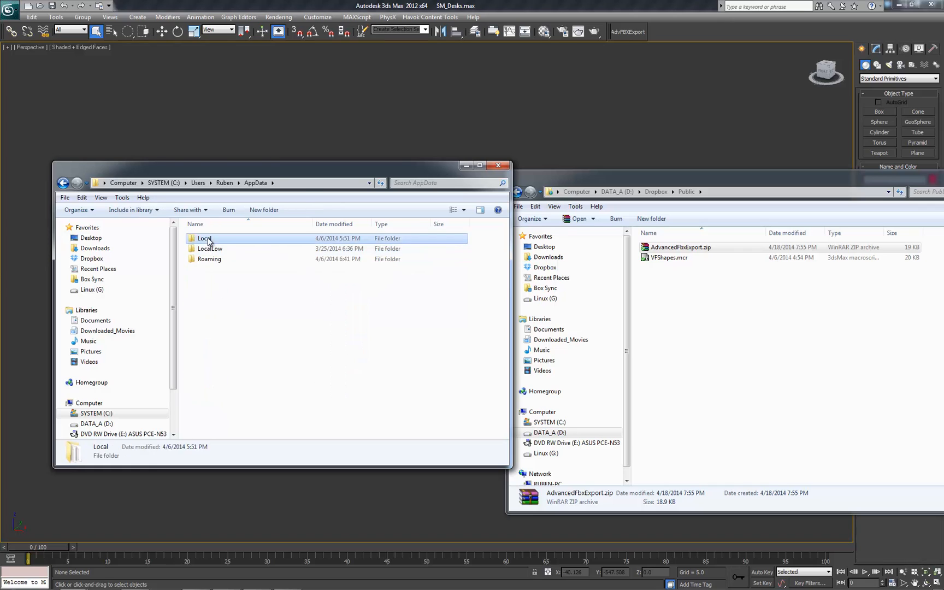
double_click(205, 237)
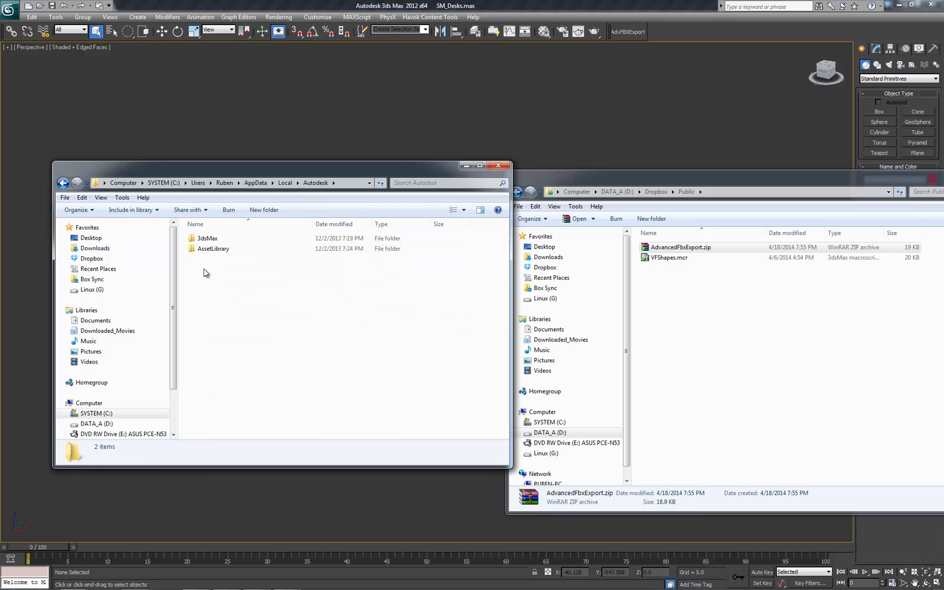
double_click(207, 238)
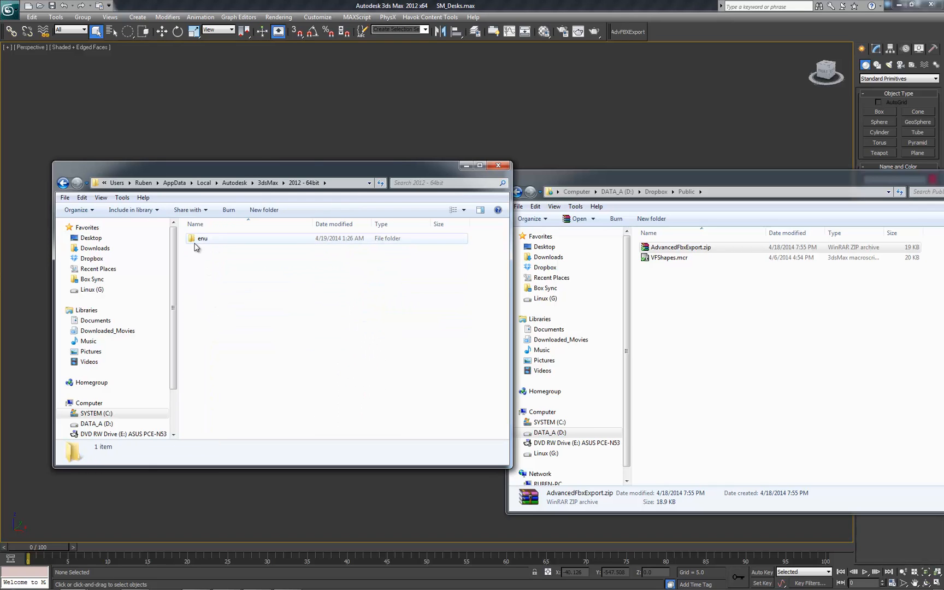
double_click(203, 238)
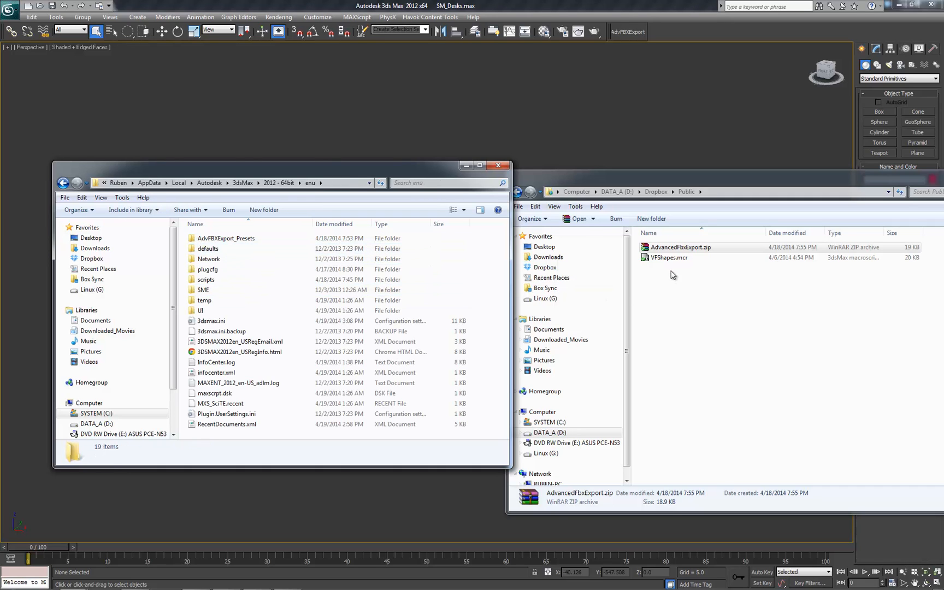
right_click(207, 270)
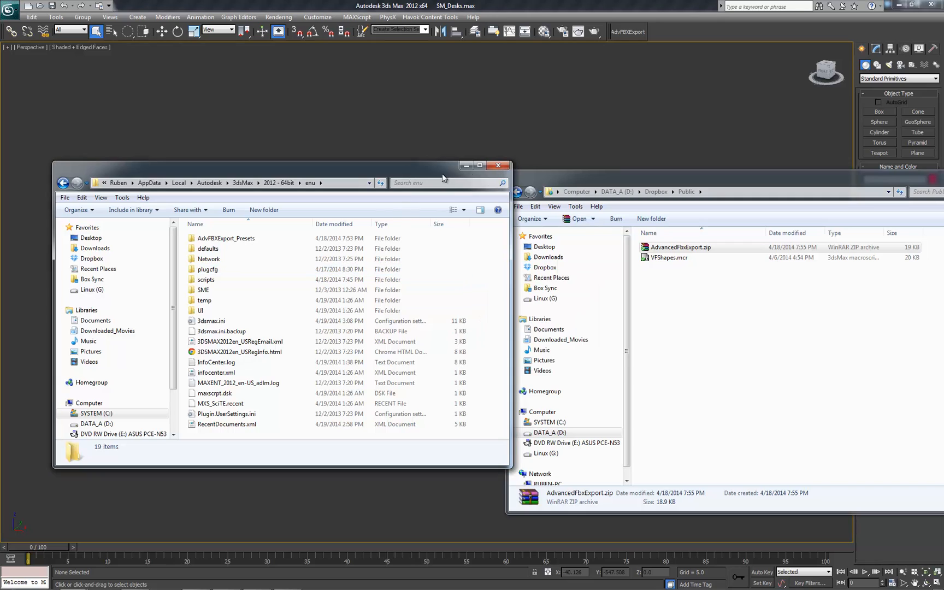
left_click(497, 165)
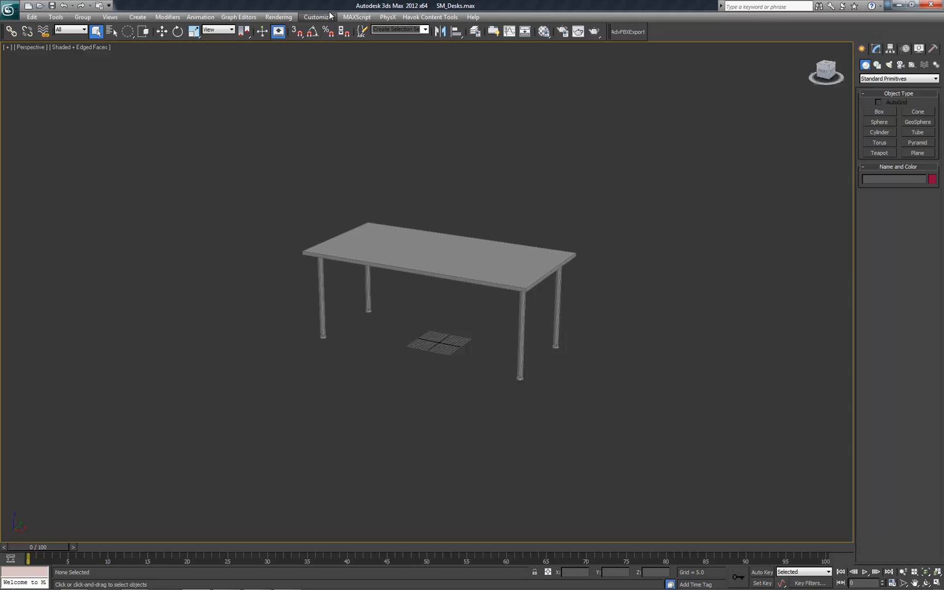
left_click(317, 17)
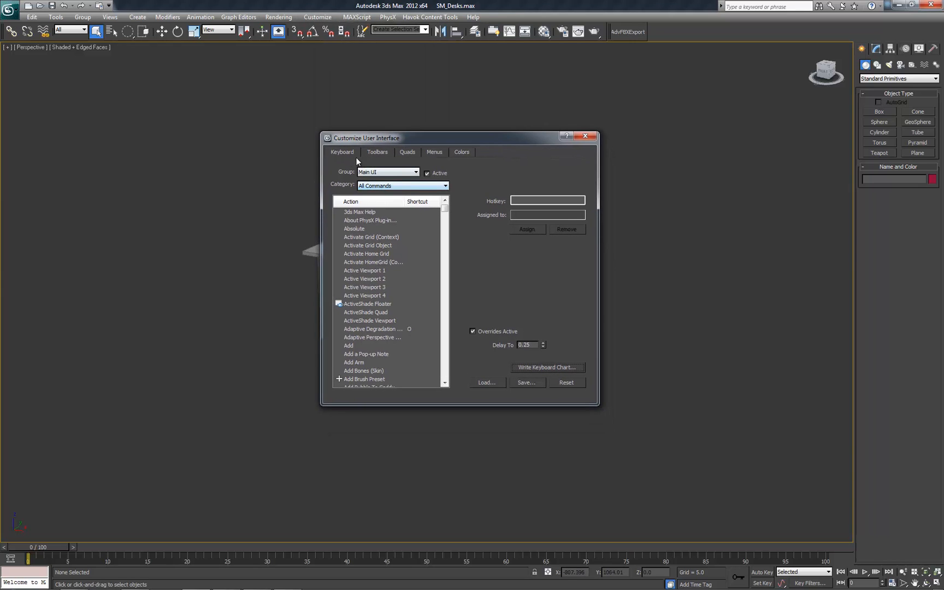
left_click(407, 152)
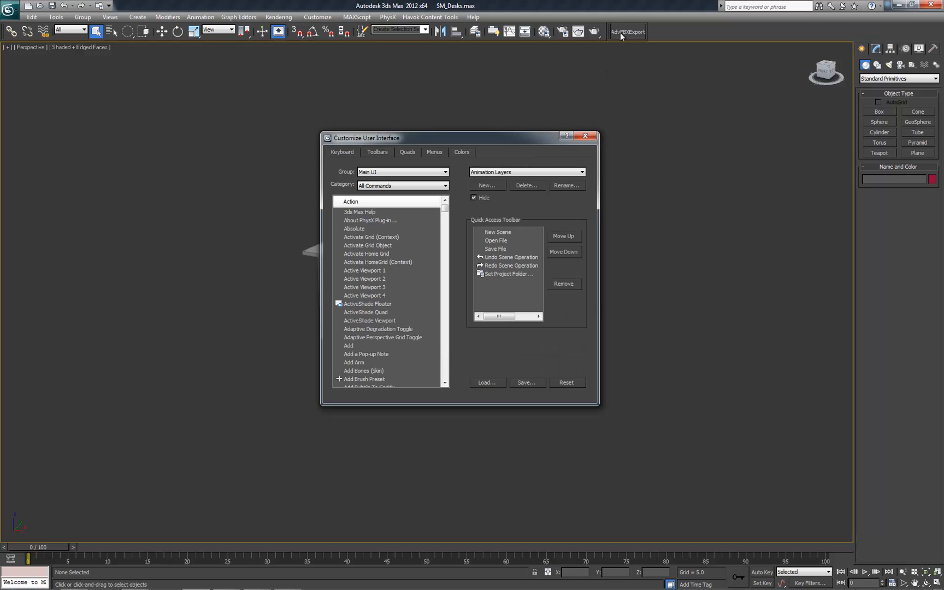
mouse_move(627, 32)
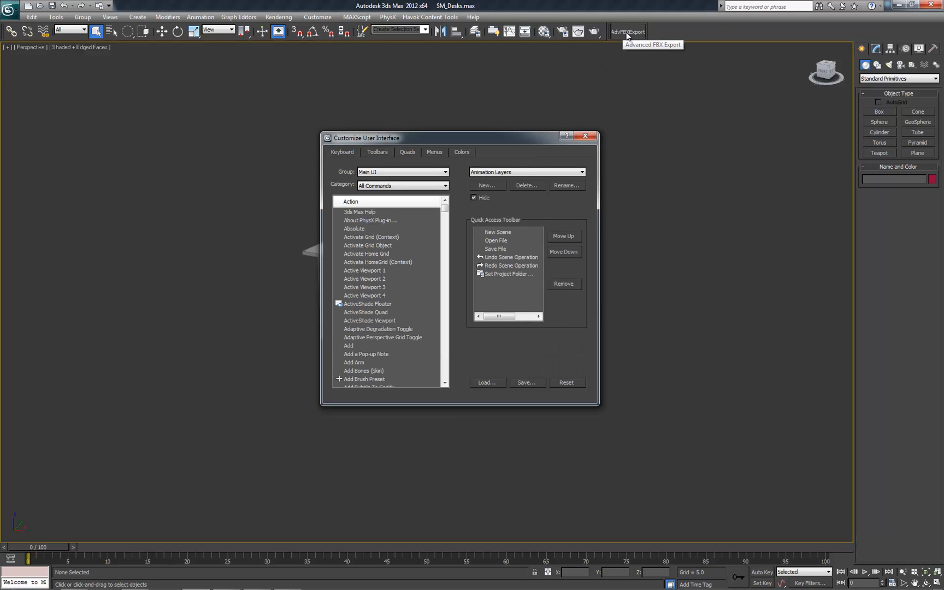
mouse_move(447, 117)
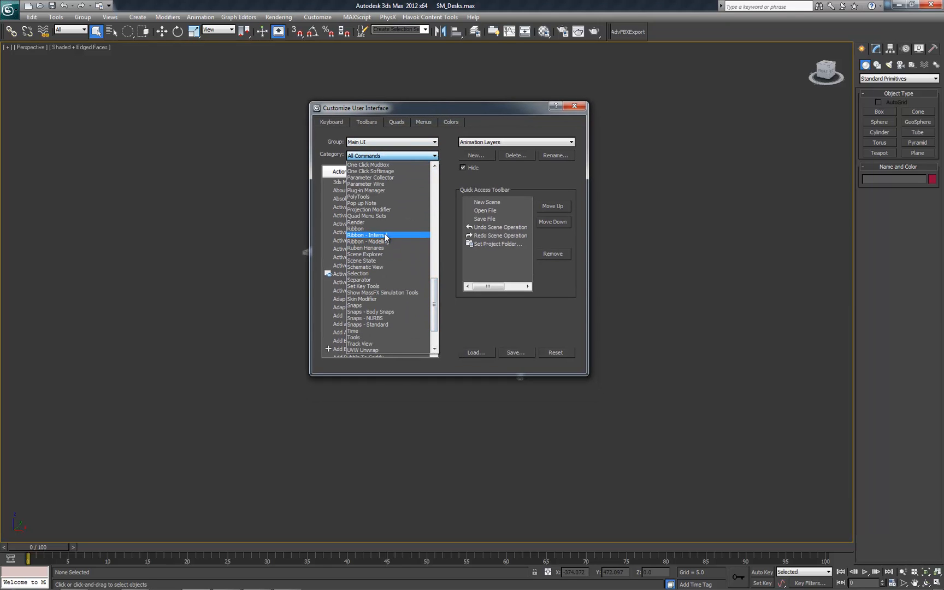
left_click(365, 248)
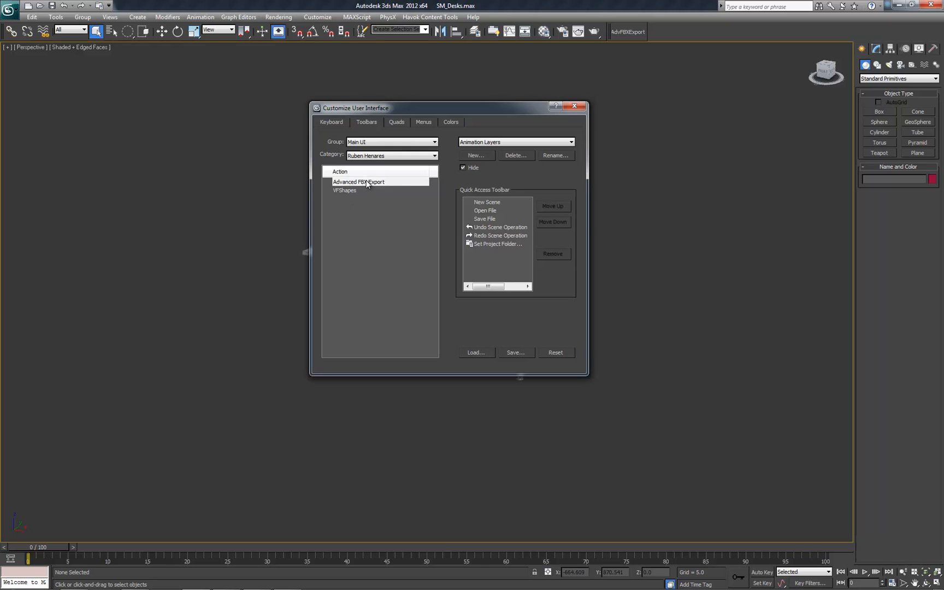
mouse_move(340, 136)
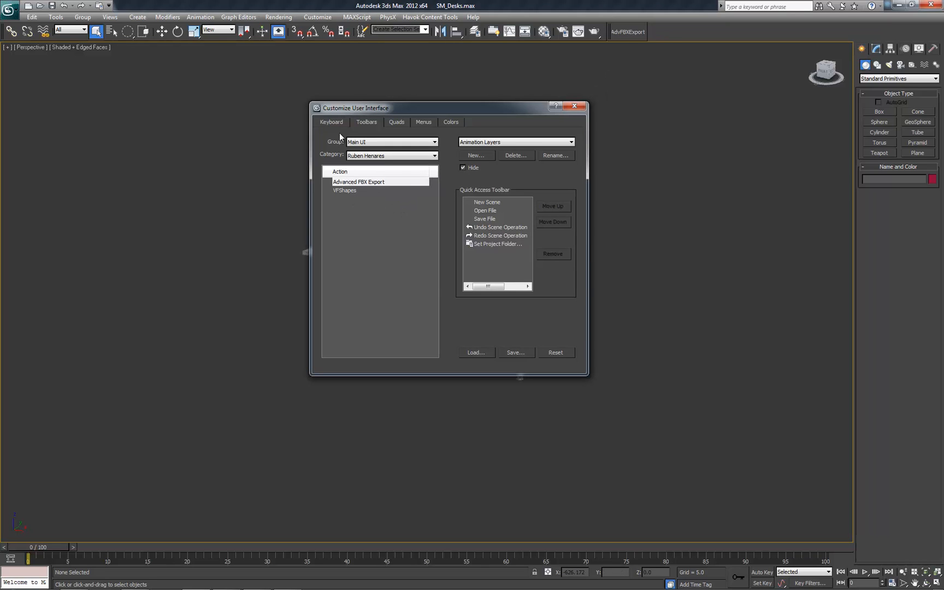
left_click(574, 108)
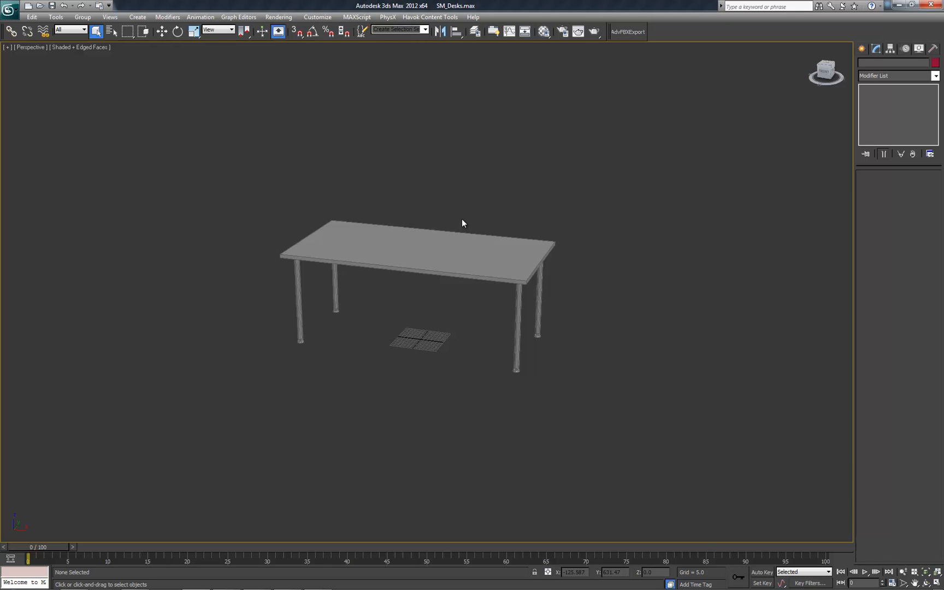
Select Desk_C and isolate it, viewing the whole desk from above
left_click(421, 247)
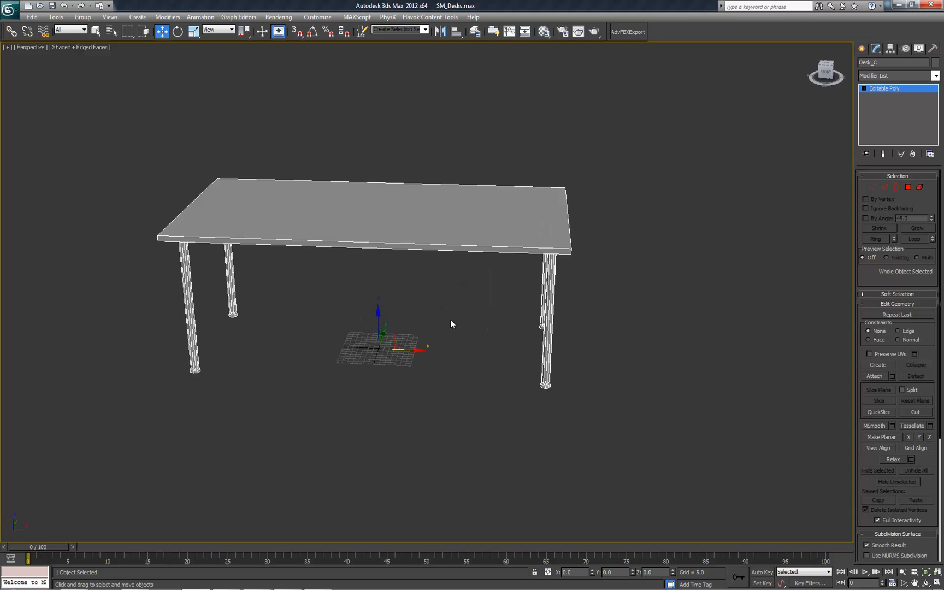
left_click_drag(451, 325, 446, 361)
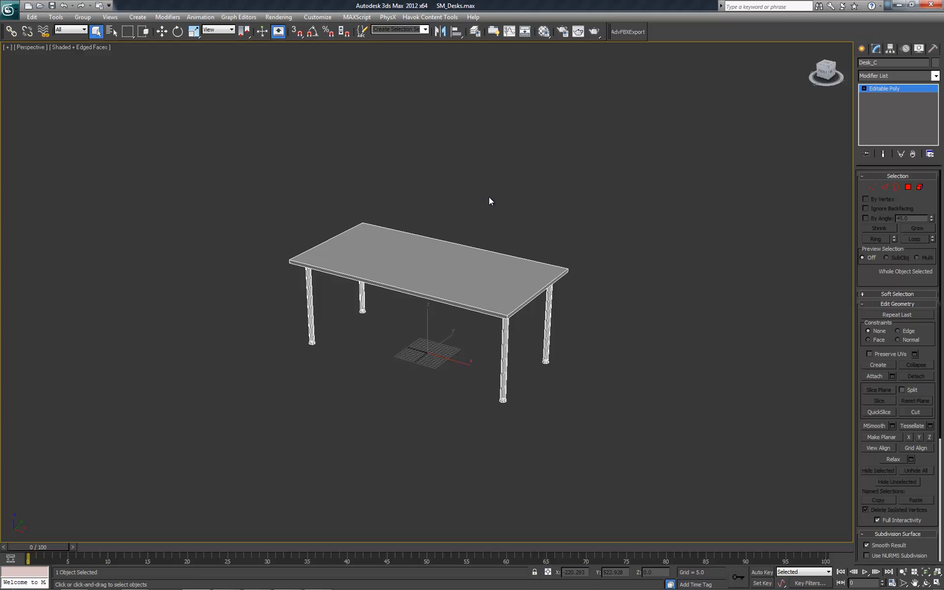
mouse_move(389, 201)
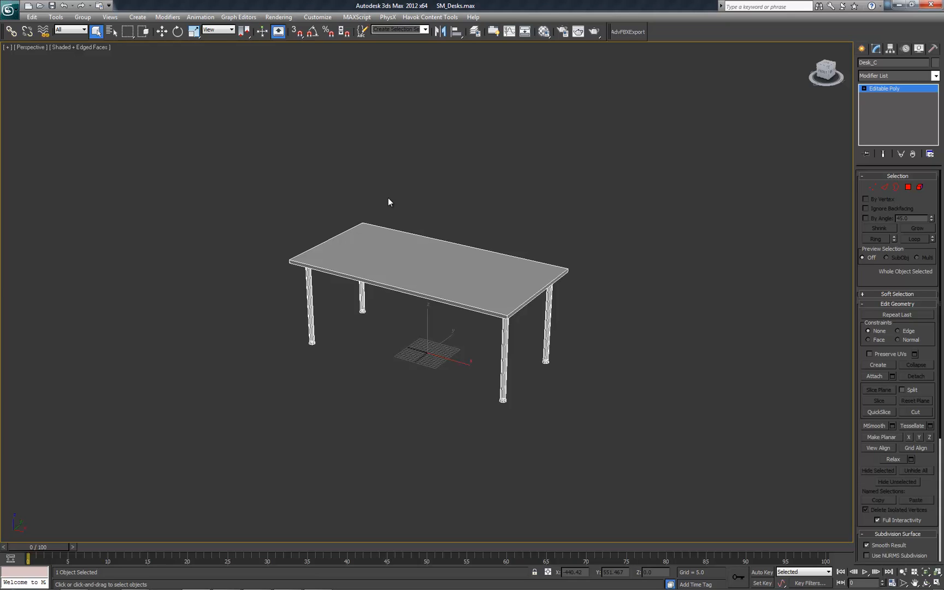
mouse_move(403, 211)
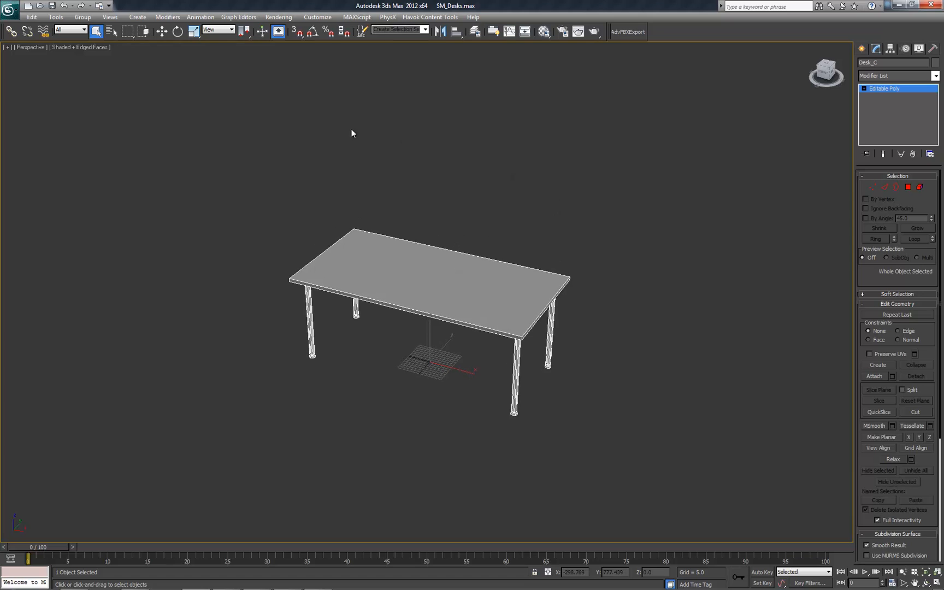
mouse_move(593, 303)
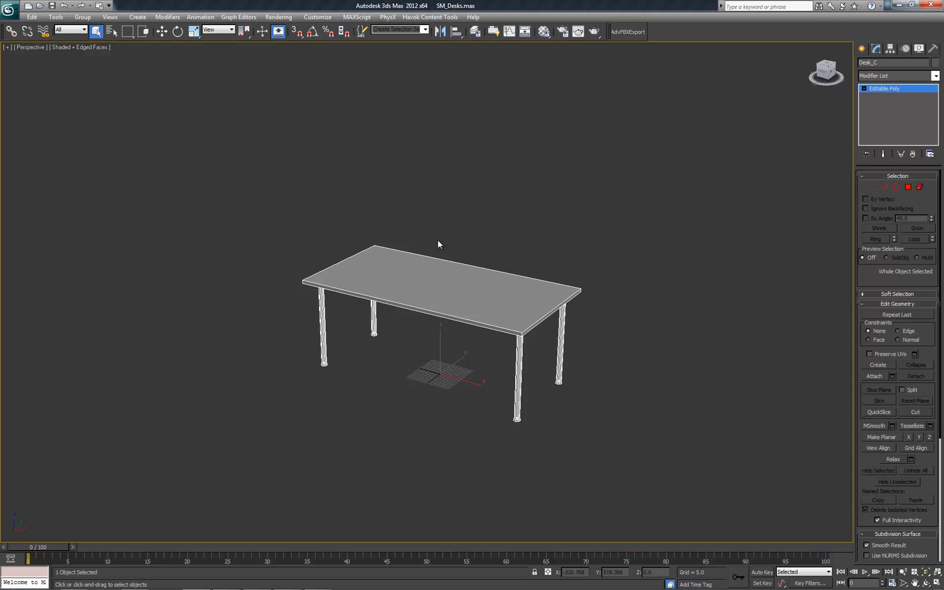
left_click_drag(438, 243, 494, 244)
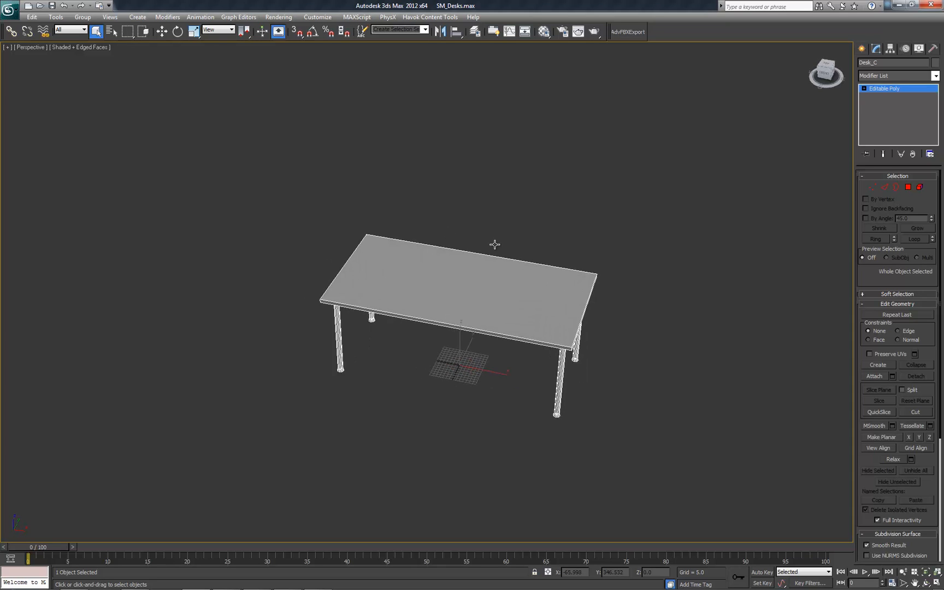
left_click_drag(495, 244, 608, 259)
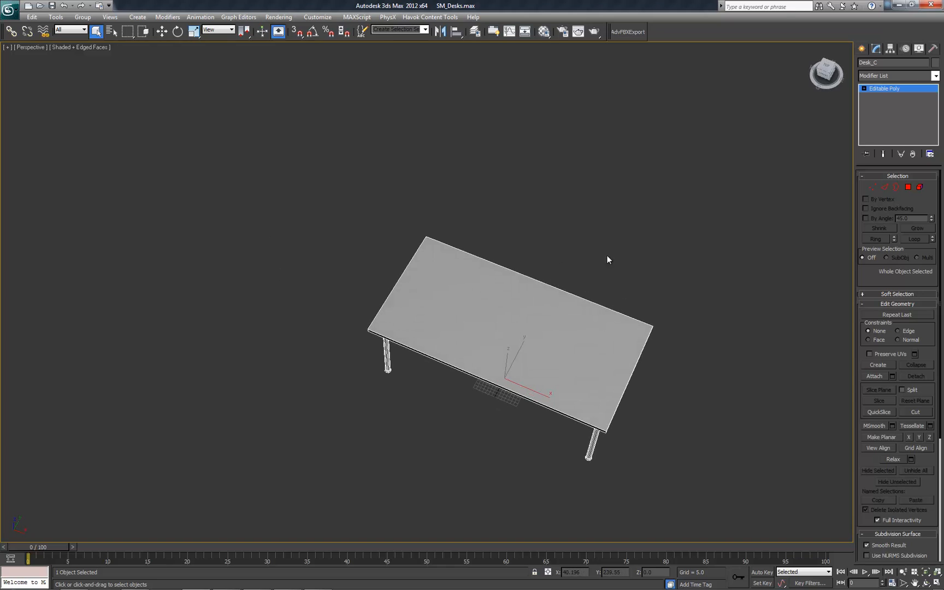
scroll("down", 3)
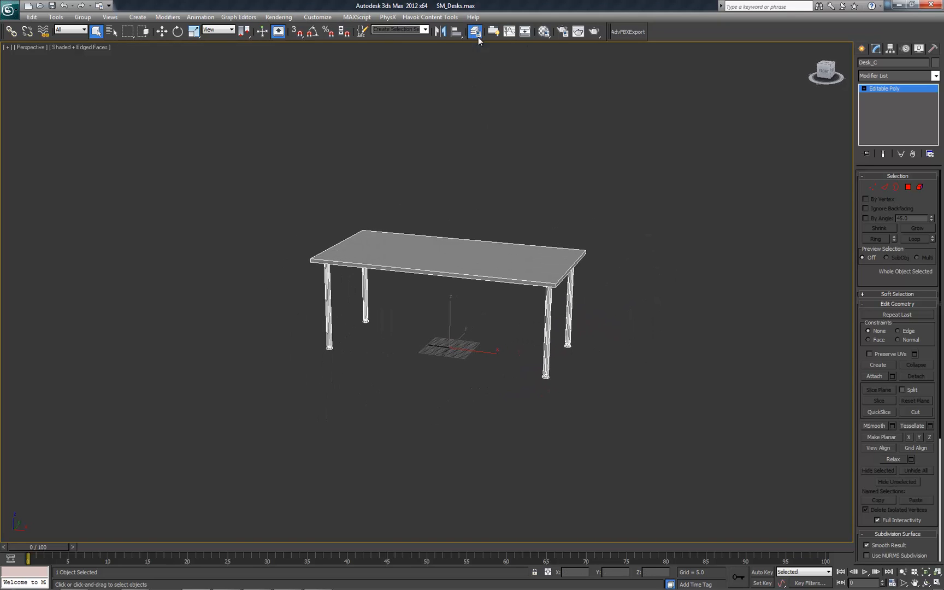
Exit isolation so Desk_B and Desk_C show together, then view them from above
left_click(476, 31)
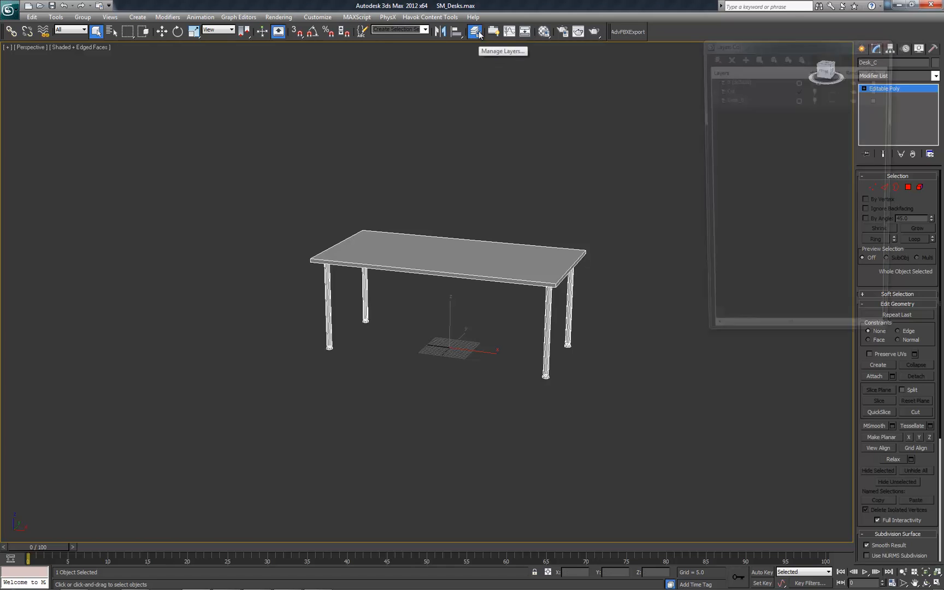
left_click(476, 31)
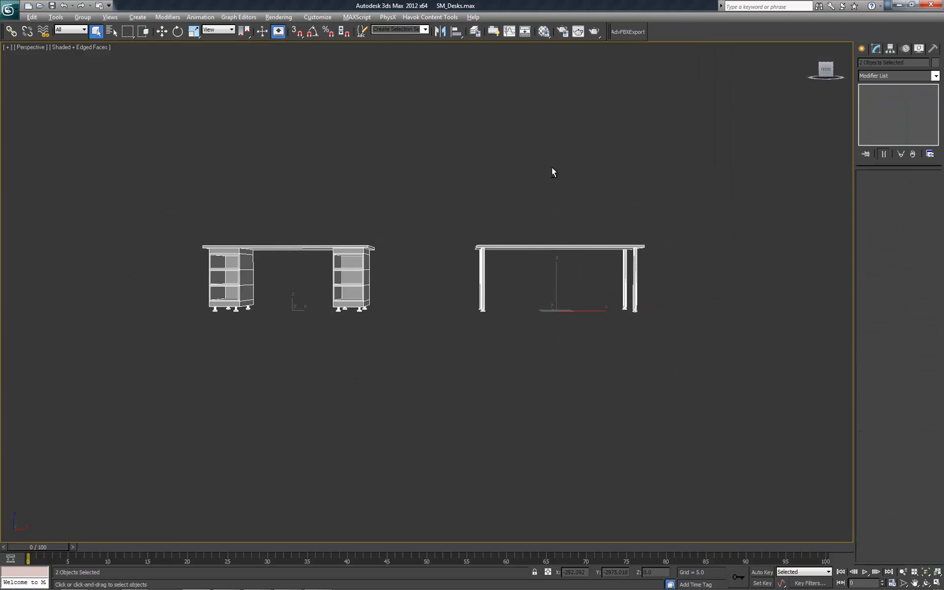
left_click_drag(554, 171, 431, 288)
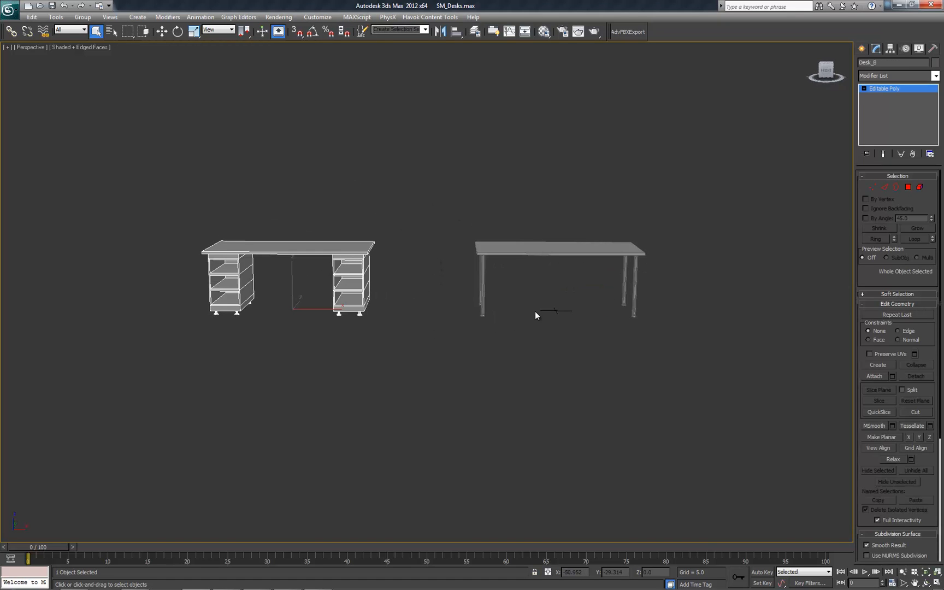
left_click_drag(536, 314, 543, 328)
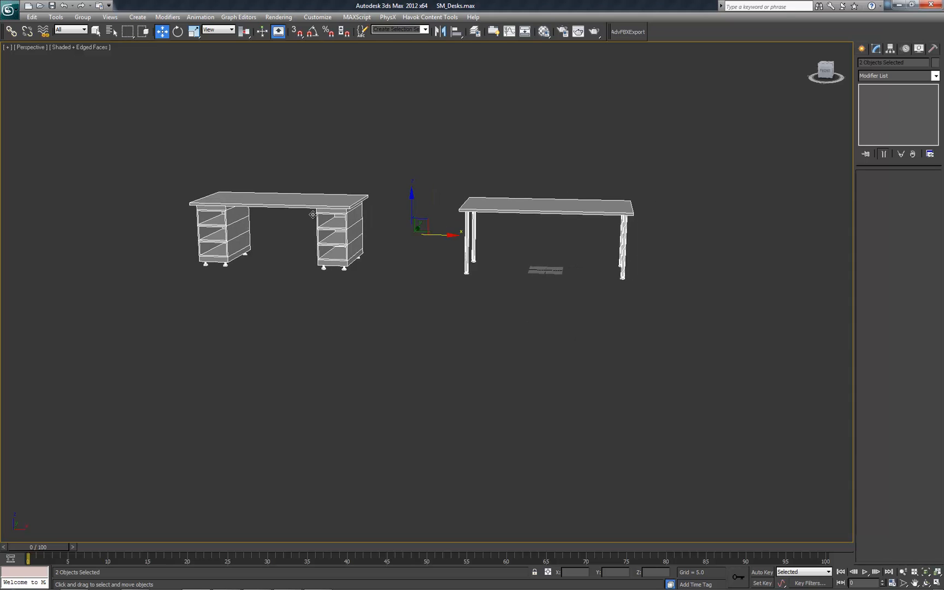
left_click(95, 32)
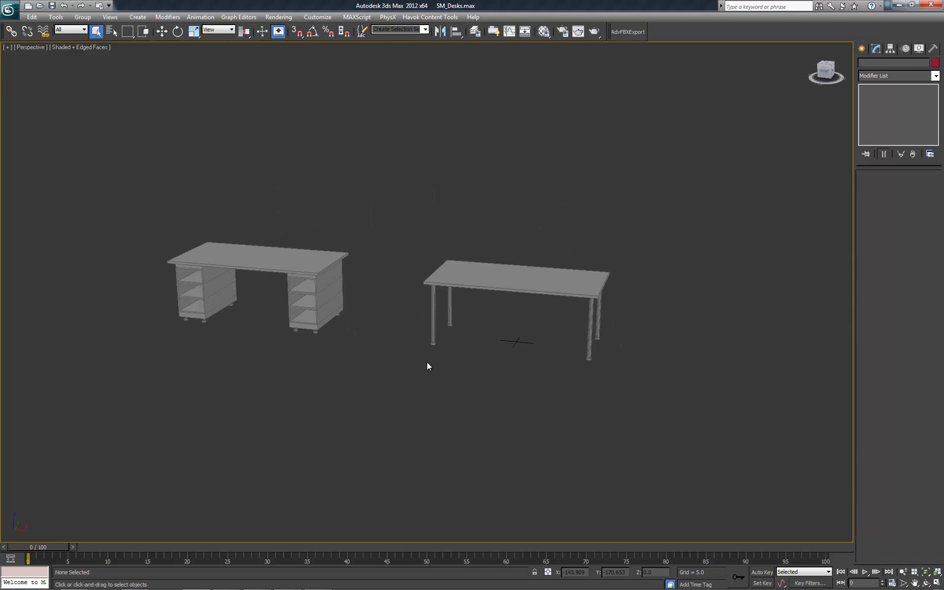
left_click_drag(429, 366, 441, 374)
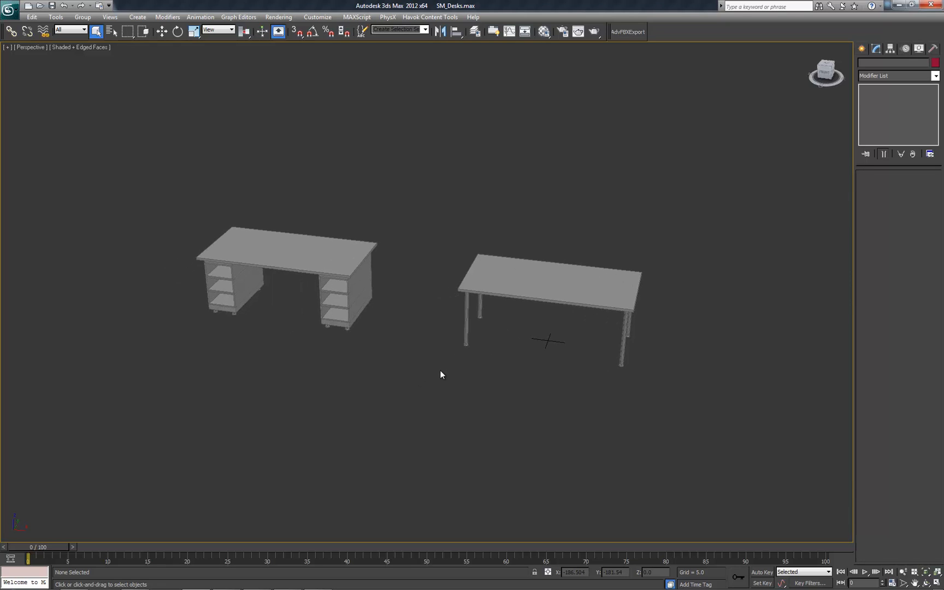
mouse_move(396, 375)
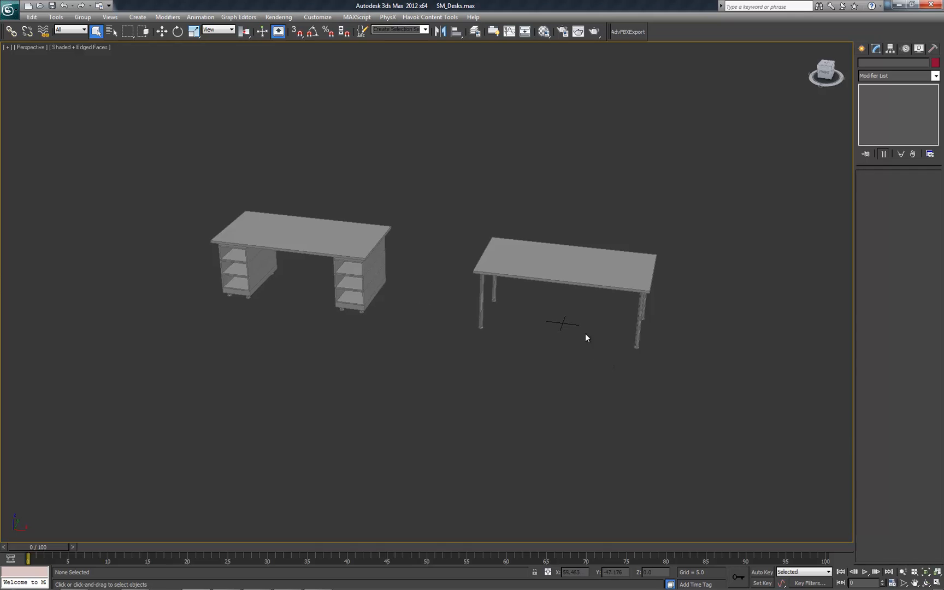
mouse_move(451, 335)
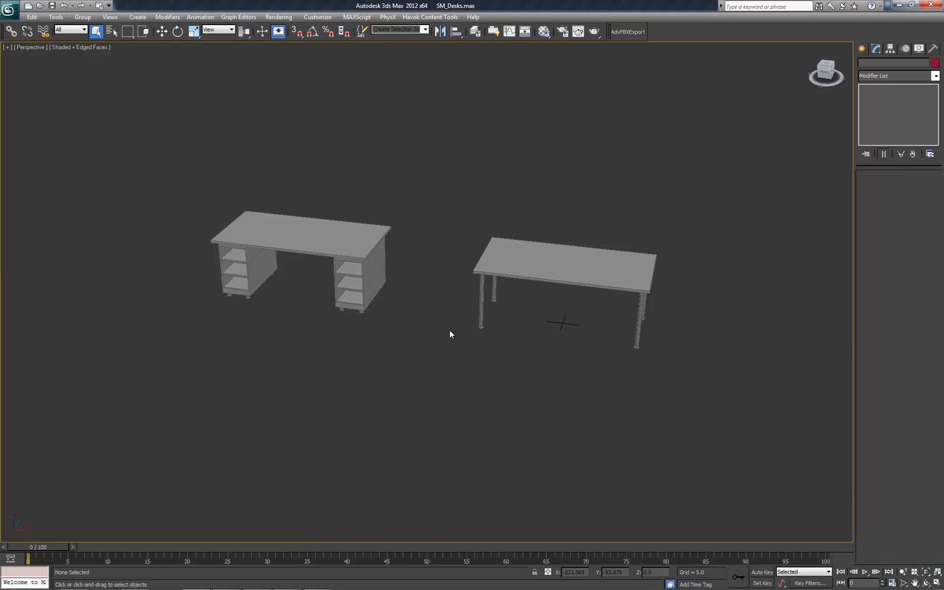
mouse_move(573, 241)
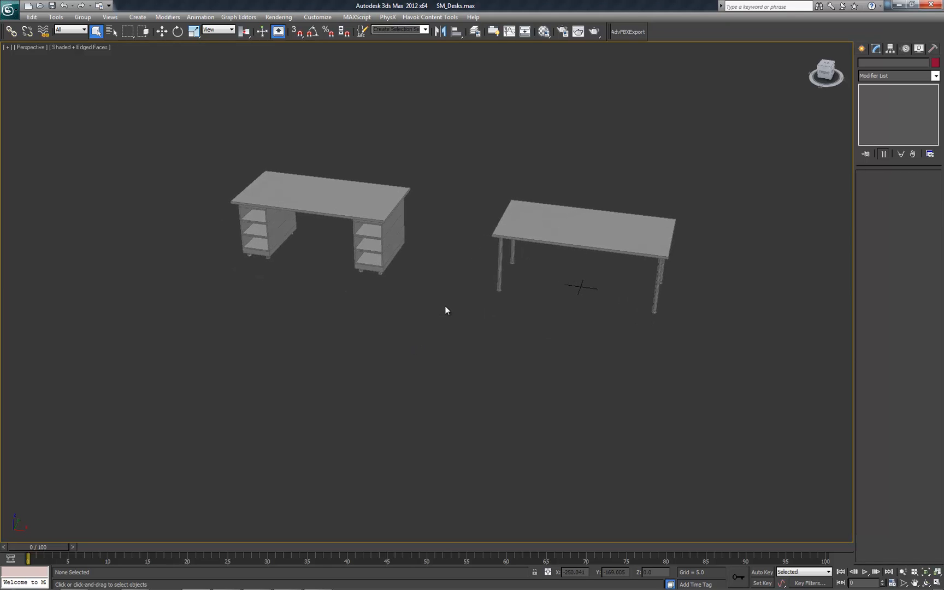
Unhide the Col layer so the pink collision boxes, including Box001, appear
left_click_drag(446, 311, 416, 258)
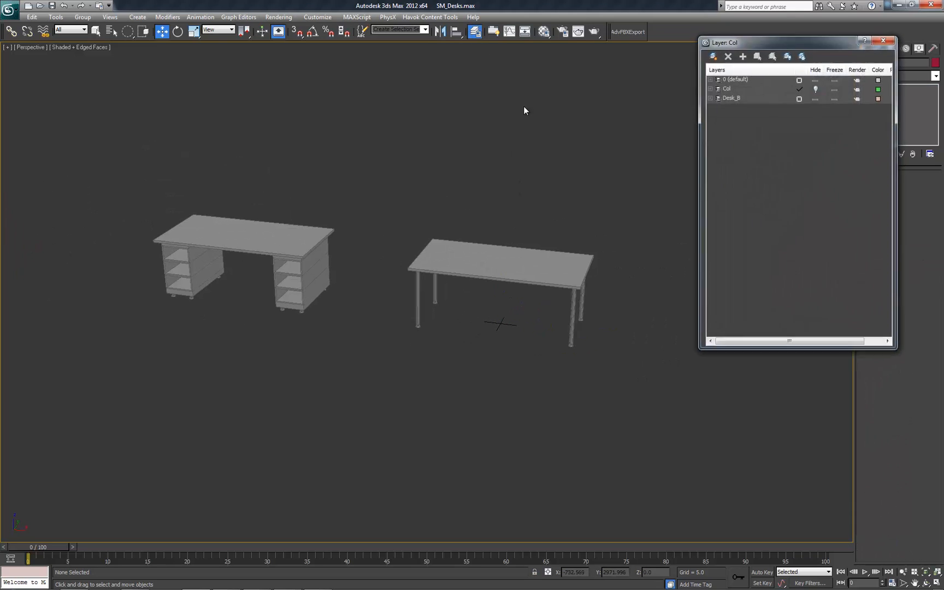
left_click(729, 89)
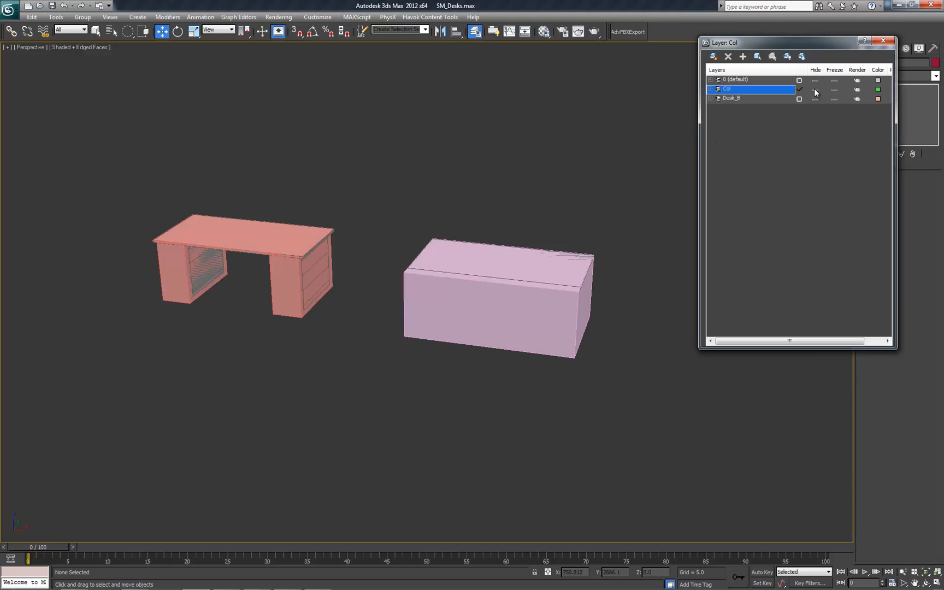
left_click(883, 41)
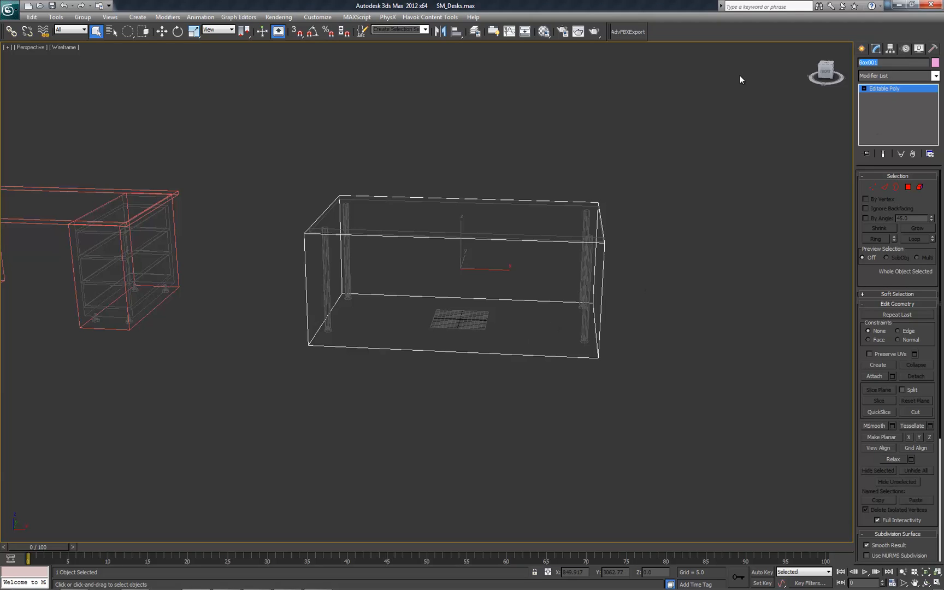
Rename Box001 to UBX_Desk_C and align its pivot point to Desk_C's pivot point
type("UB")
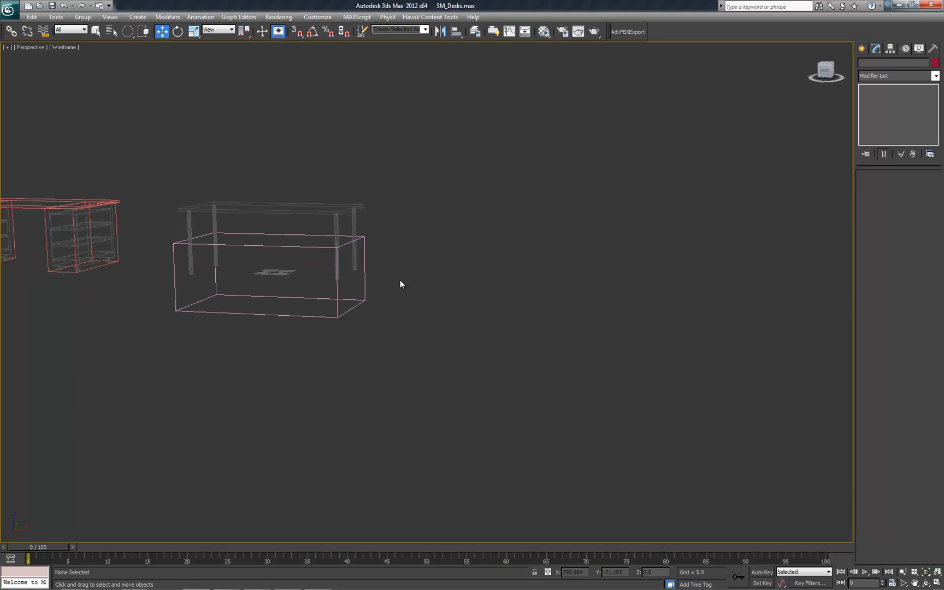
mouse_move(239, 212)
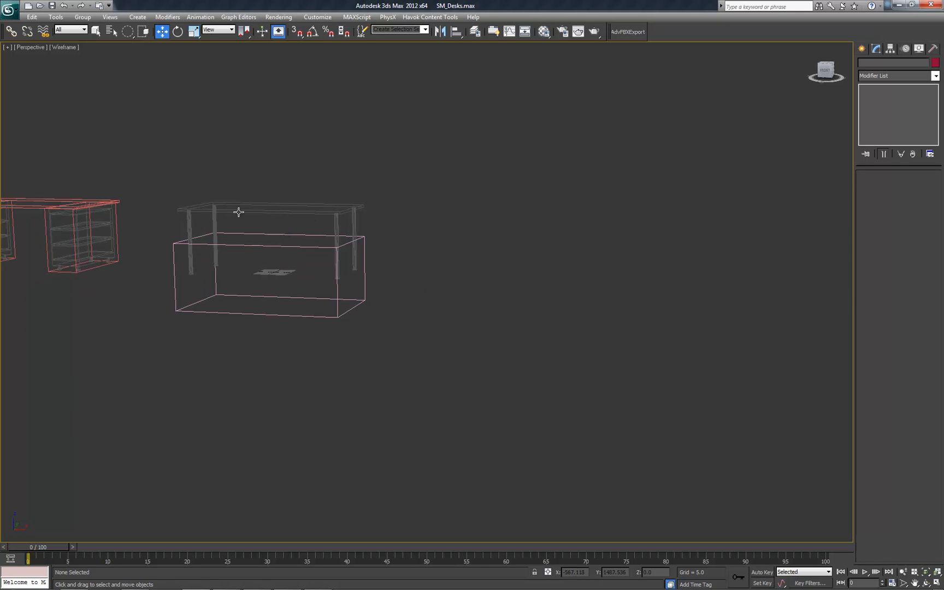
left_click(271, 241)
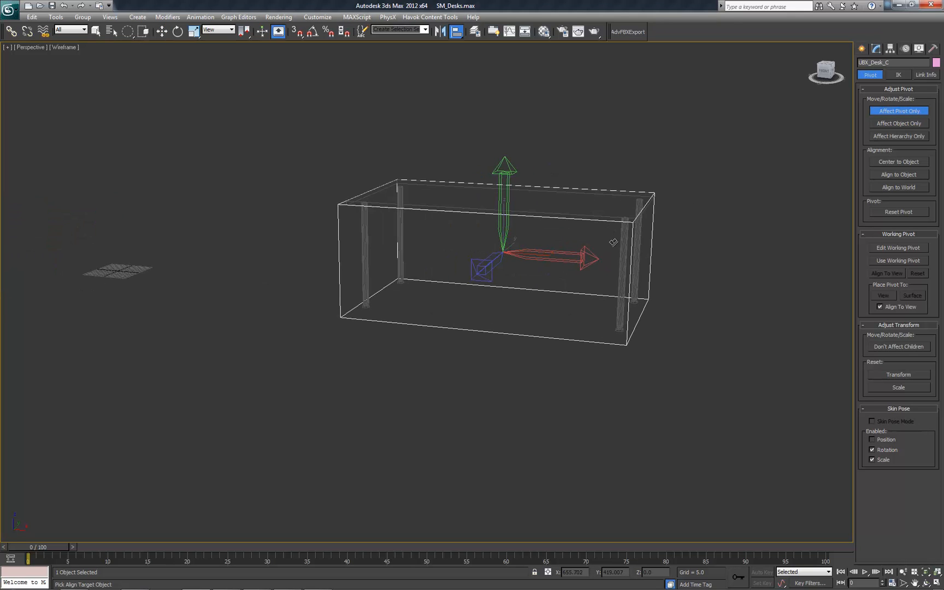
left_click(613, 242)
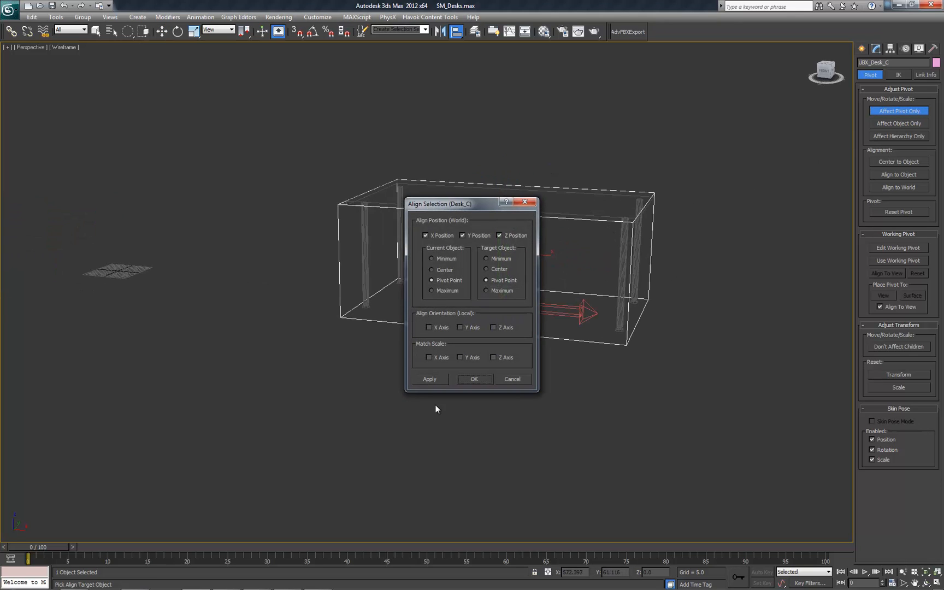
left_click(474, 379)
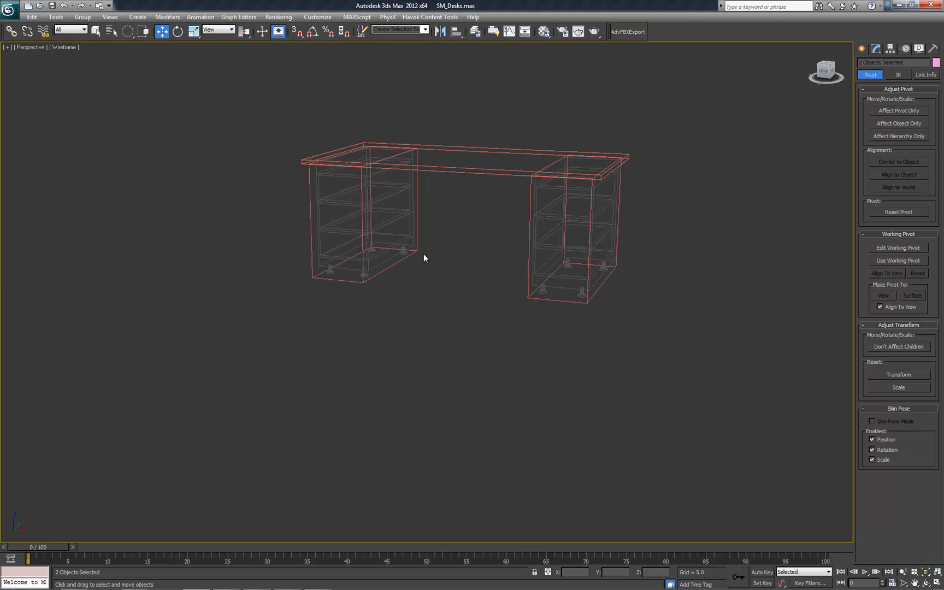
mouse_move(576, 176)
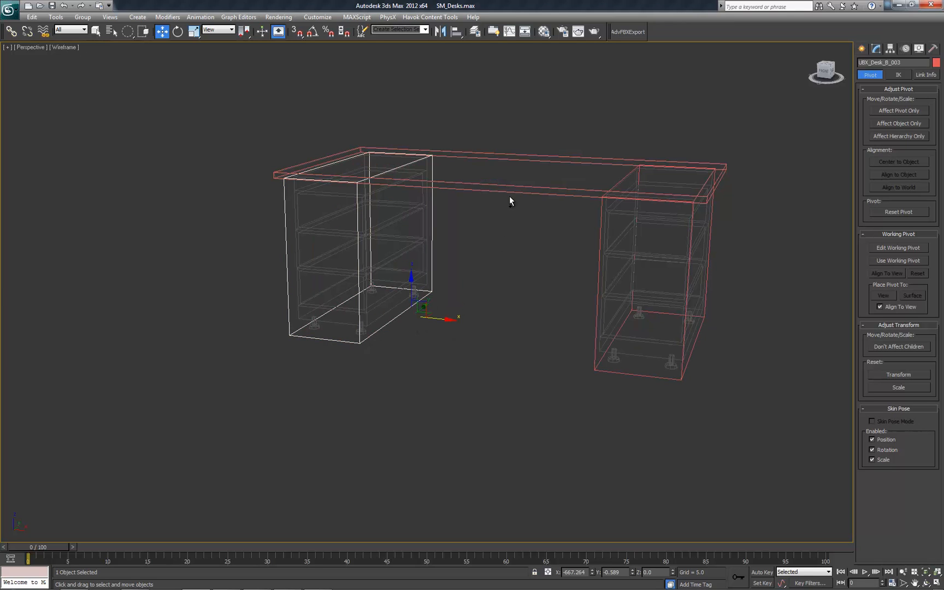
Select another UBX_Desk_B collision box for pivot alignment, then reselect Desk_C
left_click(608, 373)
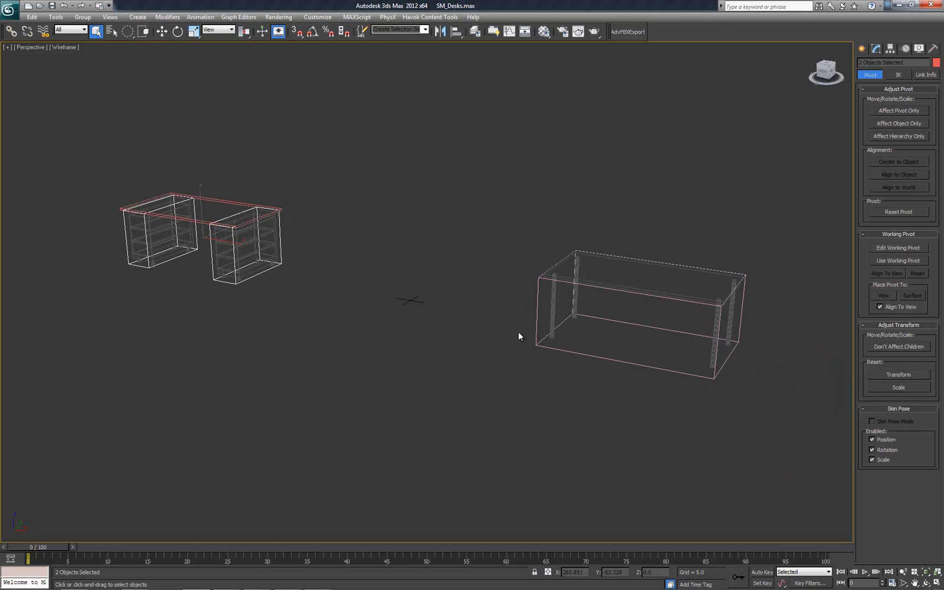
left_click(447, 316)
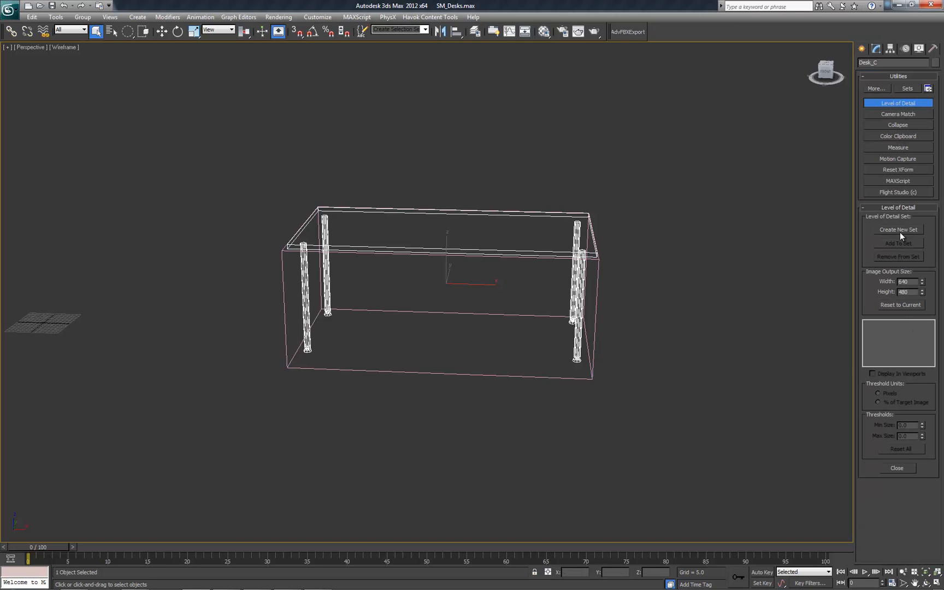
left_click(896, 468)
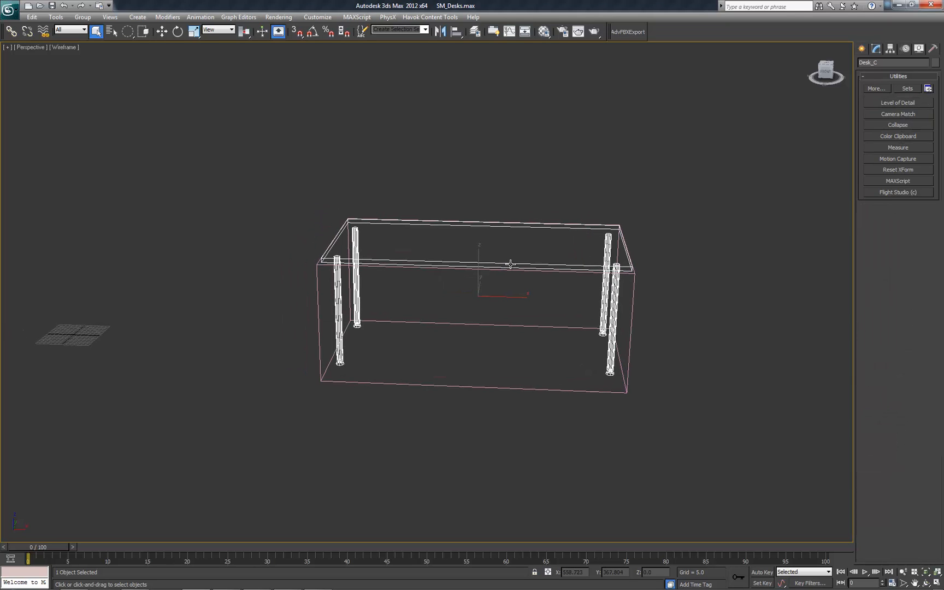
left_click_drag(510, 263, 458, 306)
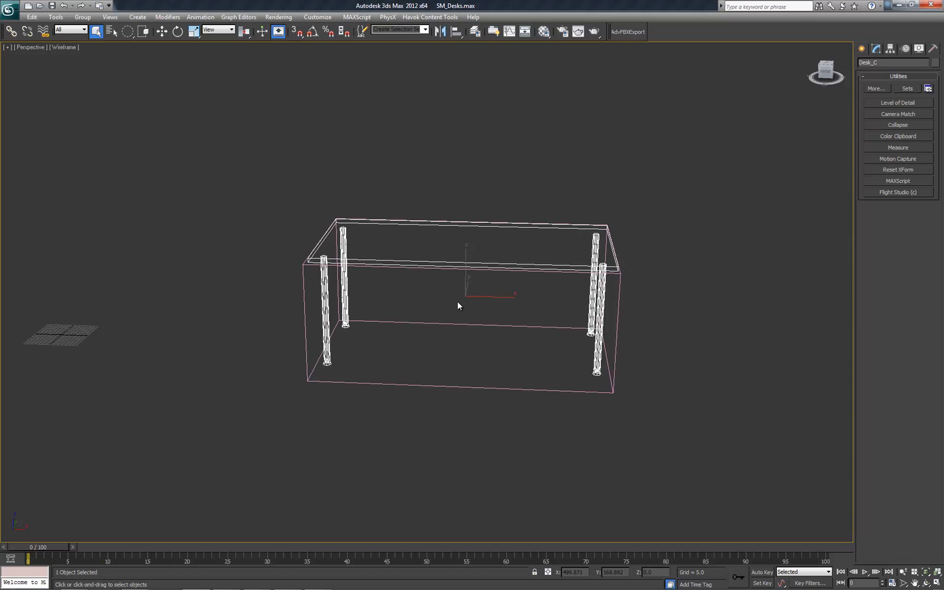
mouse_move(459, 306)
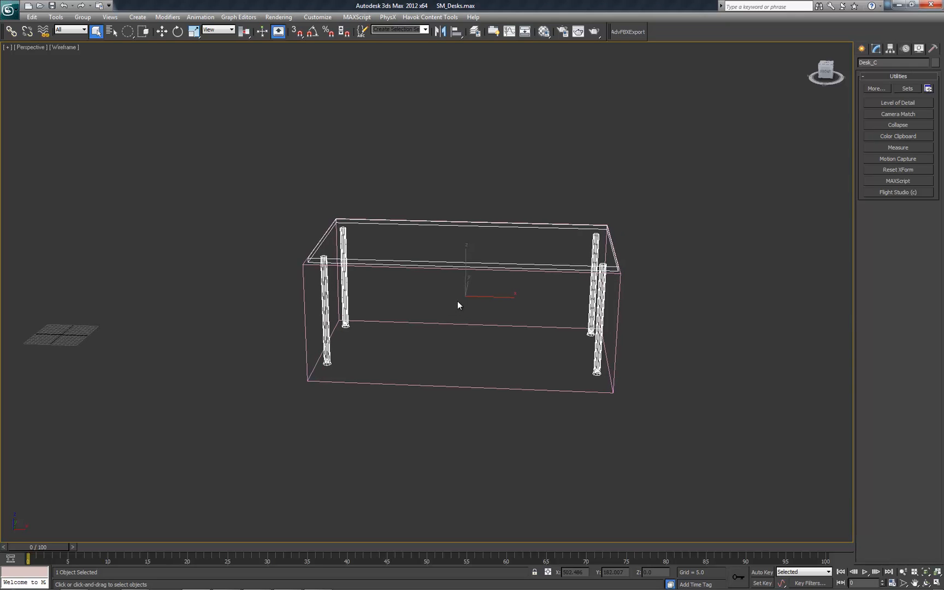
mouse_move(358, 199)
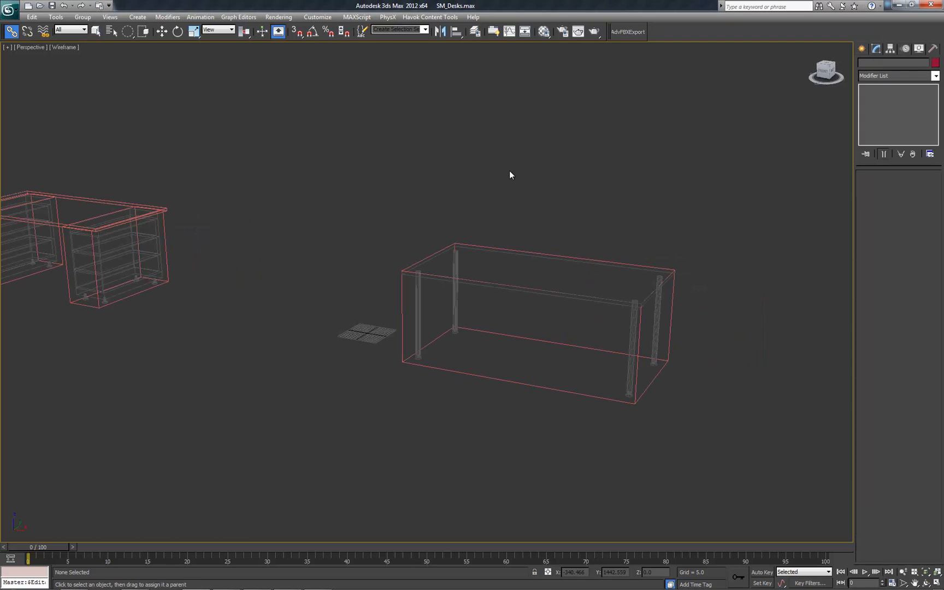
mouse_move(626, 32)
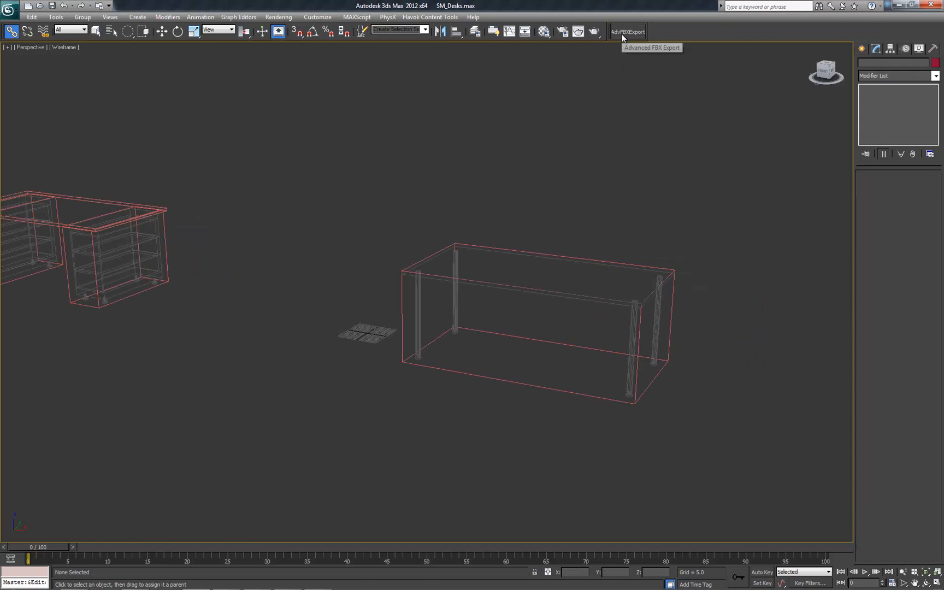
Open Advanced FBX Export 1.1 and create the SM_001 export node
left_click(627, 31)
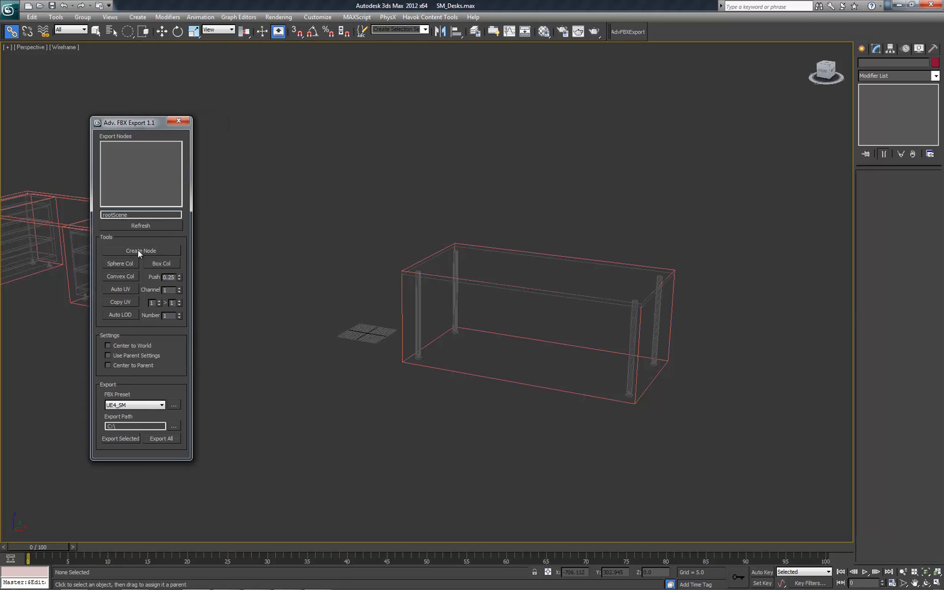
left_click(140, 250)
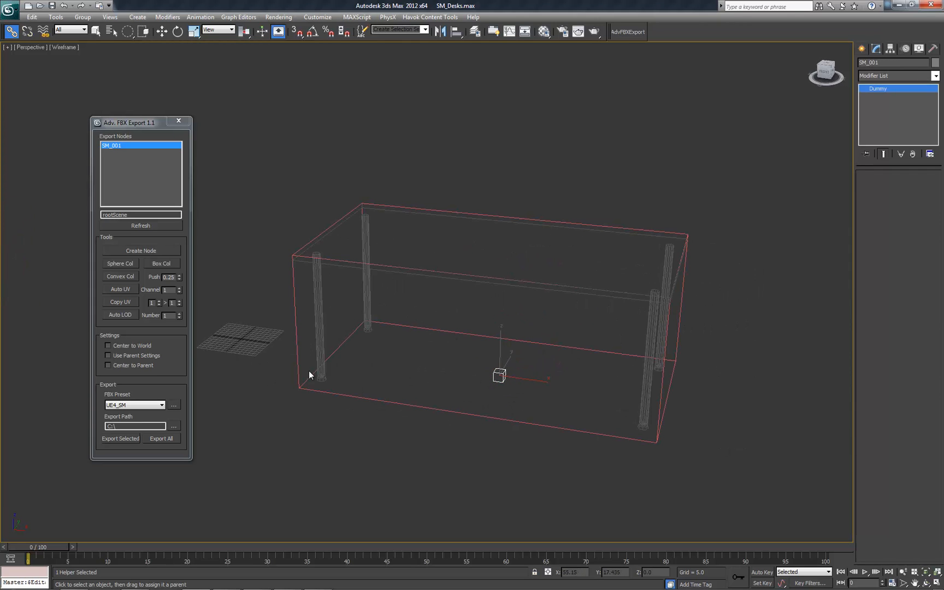
mouse_move(369, 262)
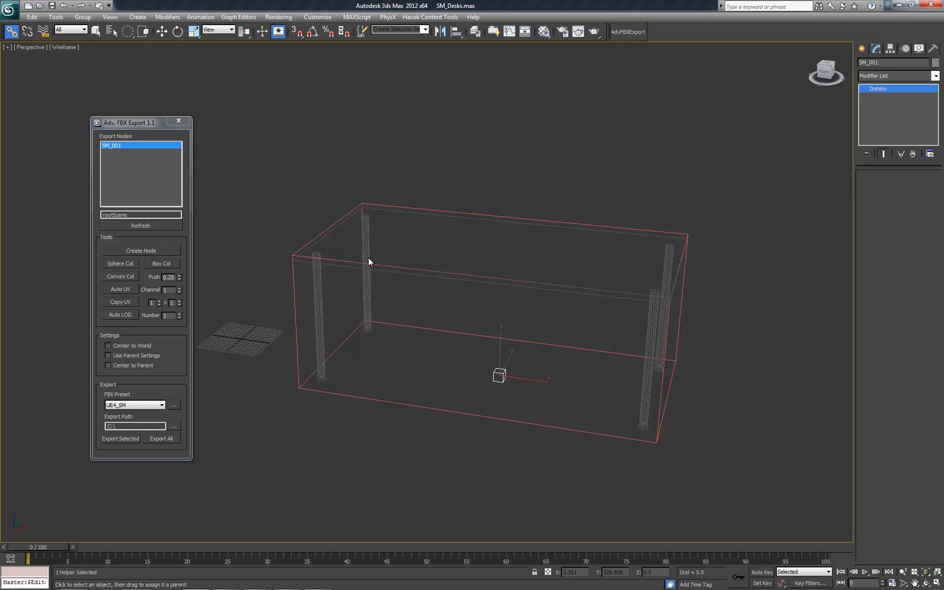
mouse_move(448, 333)
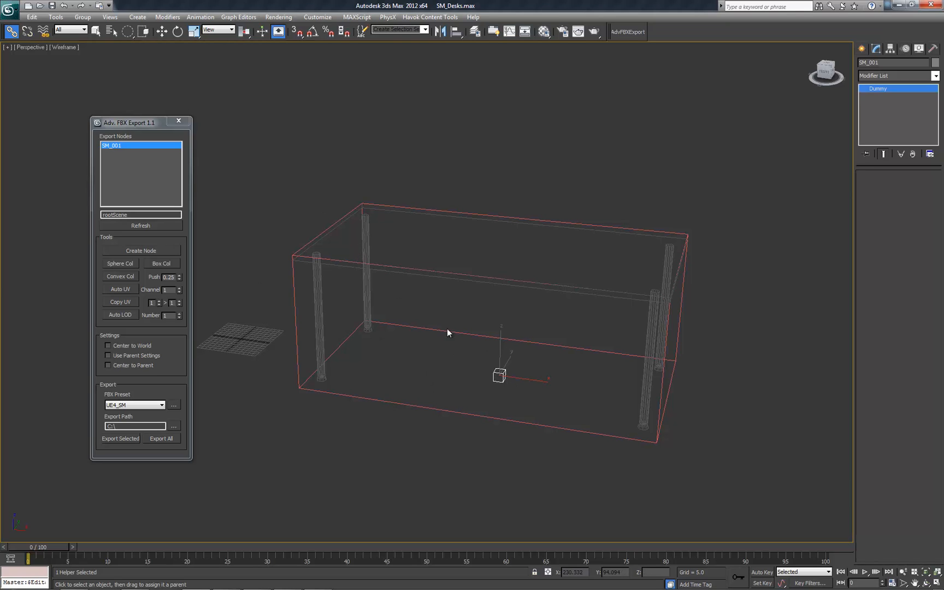
mouse_move(519, 378)
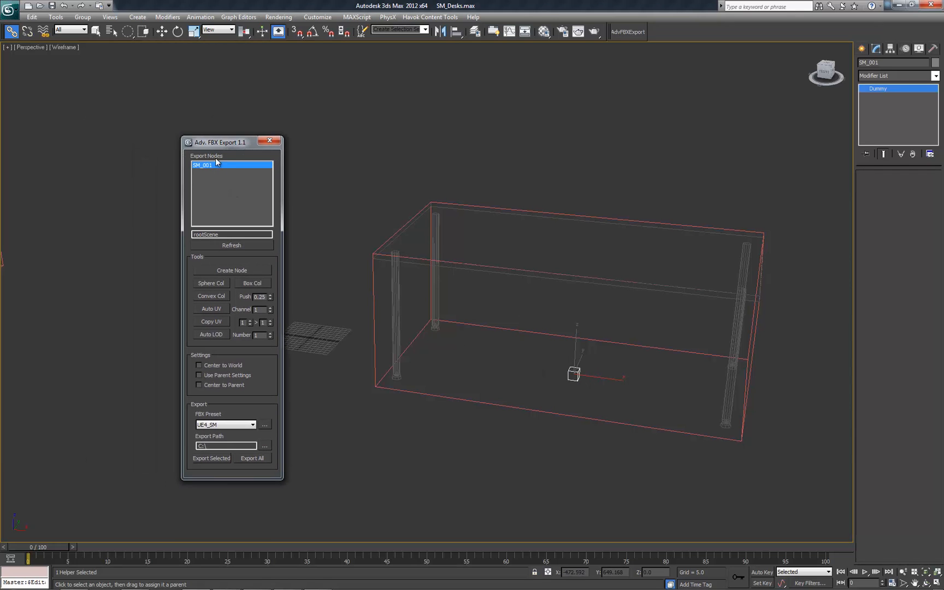
mouse_move(214, 189)
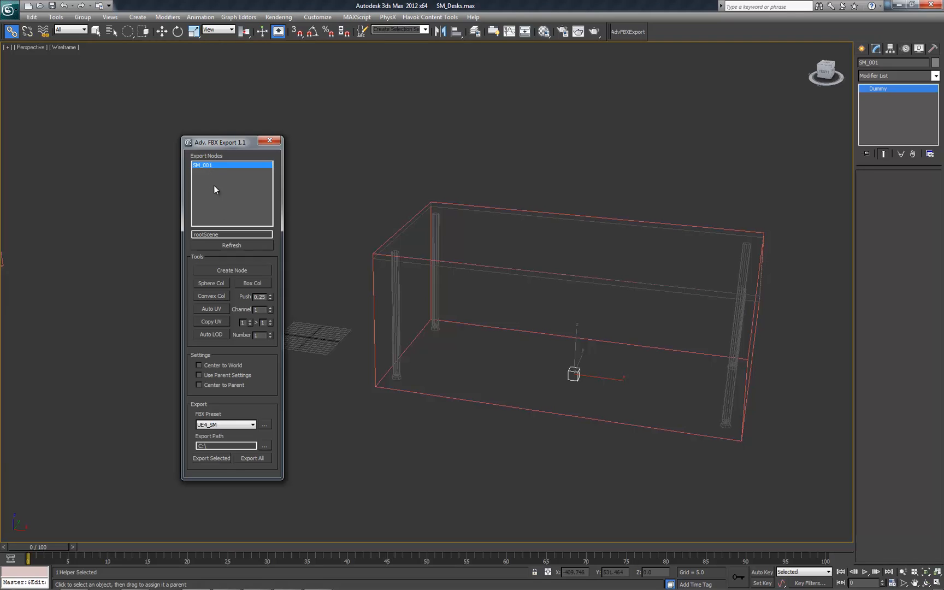
mouse_move(213, 171)
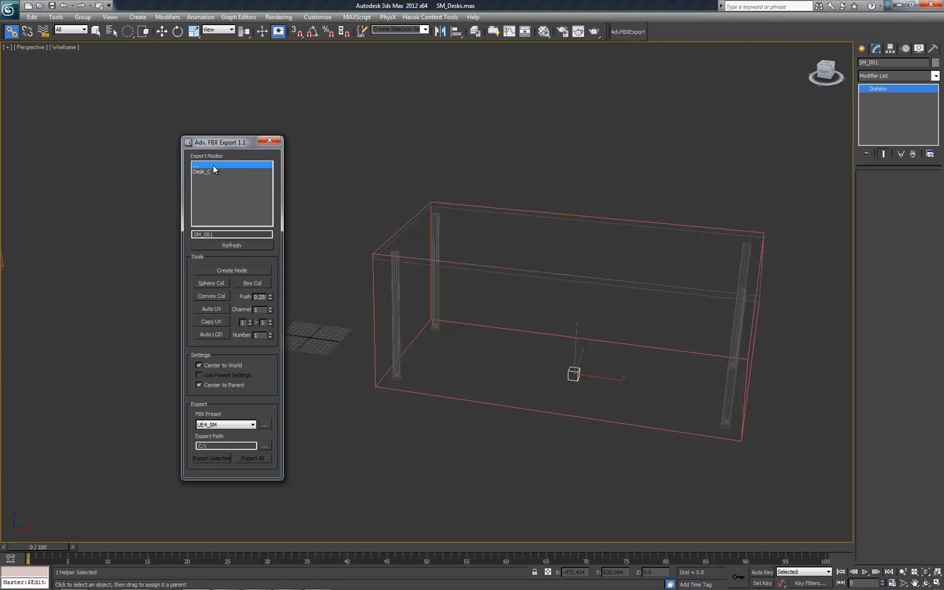
Select the Desk_C mesh inside the SM_001 export node
left_click(216, 171)
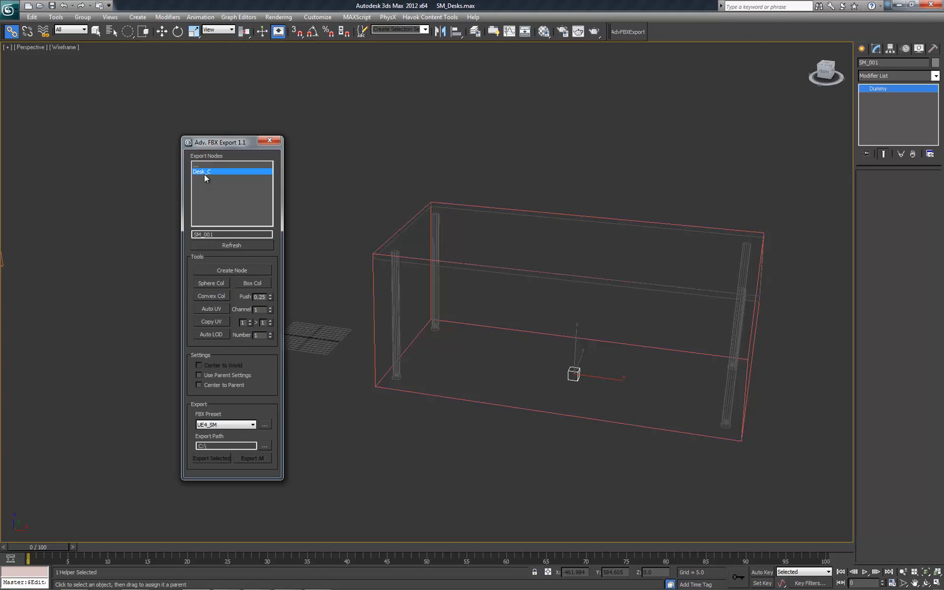
mouse_move(207, 185)
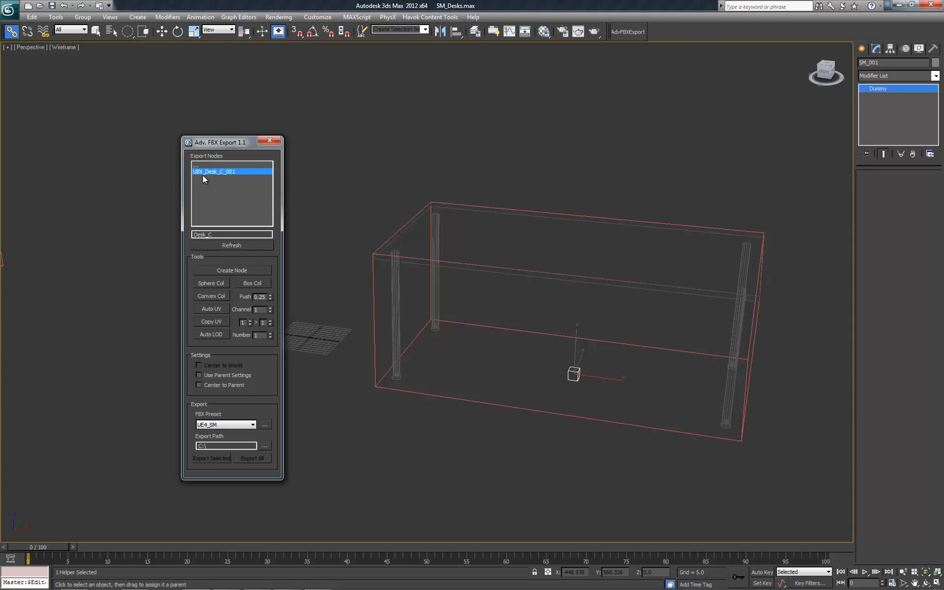
mouse_move(222, 175)
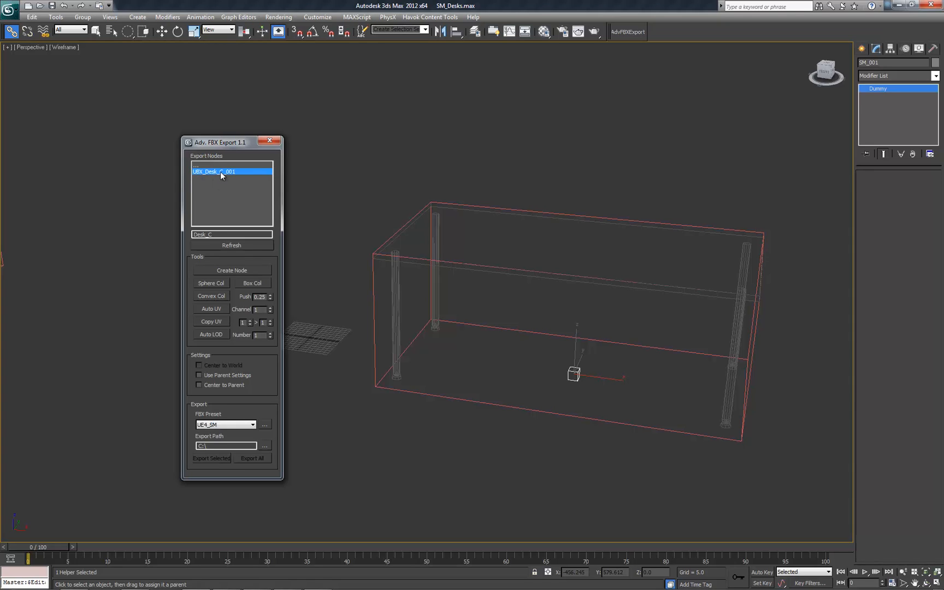
mouse_move(173, 187)
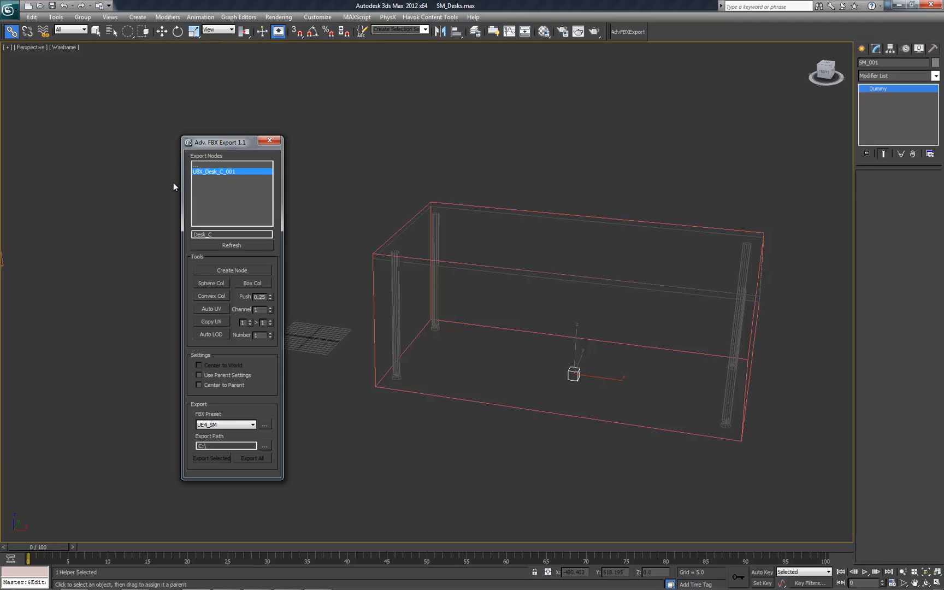
mouse_move(204, 212)
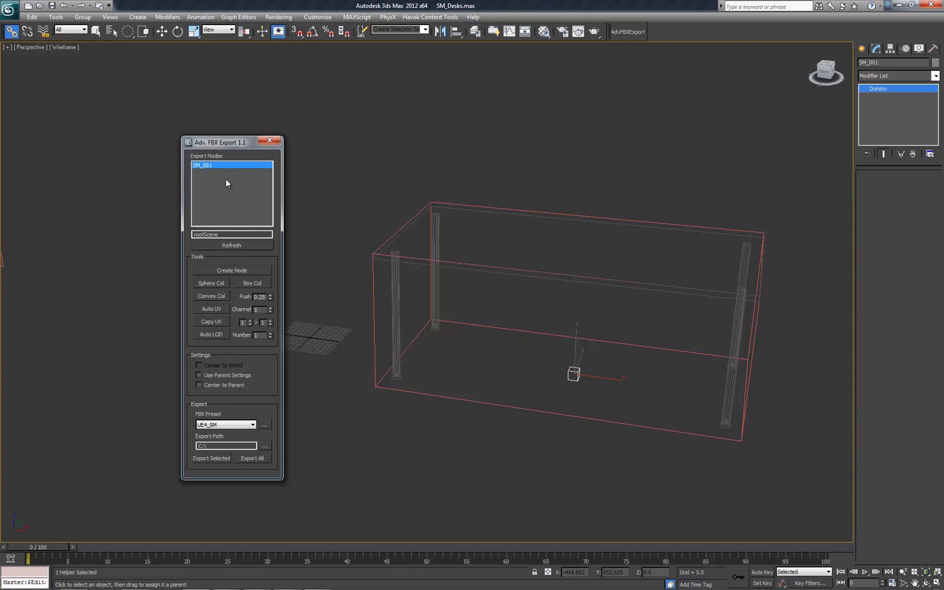
mouse_move(221, 175)
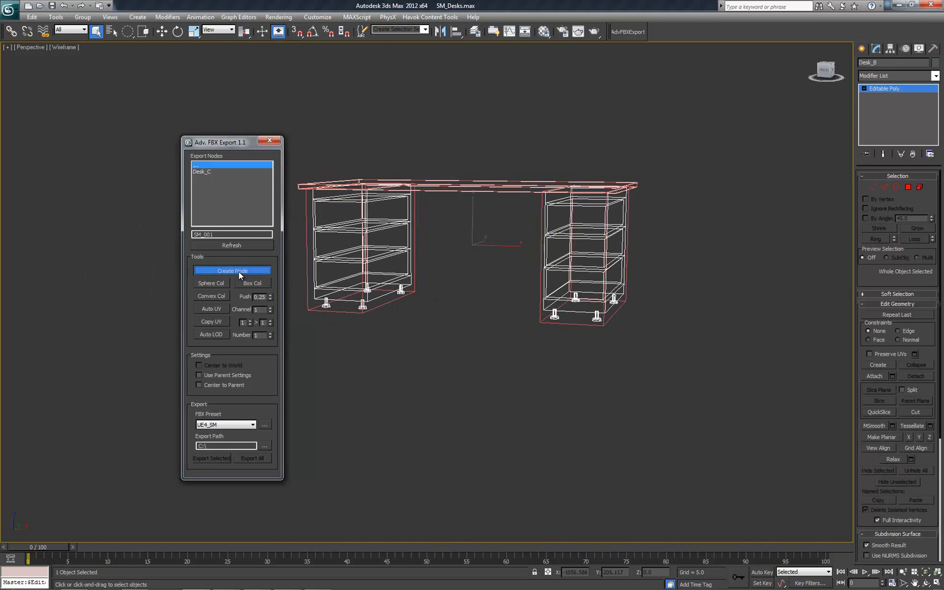
Create the SM_Desk_B001 export node for Desk_B and select its dummy
left_click(232, 271)
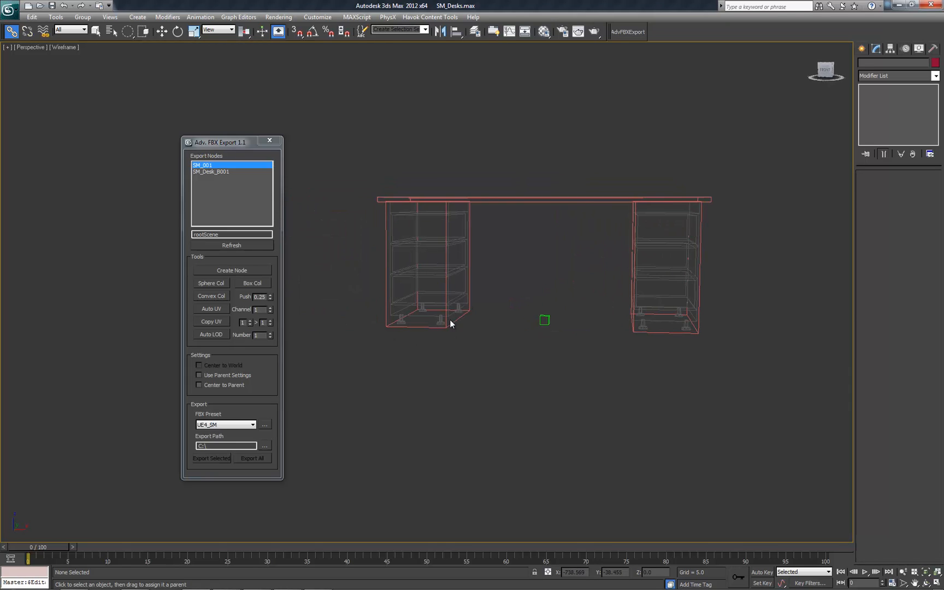
left_click_drag(452, 325, 454, 304)
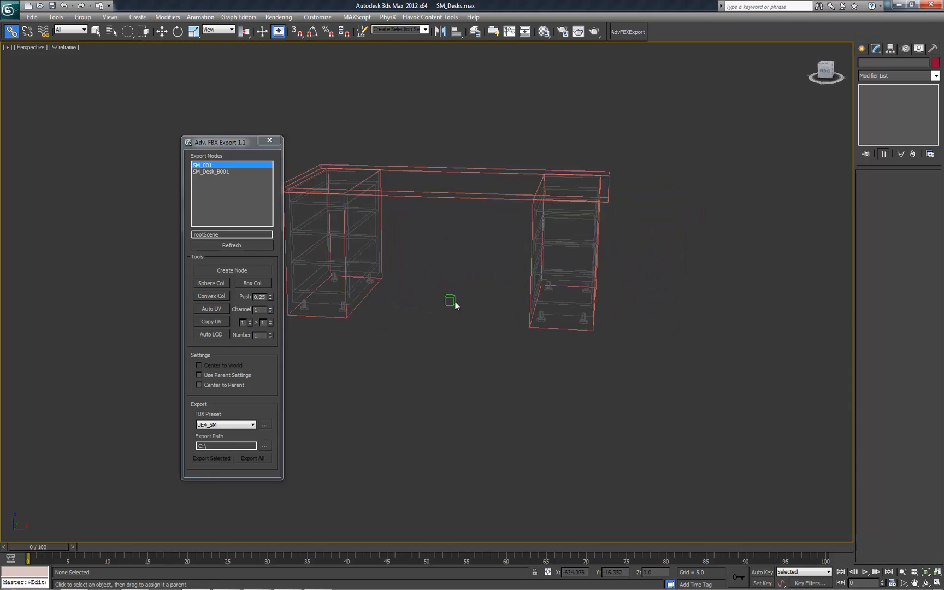
left_click(451, 300)
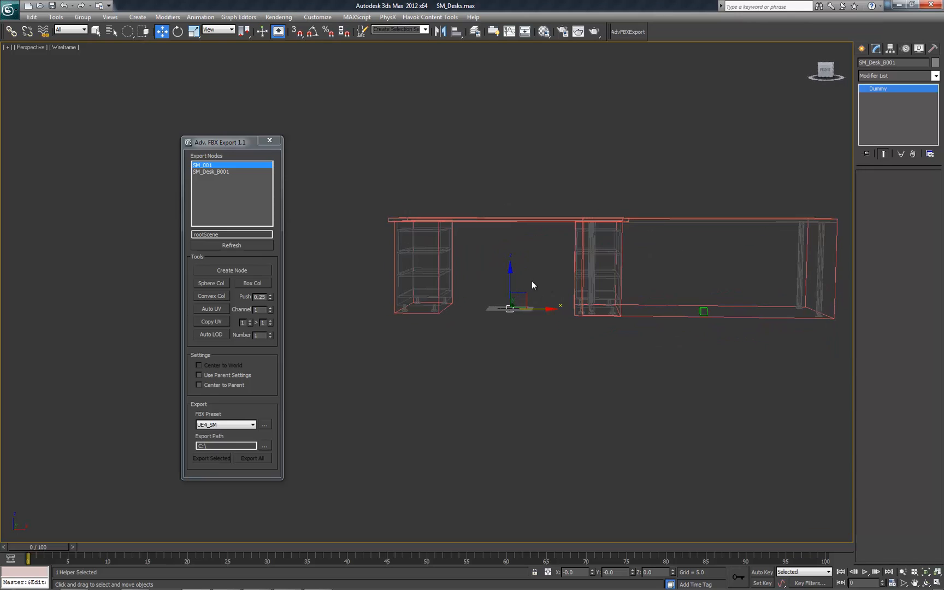
mouse_move(462, 284)
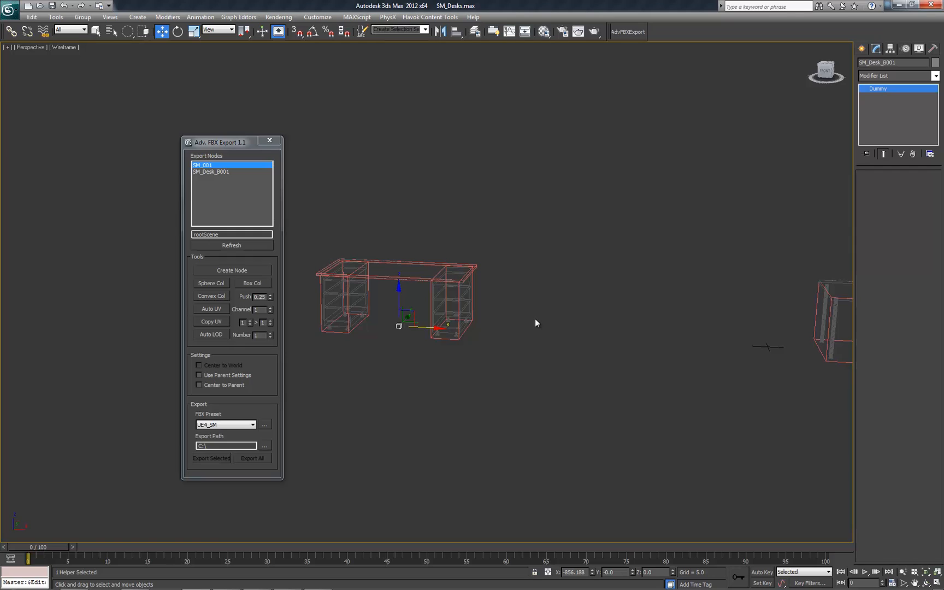
mouse_move(527, 193)
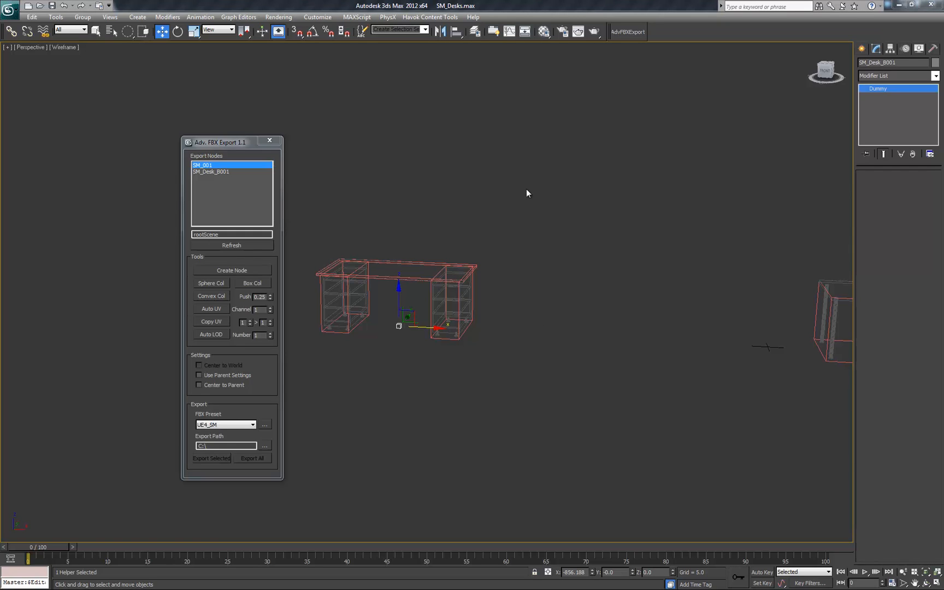
mouse_move(223, 407)
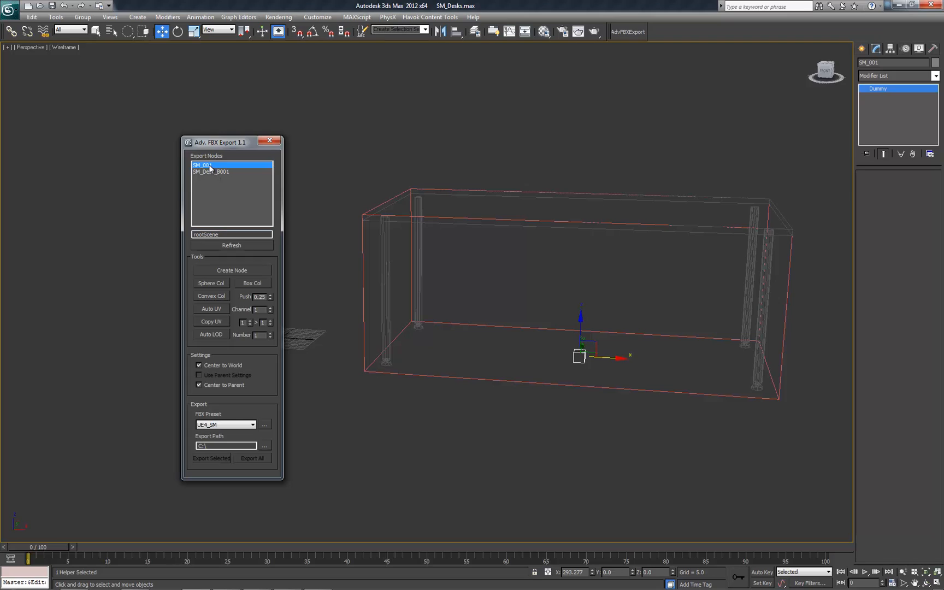
mouse_move(212, 182)
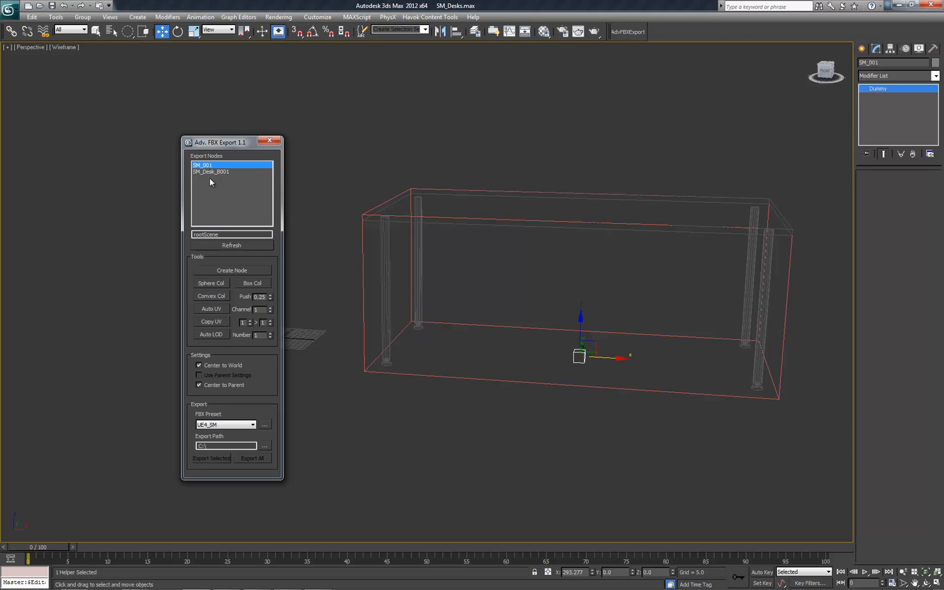
Browse the SM_Desk_B001 and SM_001 export nodes and Desk_C in the list
left_click(211, 172)
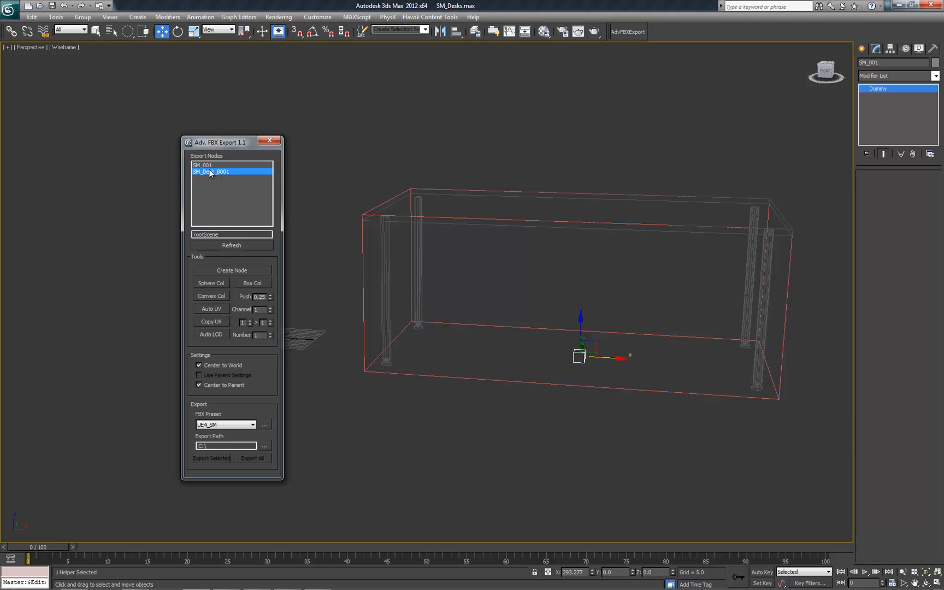
left_click(203, 165)
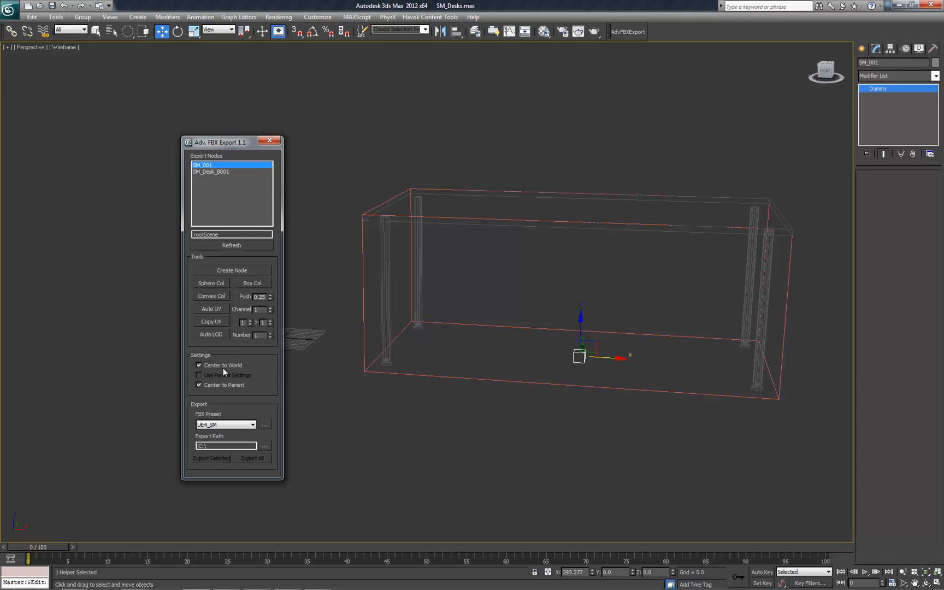
mouse_move(229, 372)
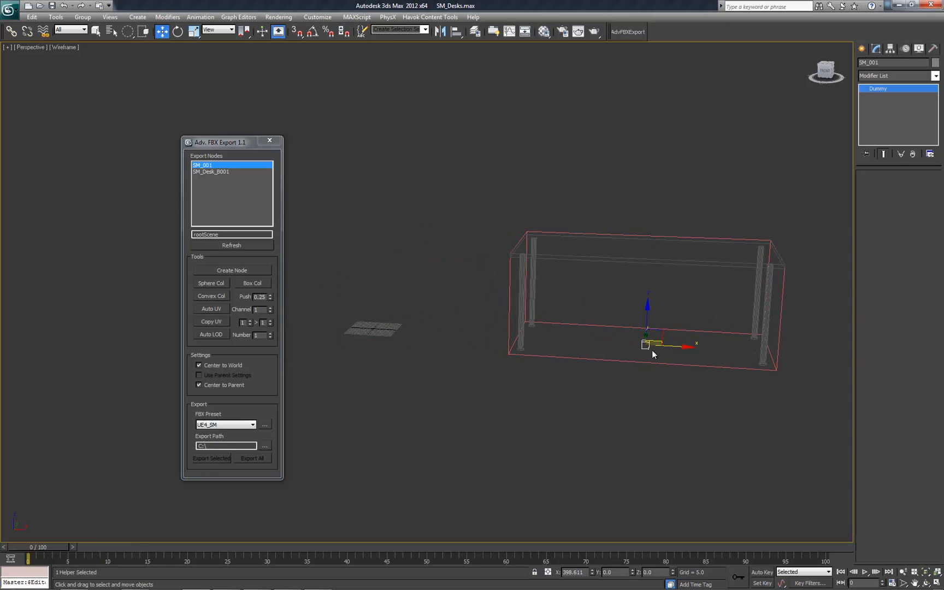
mouse_move(630, 295)
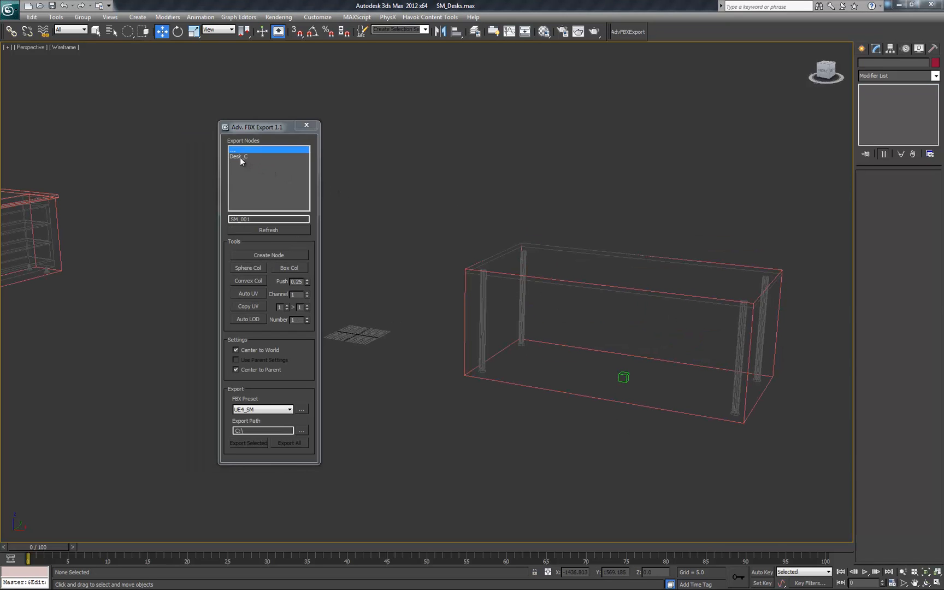
left_click(253, 157)
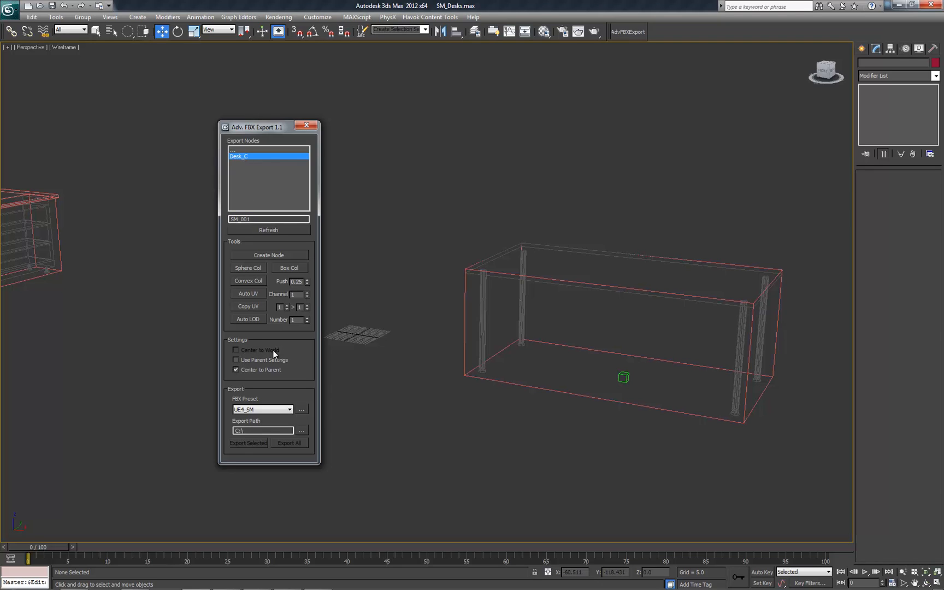
mouse_move(374, 255)
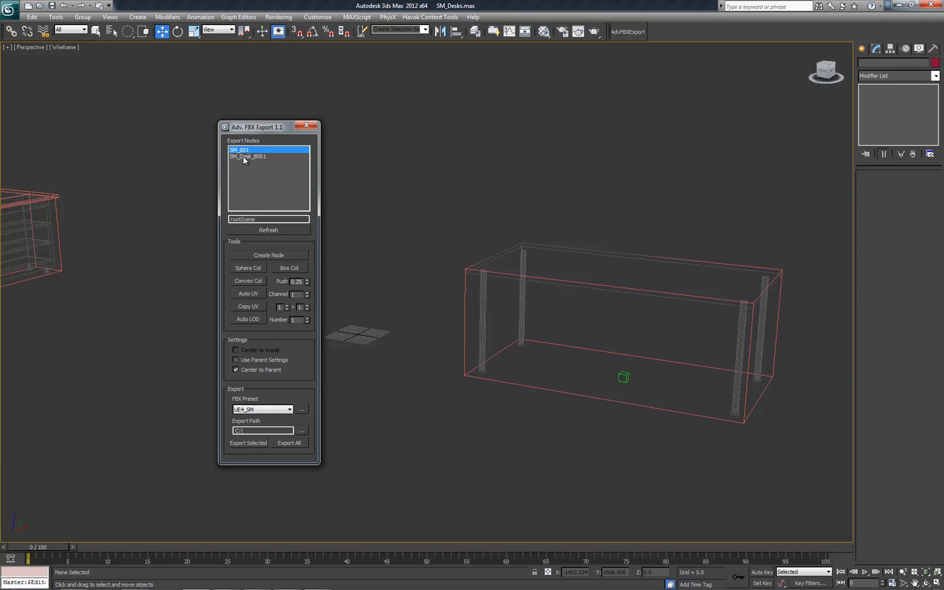
left_click(247, 155)
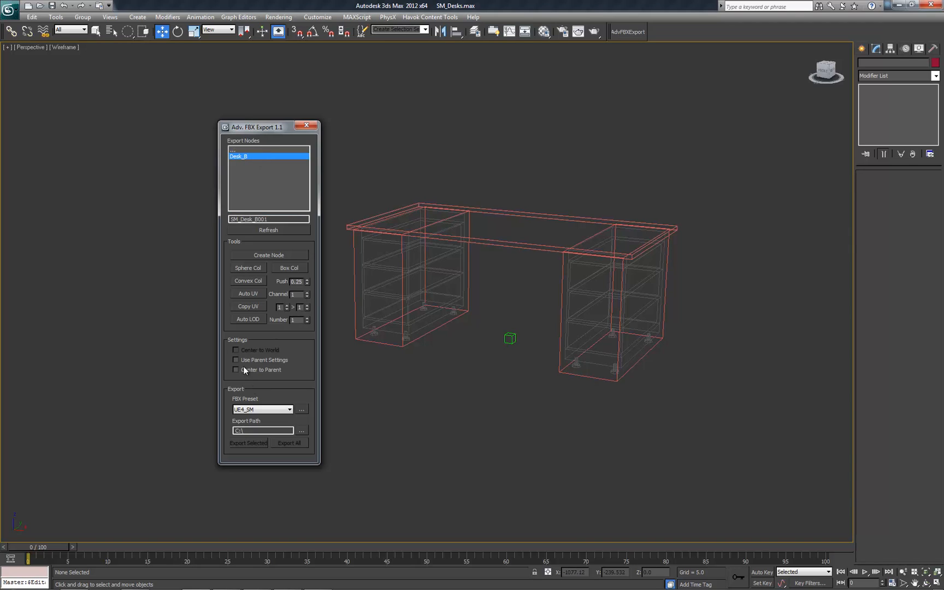
mouse_move(245, 376)
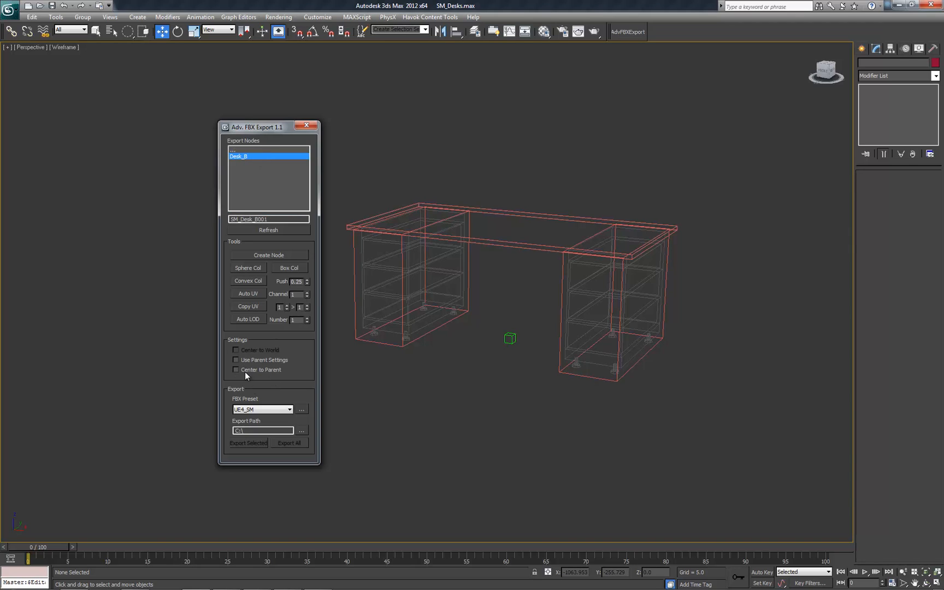
mouse_move(510, 359)
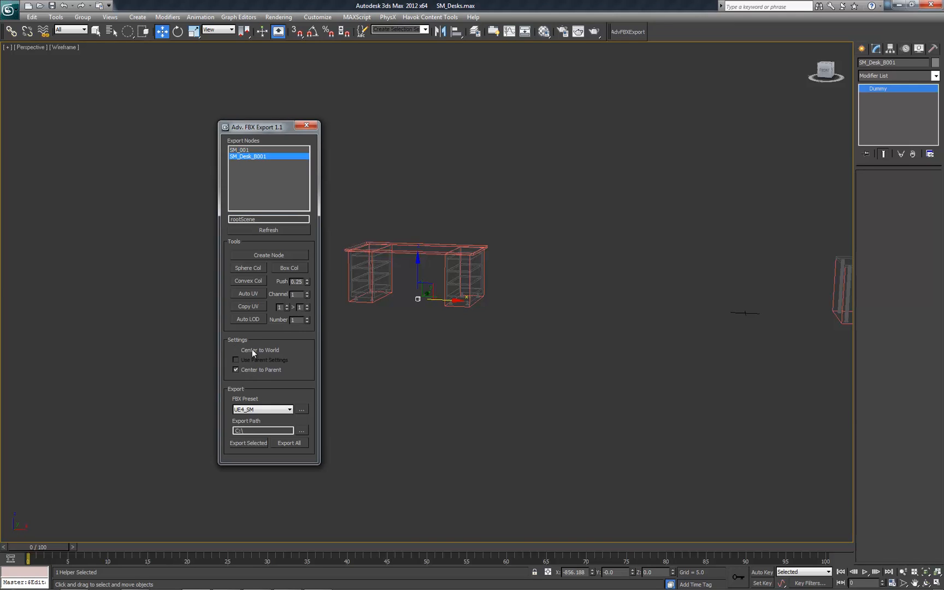
left_click(235, 350)
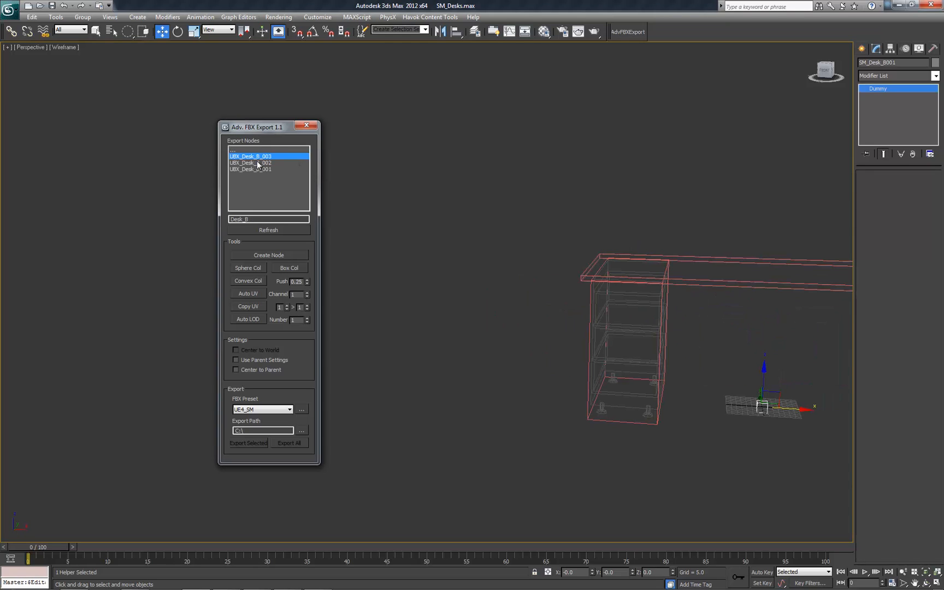
Turn off Center to Parent on UBX_Desk_B_003; give _001 Center to Parent without parent settings
left_click(235, 370)
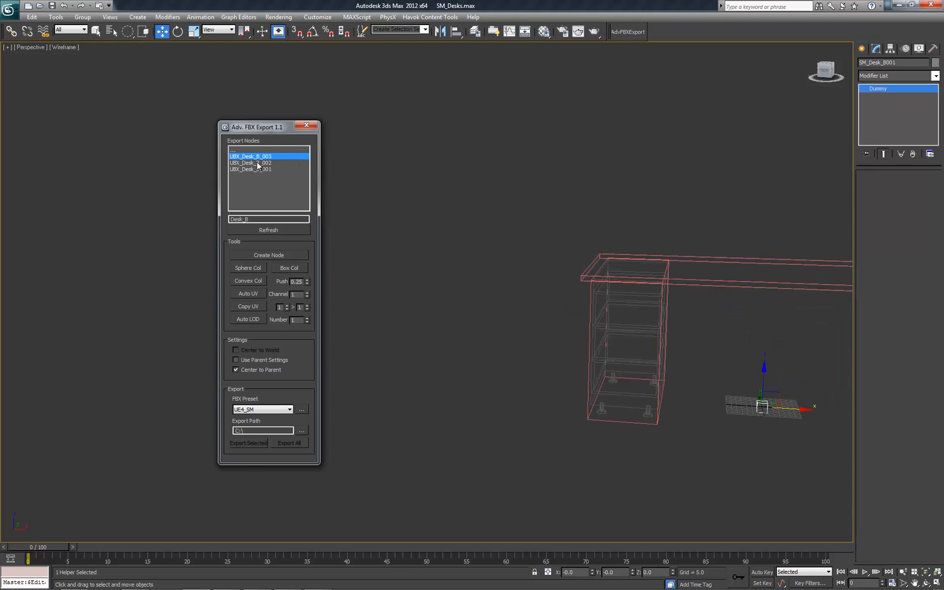
left_click(250, 163)
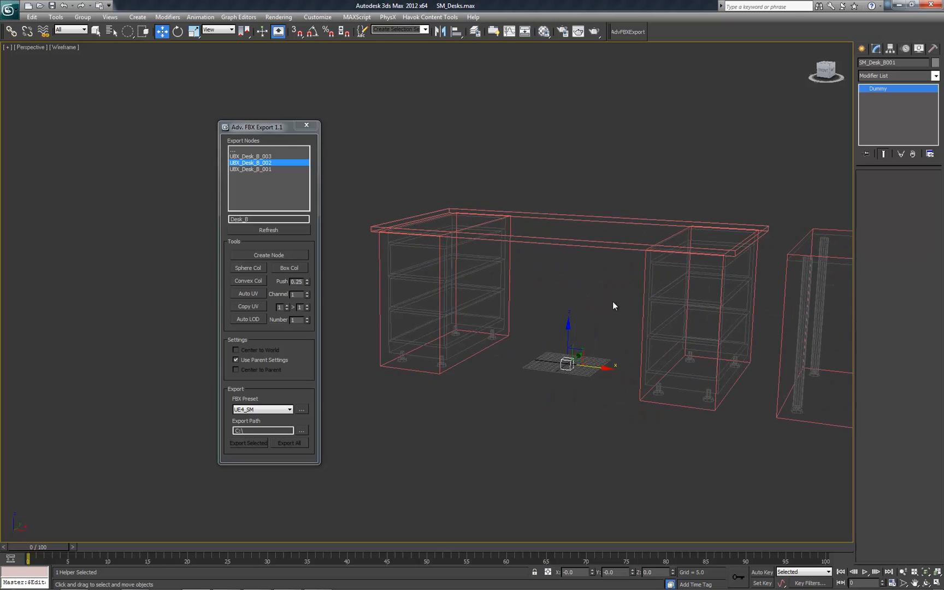
left_click(236, 369)
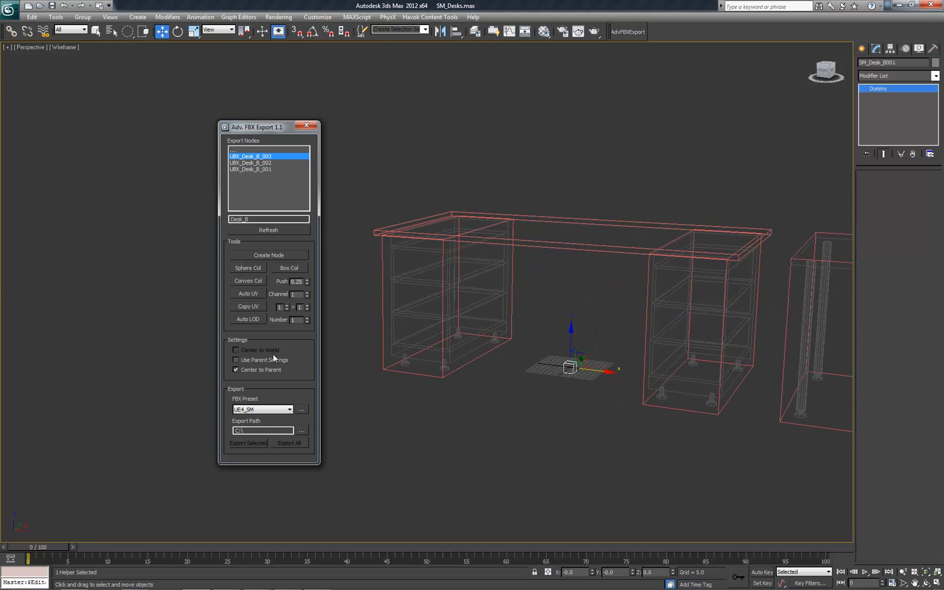
left_click(235, 369)
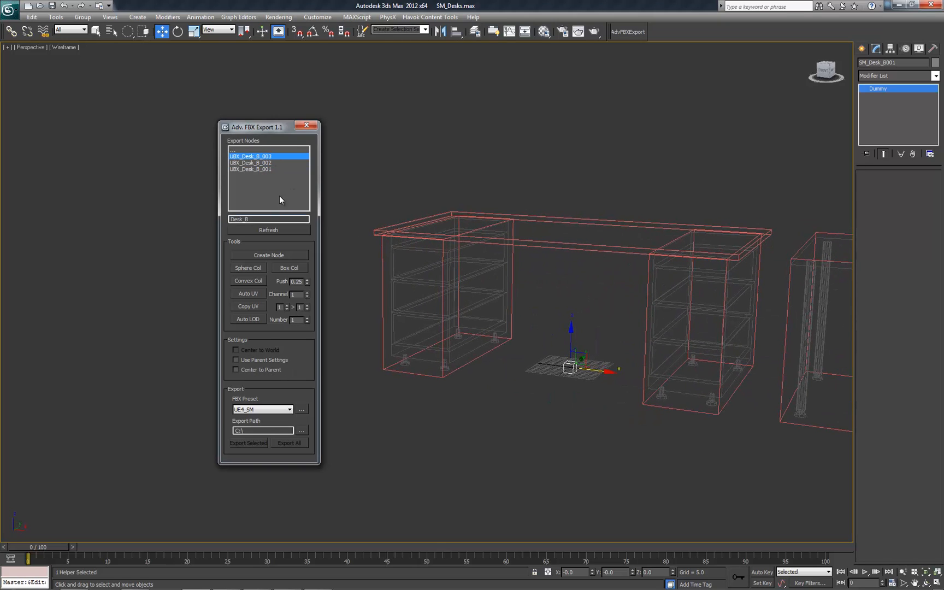
left_click(250, 163)
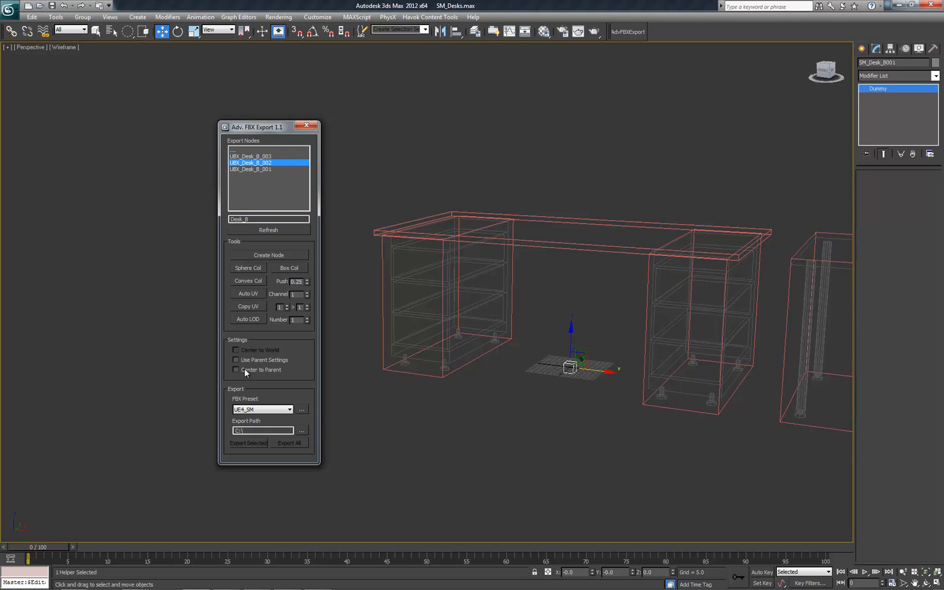
left_click(236, 360)
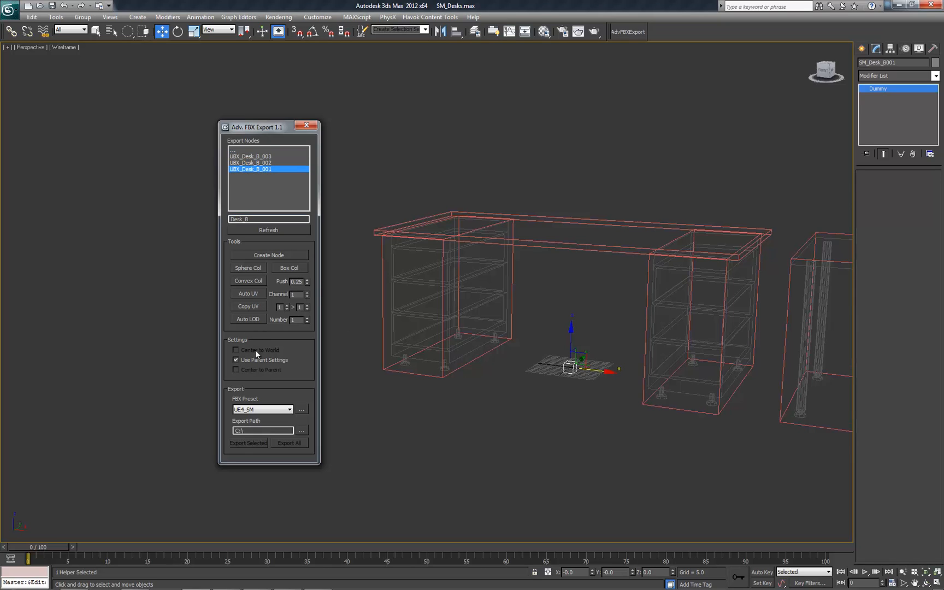
left_click(236, 359)
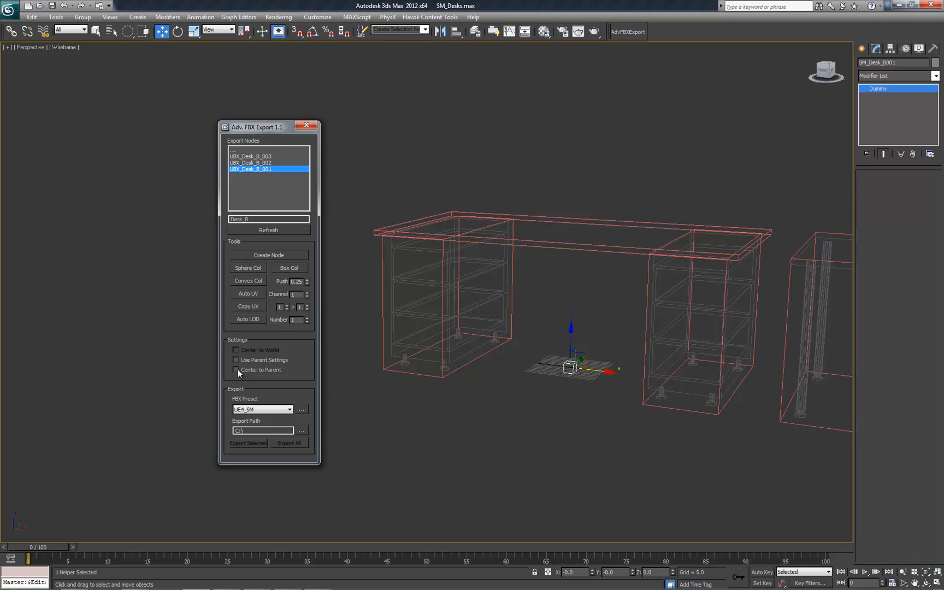
left_click(236, 370)
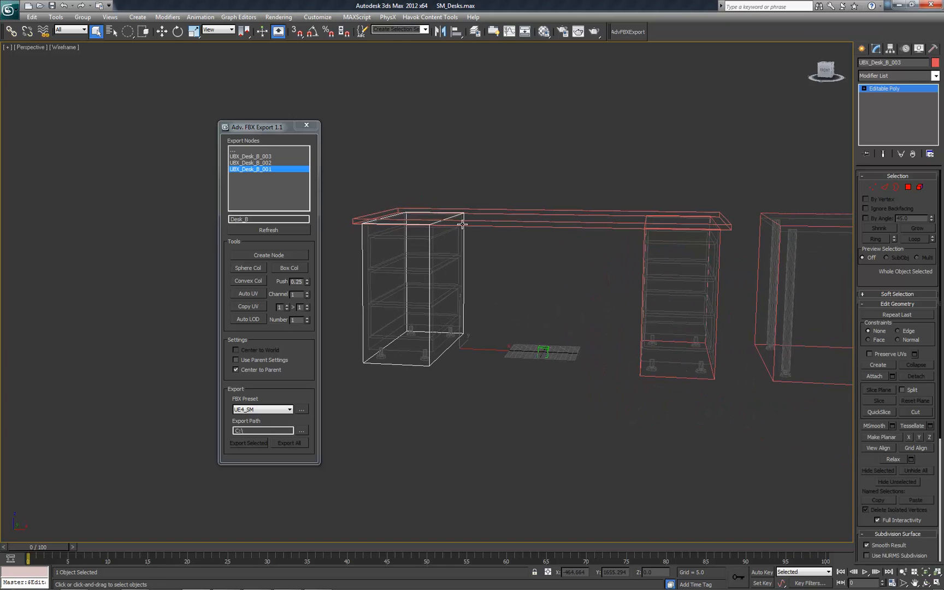
mouse_move(442, 338)
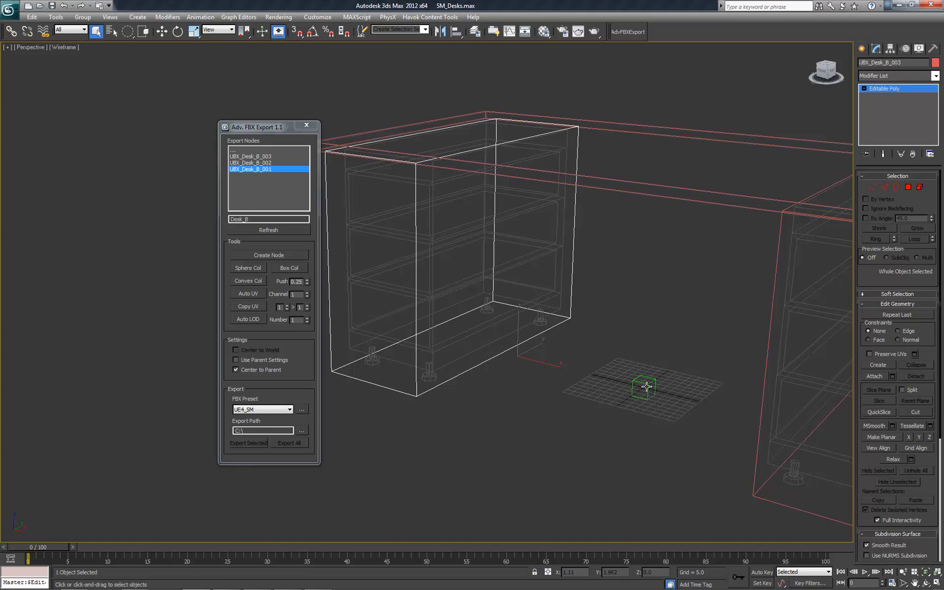
mouse_move(645, 386)
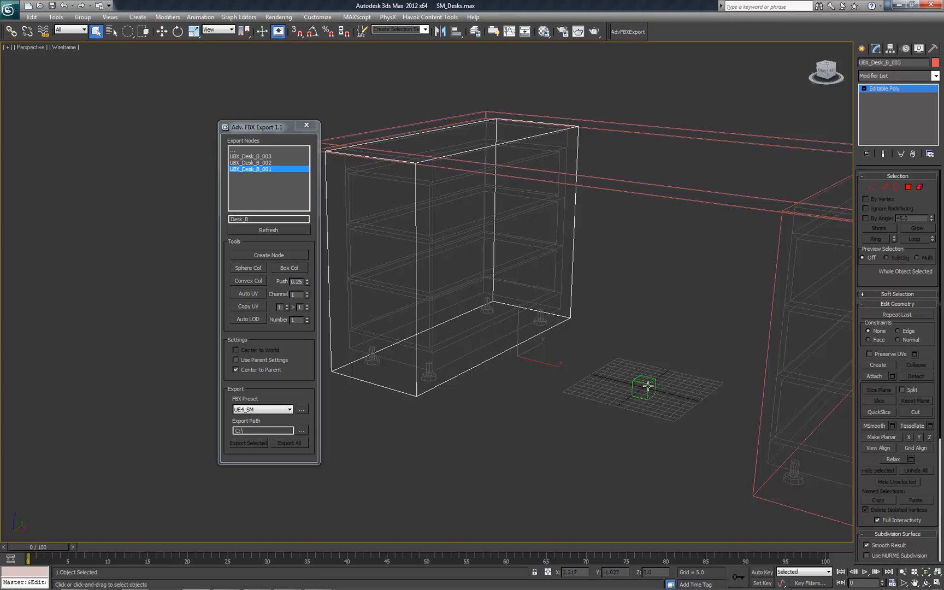
mouse_move(645, 387)
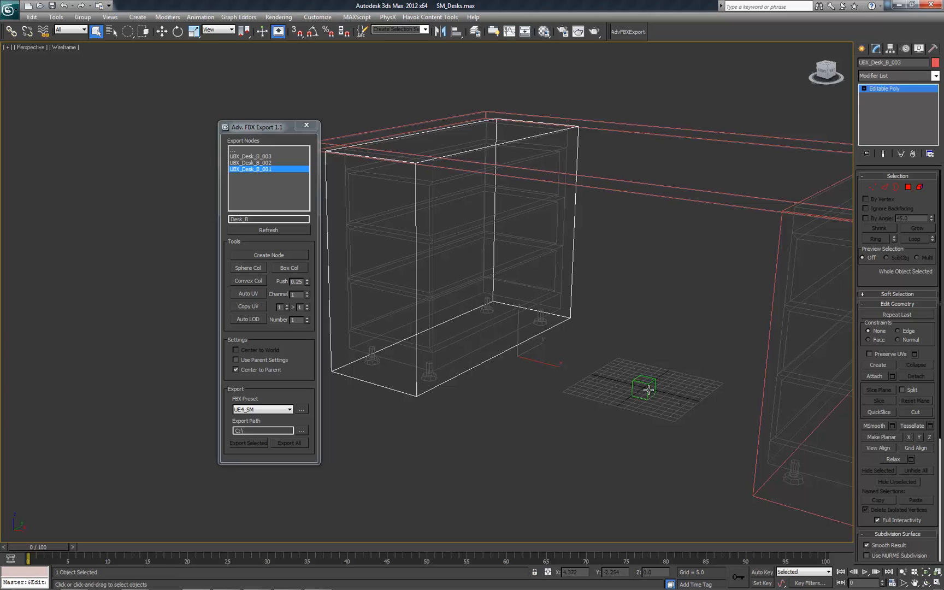
mouse_move(409, 320)
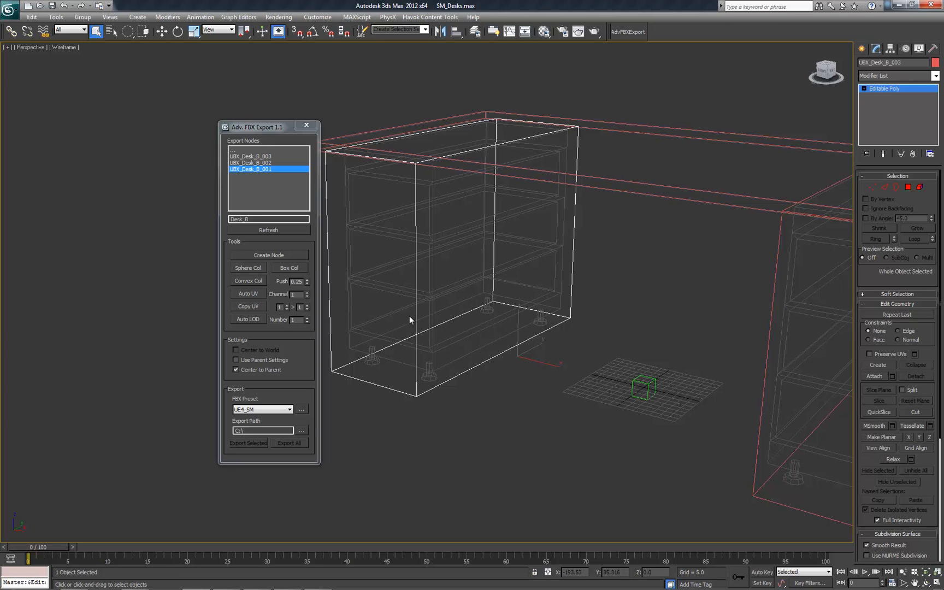
mouse_move(414, 336)
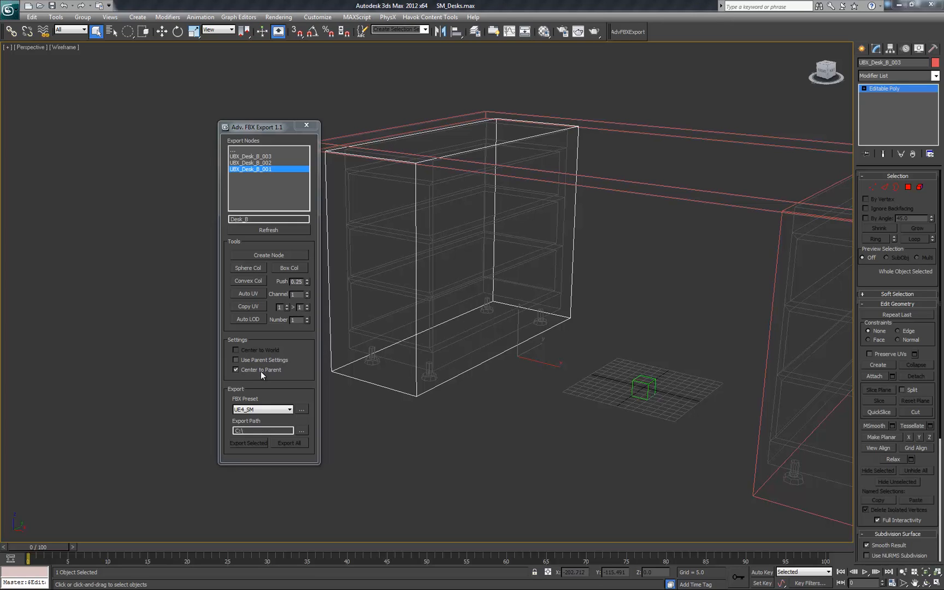
mouse_move(271, 257)
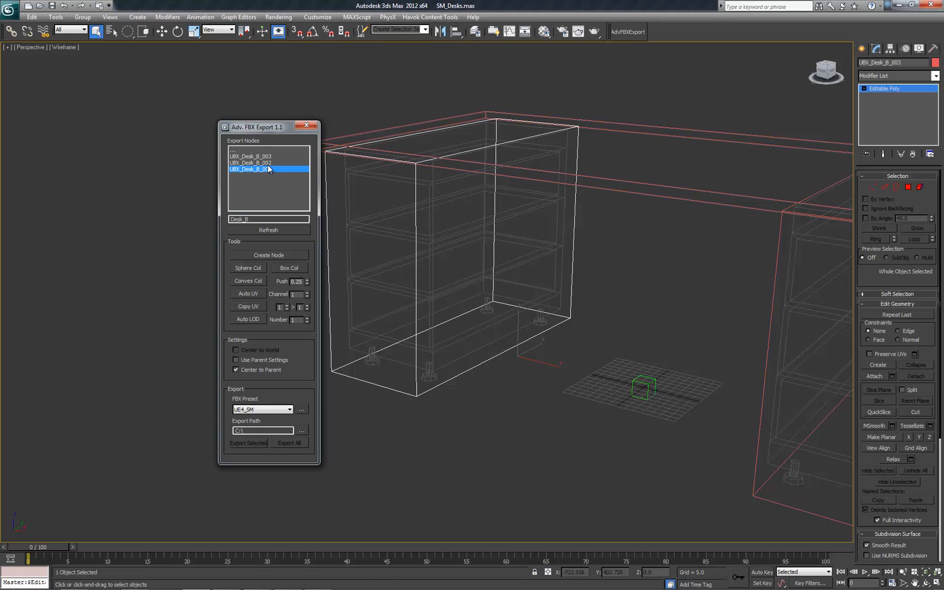
Browse the UBX_Desk_B_003 and _002 nodes, go up to Desk_B, and deselect everything
left_click(250, 156)
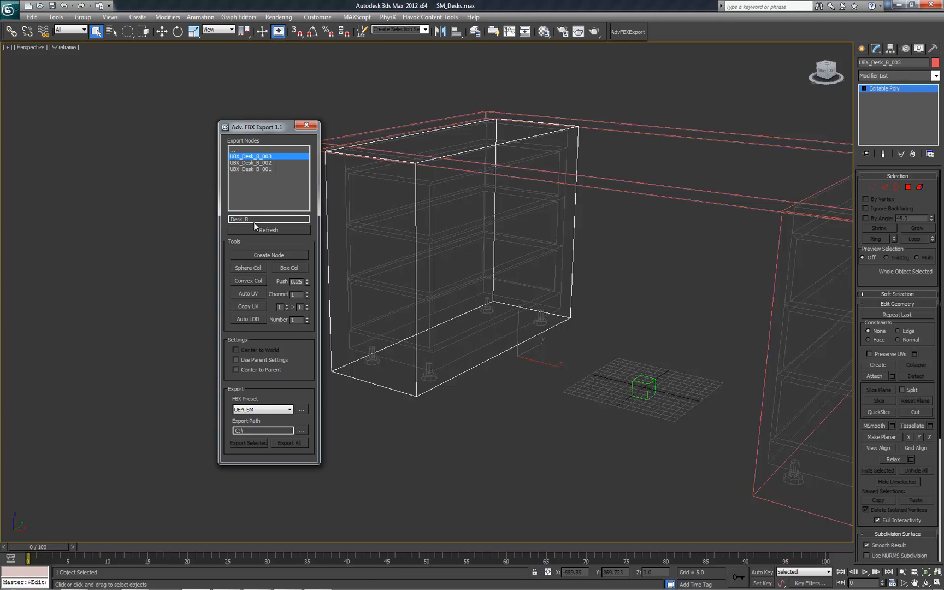
left_click(250, 163)
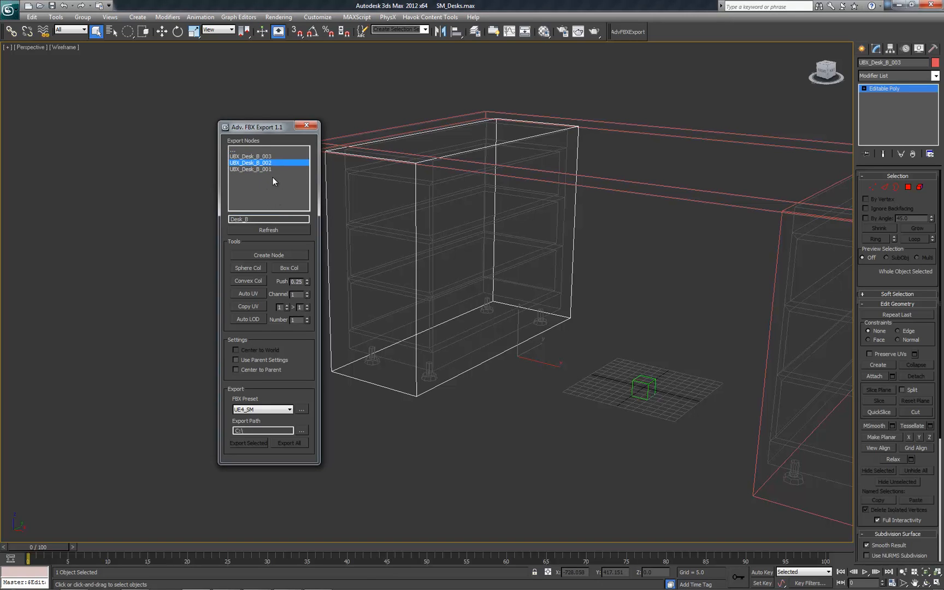
left_click(235, 359)
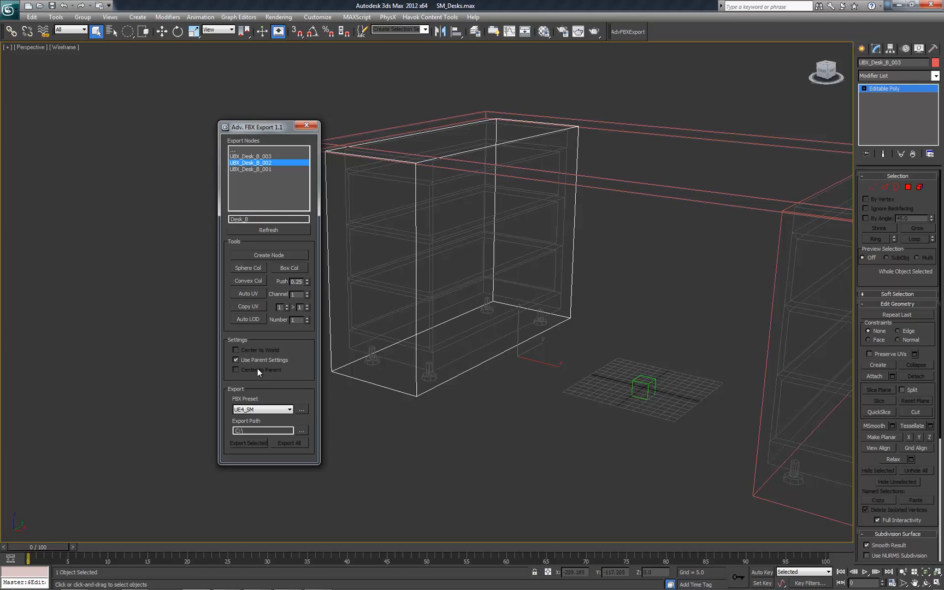
left_click(236, 369)
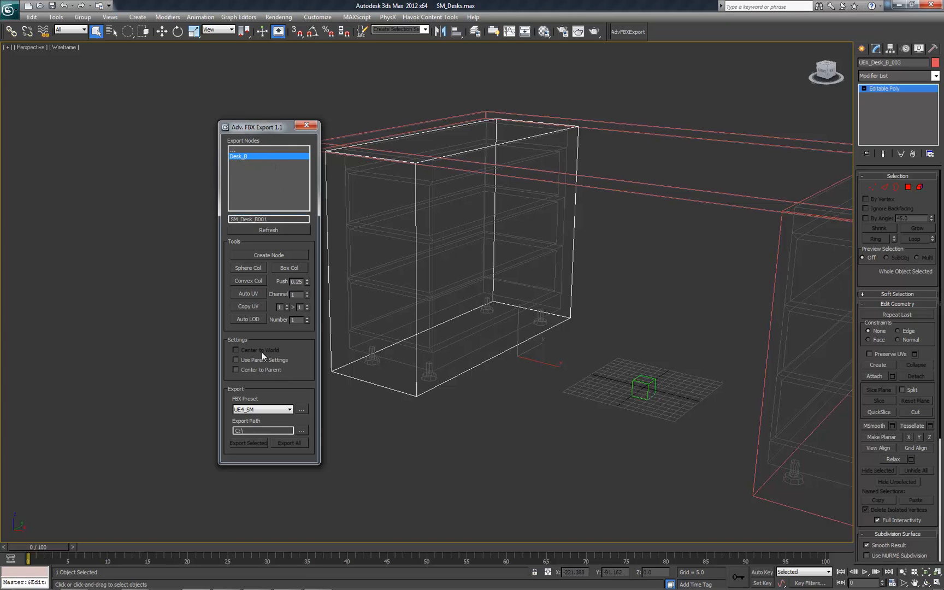
left_click(236, 359)
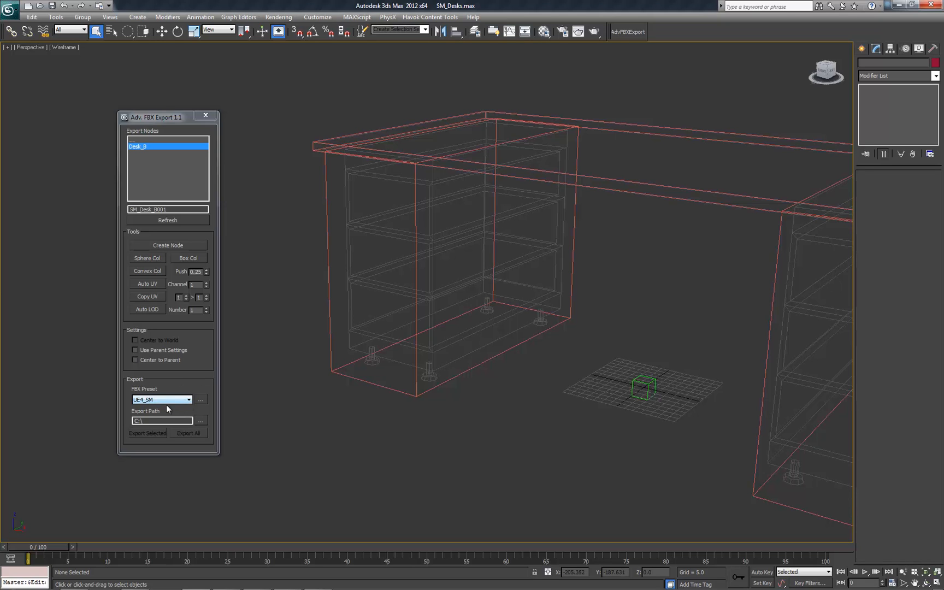
Switch to Explorer and open AdvFBXExport_Presets to view its four UE4 preset files
key("Alt+Tab")
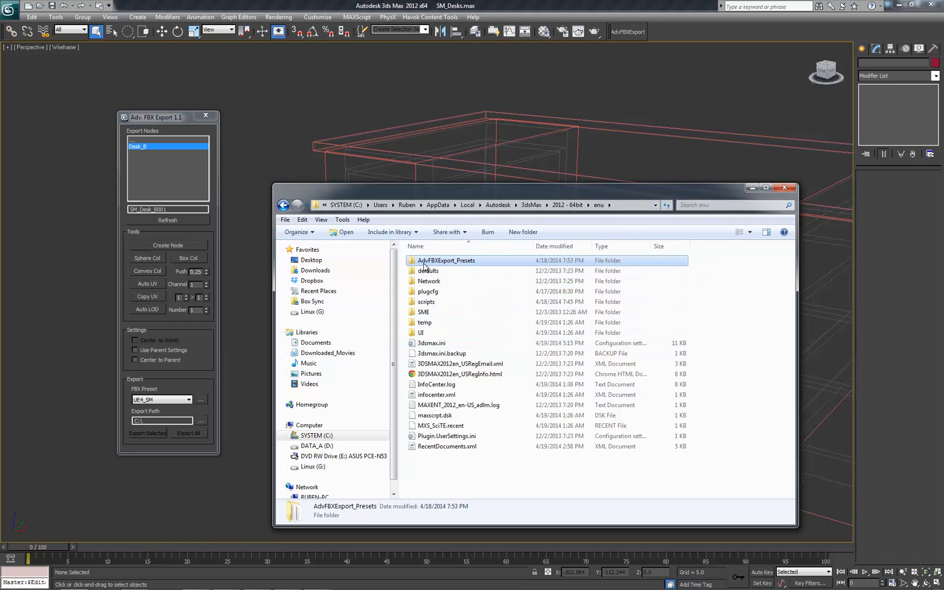
mouse_move(438, 266)
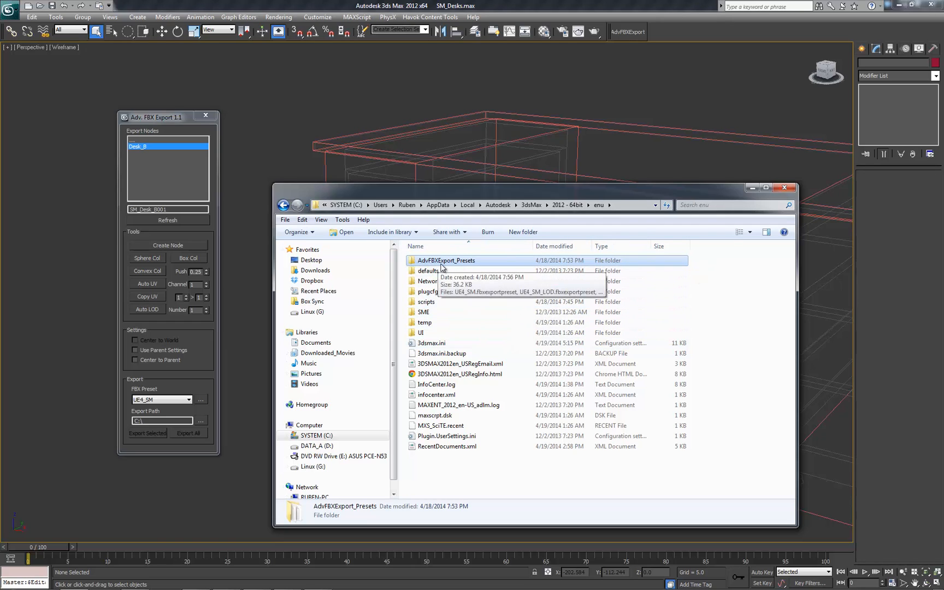
double_click(446, 260)
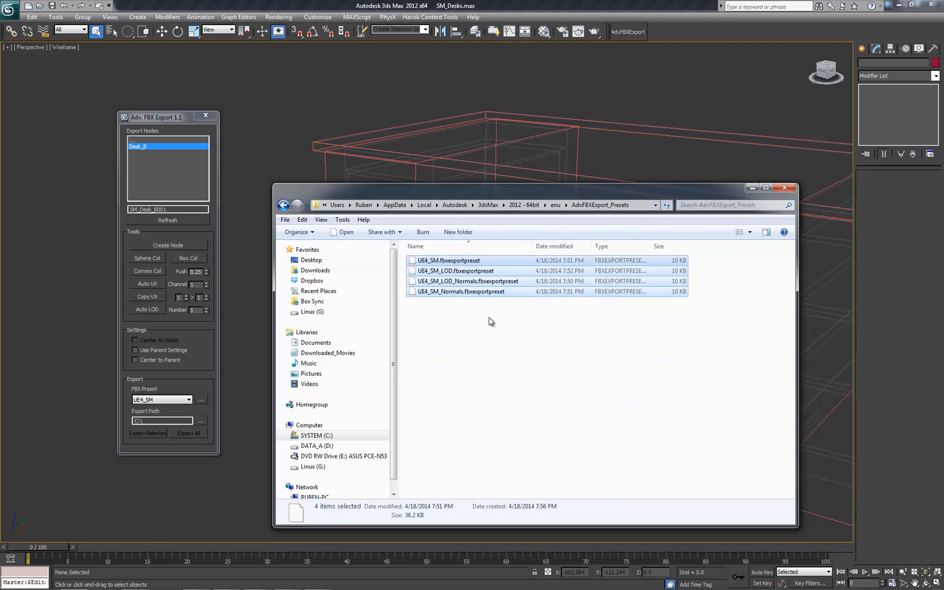
mouse_move(495, 321)
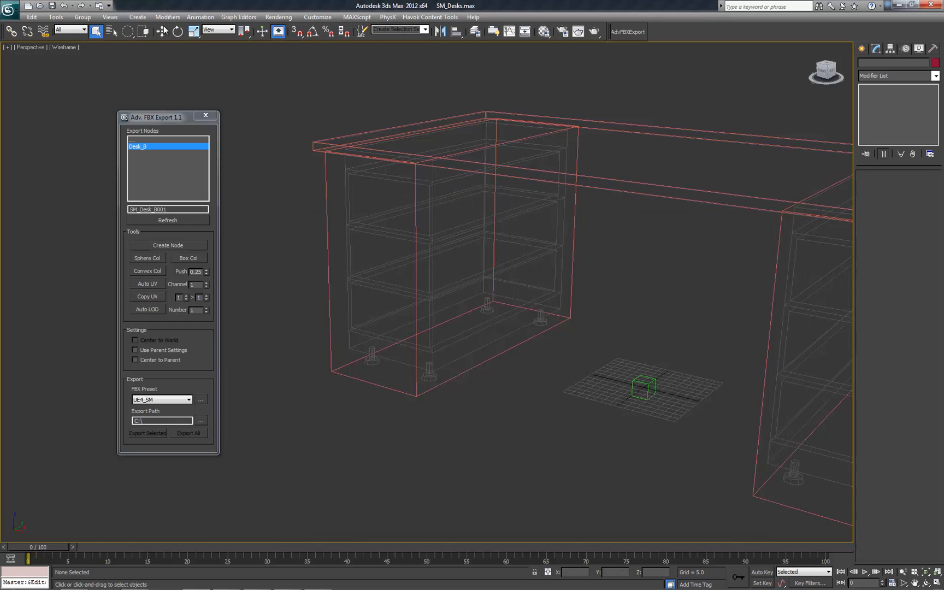
Start an FBX export named 'aa' and save the current FBX settings as a preset
left_click(10, 10)
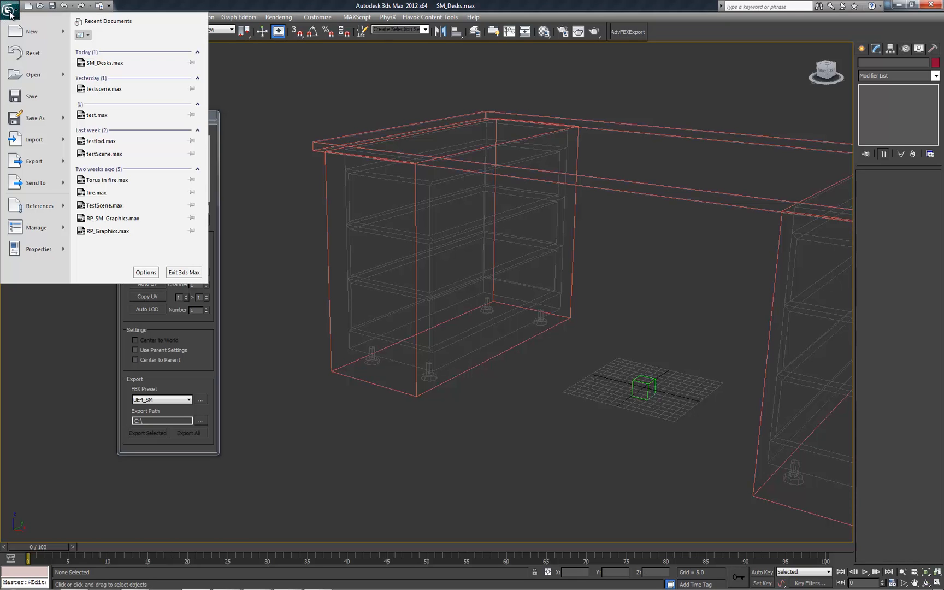
left_click(34, 160)
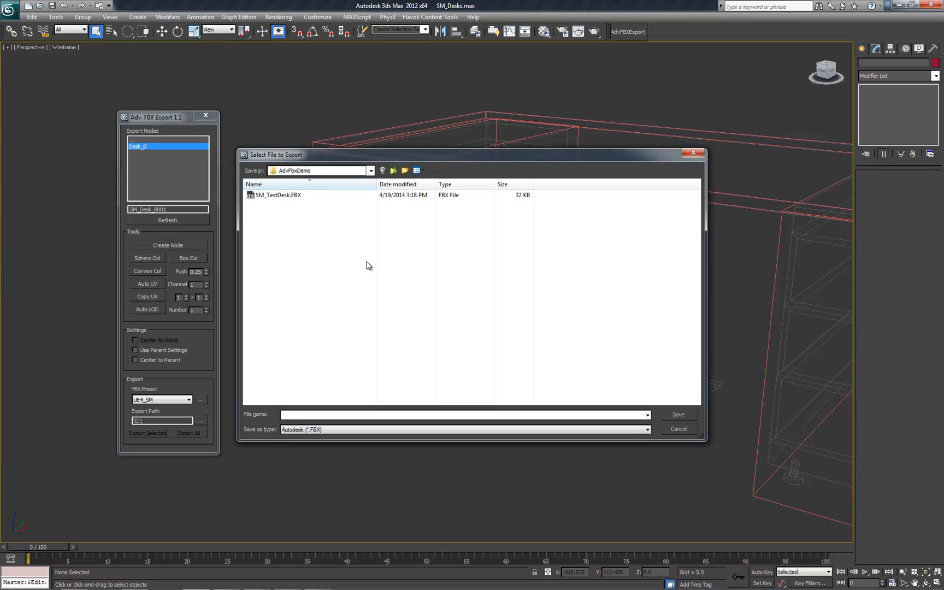
type("aaass")
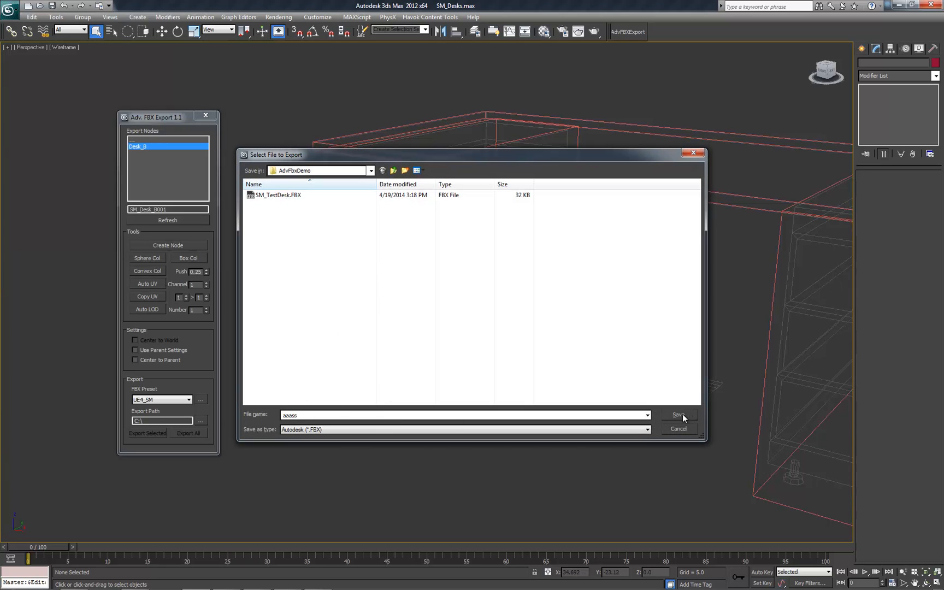
left_click(678, 415)
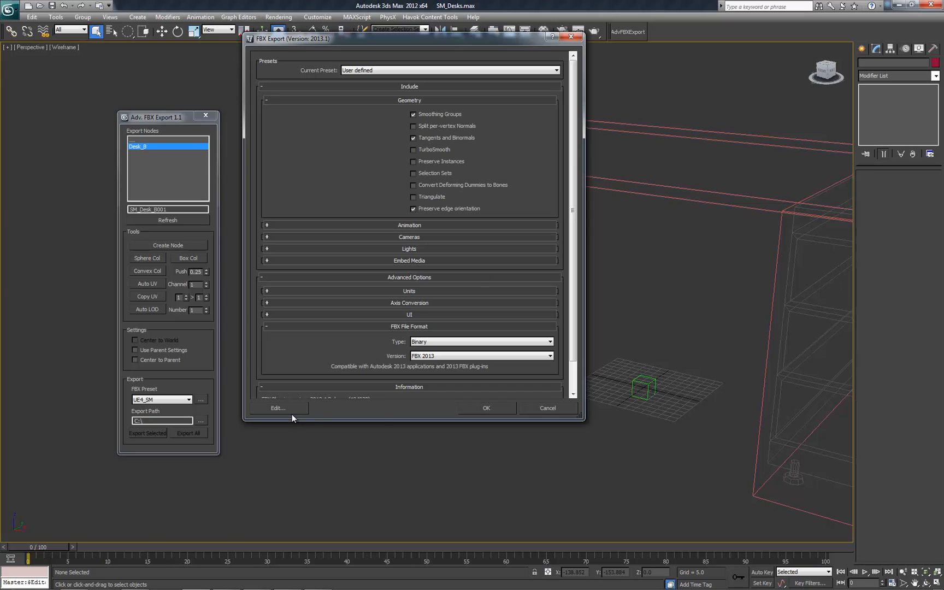
left_click(278, 408)
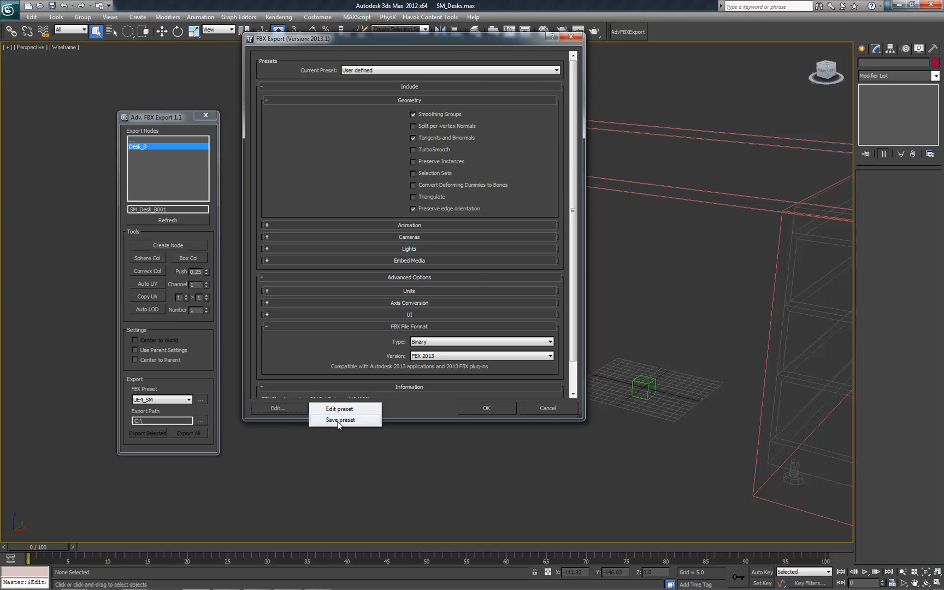
left_click(546, 407)
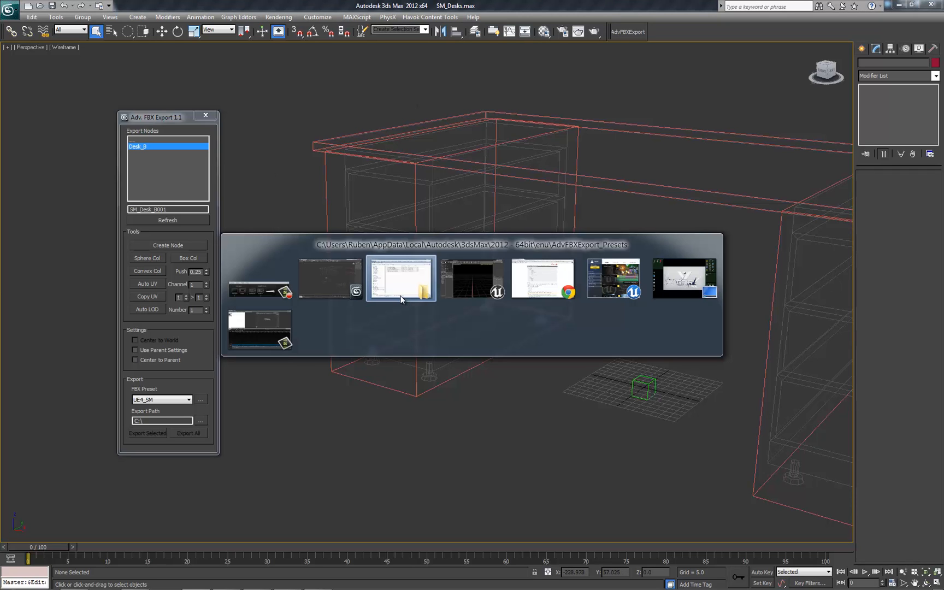
Back in the desk scene, browse and cancel the preset folder, then refresh export nodes
left_click(400, 278)
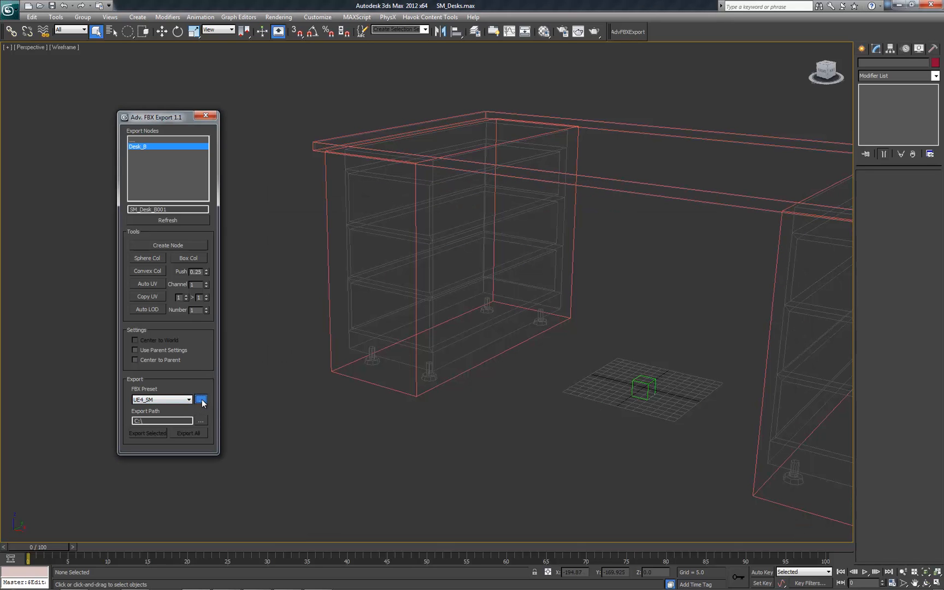
left_click(201, 400)
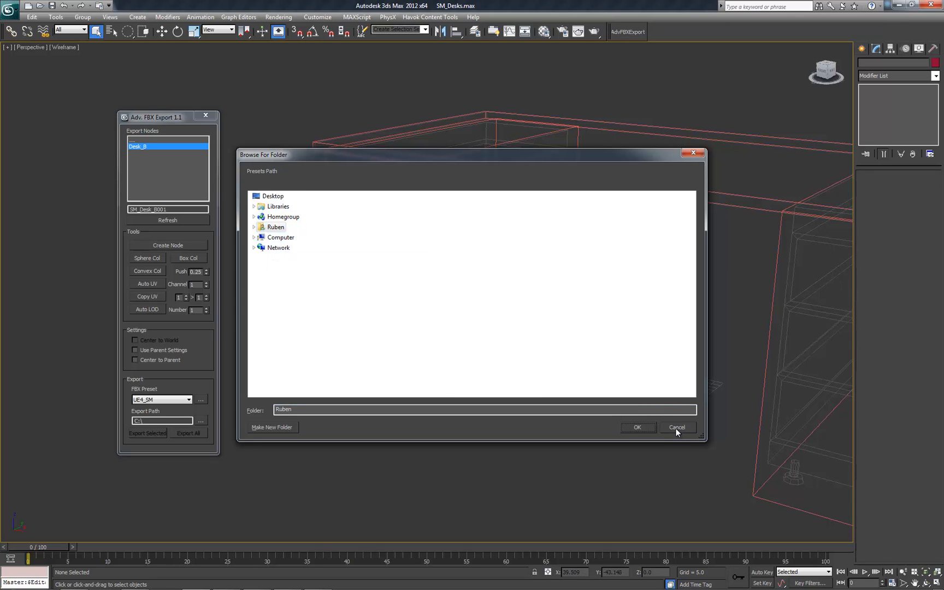
left_click(677, 428)
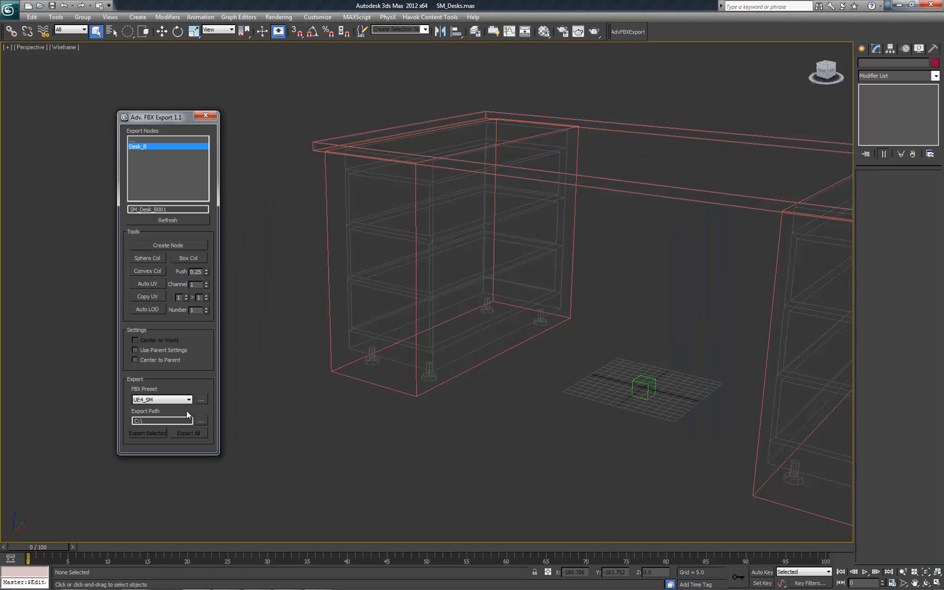
left_click(188, 400)
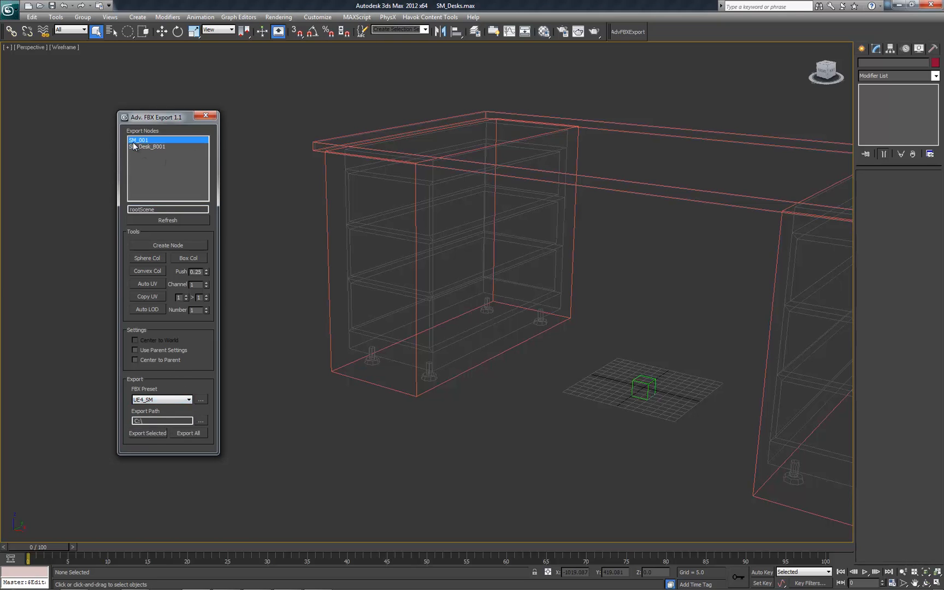
Select SM_Desk_B001, choose the UE4 LOD export preset, and edit the export path
left_click(151, 146)
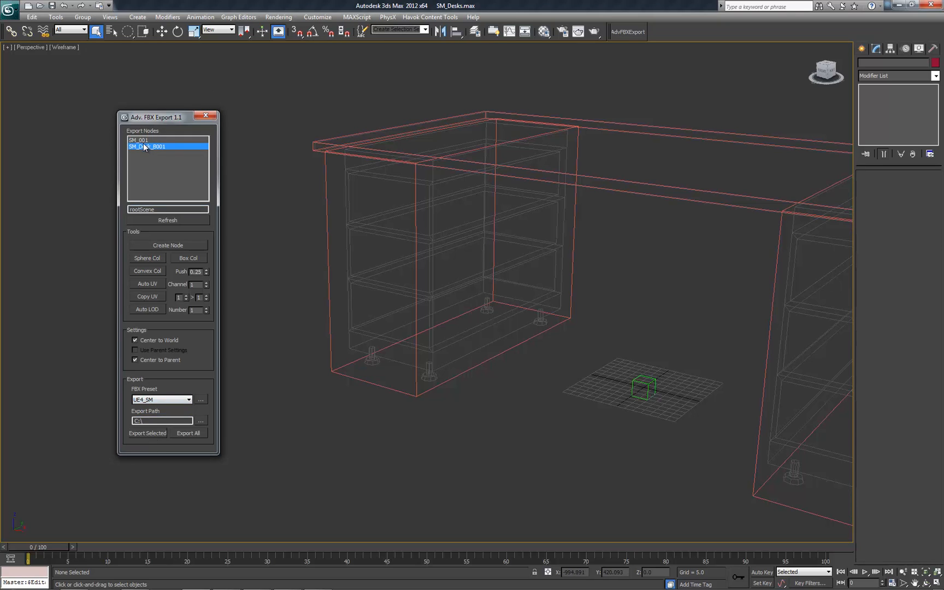
mouse_move(157, 403)
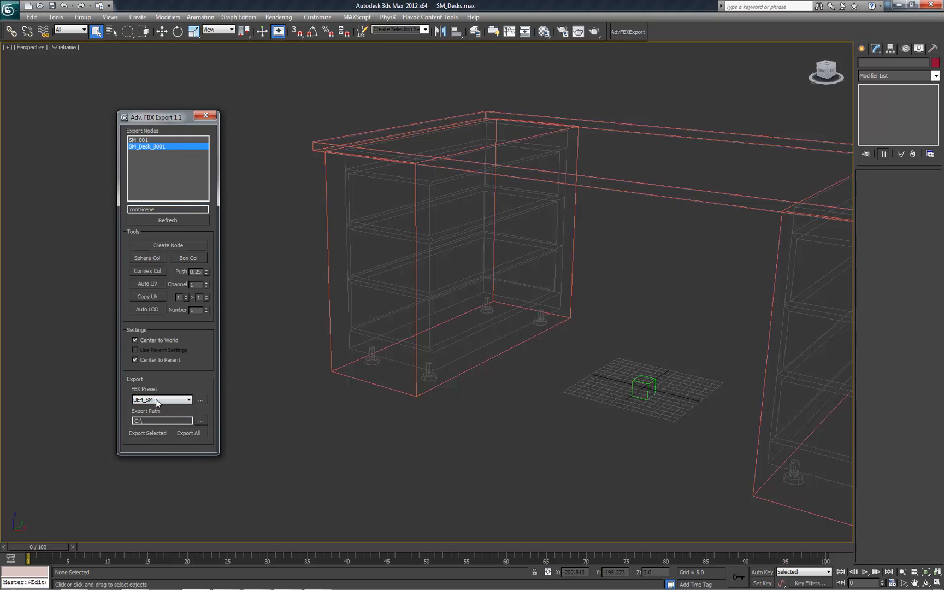
left_click(161, 399)
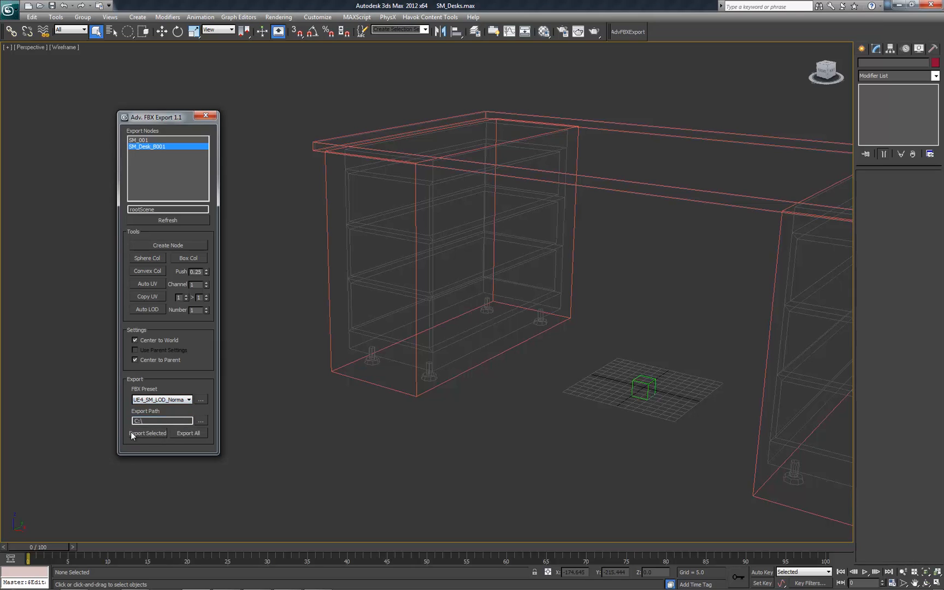
left_click(161, 420)
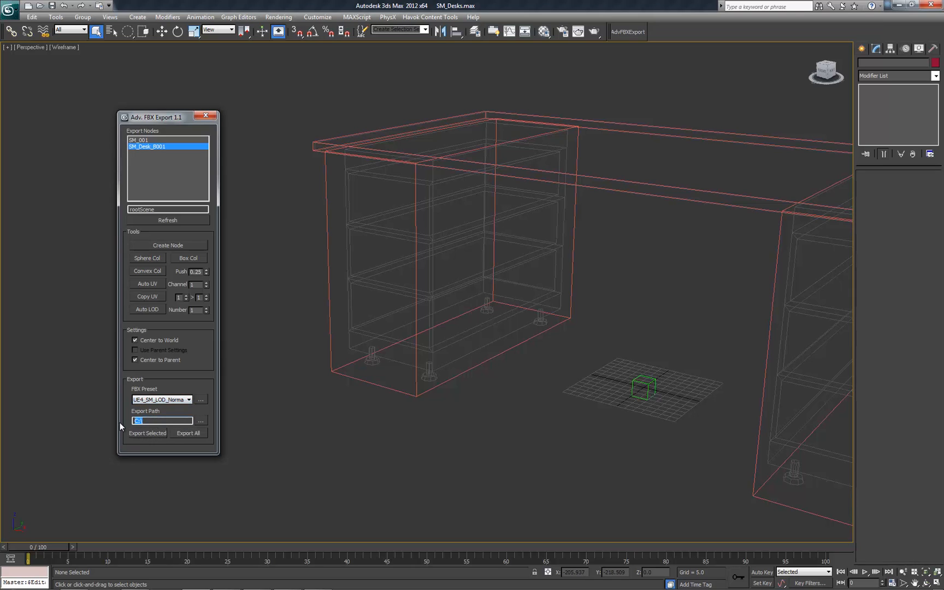
left_click(161, 420)
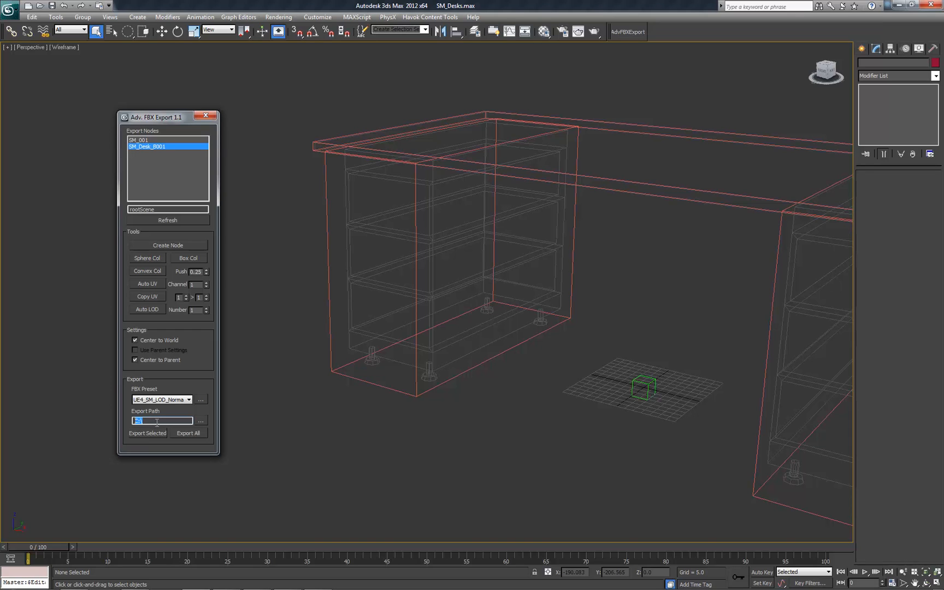
left_click(137, 140)
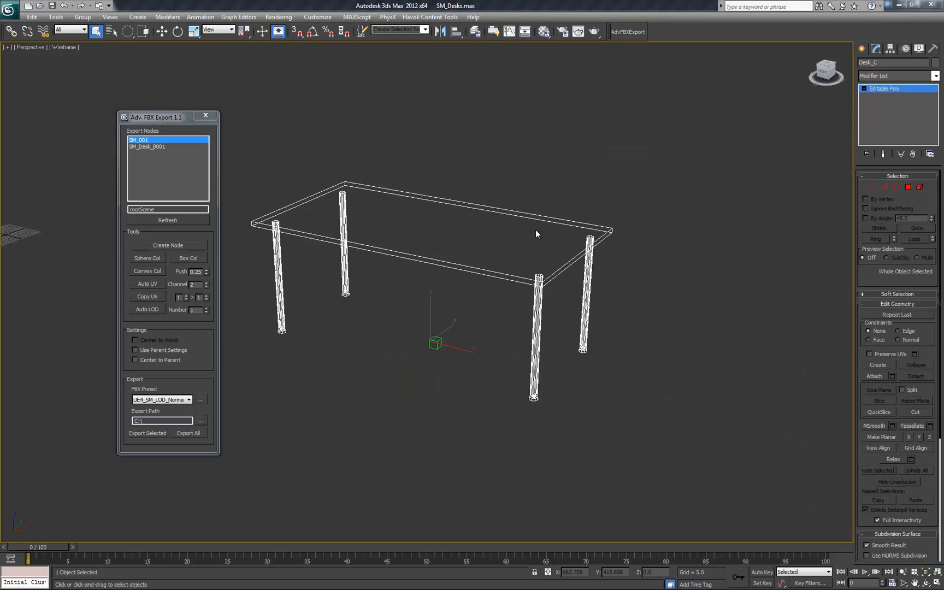
mouse_move(445, 354)
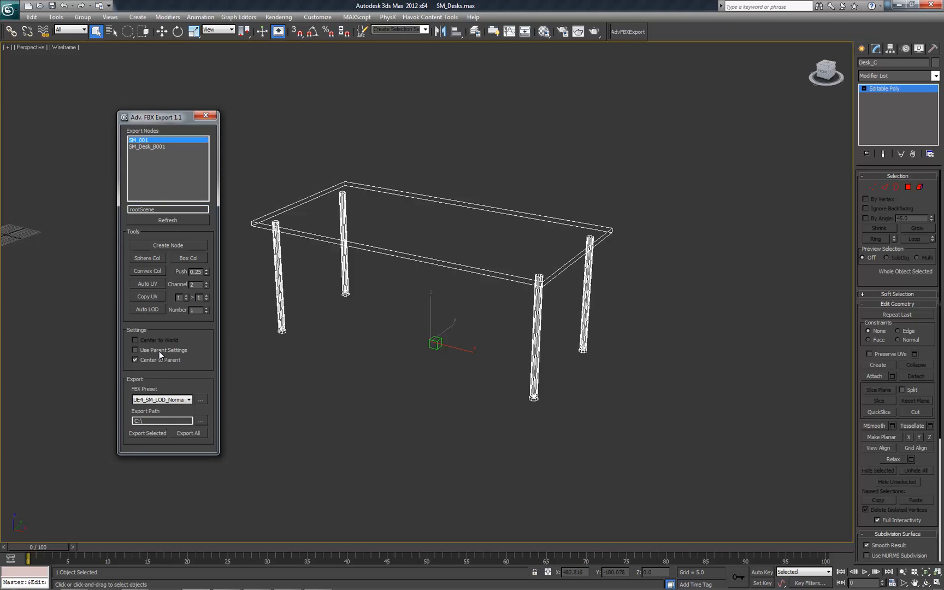
mouse_move(247, 329)
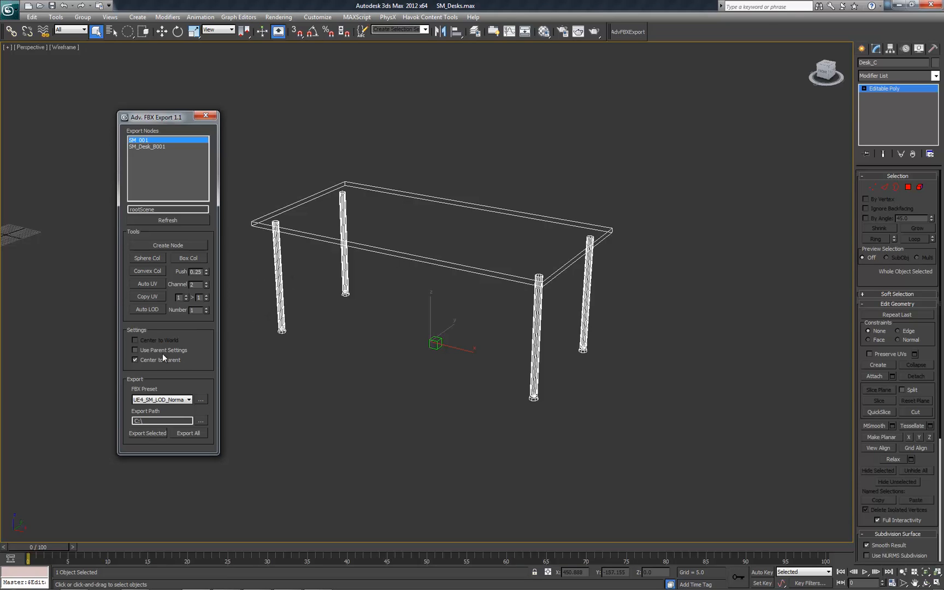
Tick Center to Parent in the SM_001 node's settings
left_click(160, 399)
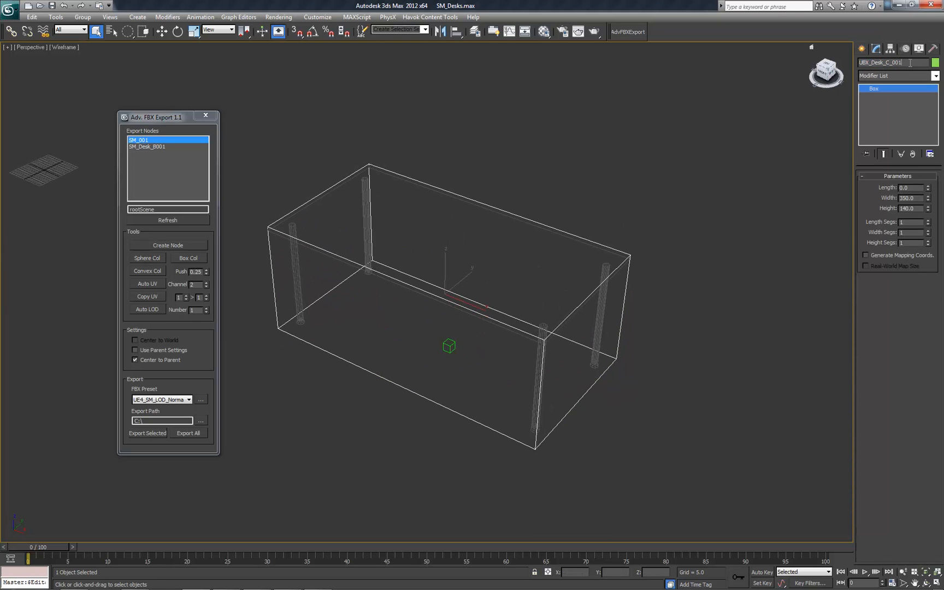
Drag the UBX_Desk_C collision box to fit around the whole table
left_click_drag(448, 347, 464, 356)
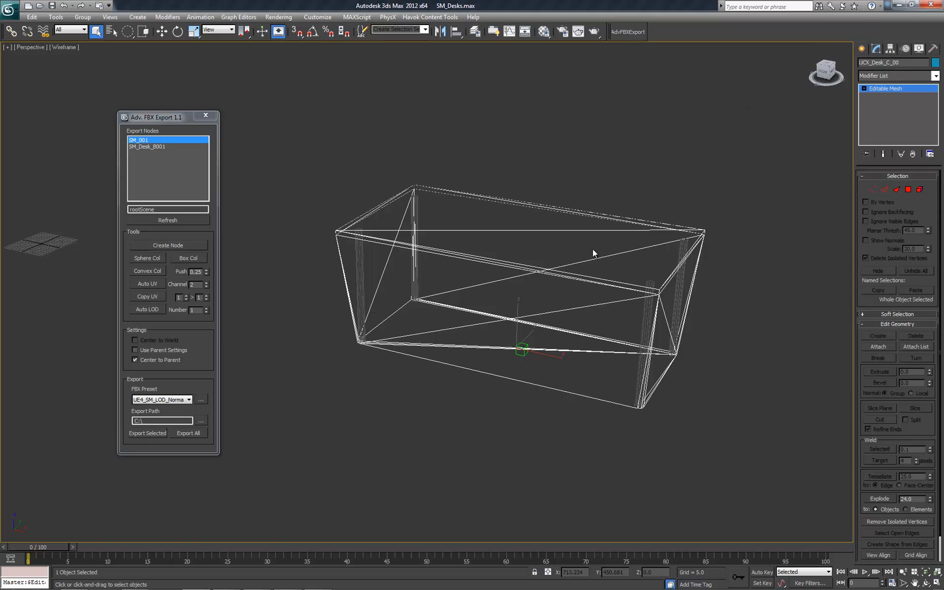
mouse_move(621, 315)
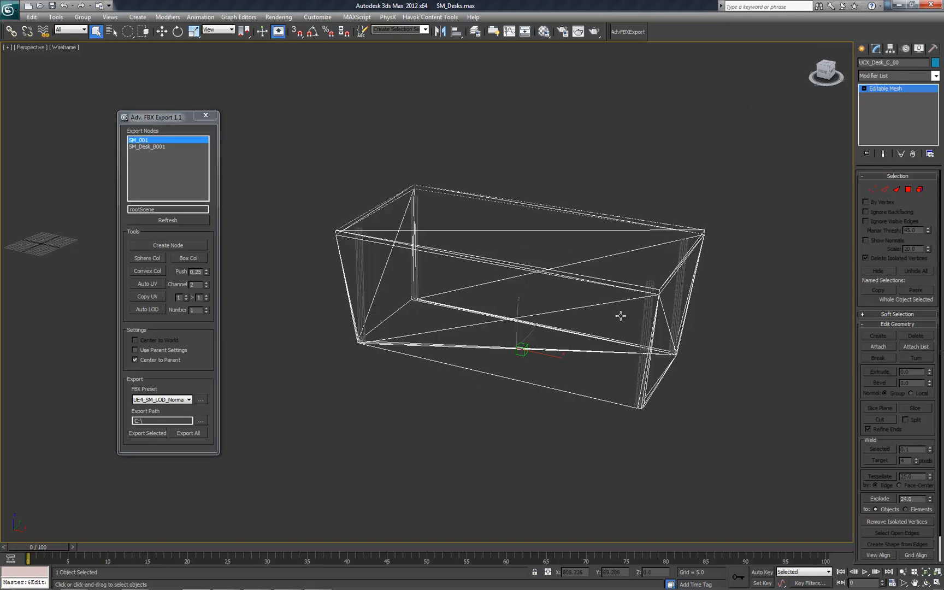
mouse_move(509, 358)
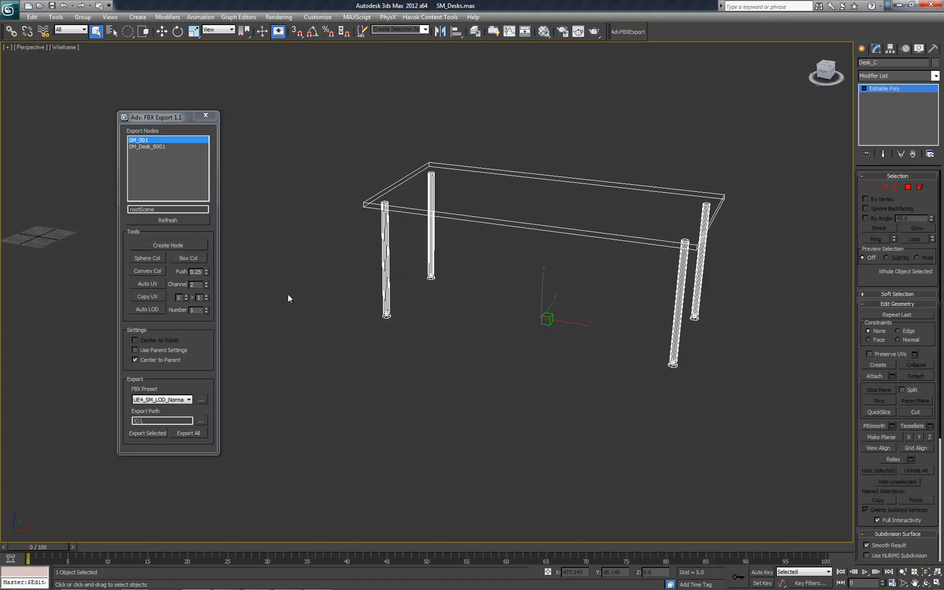
mouse_move(155, 299)
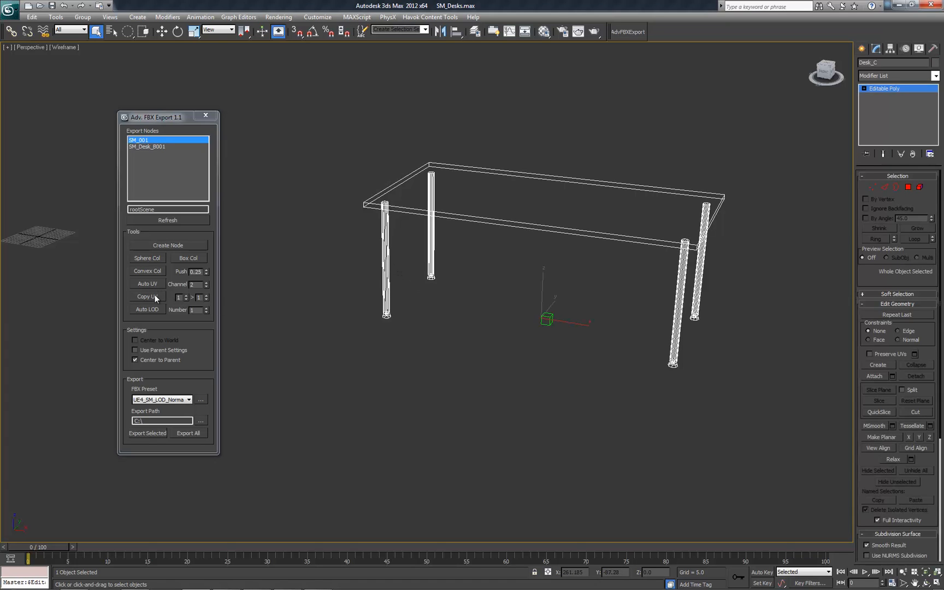
mouse_move(154, 283)
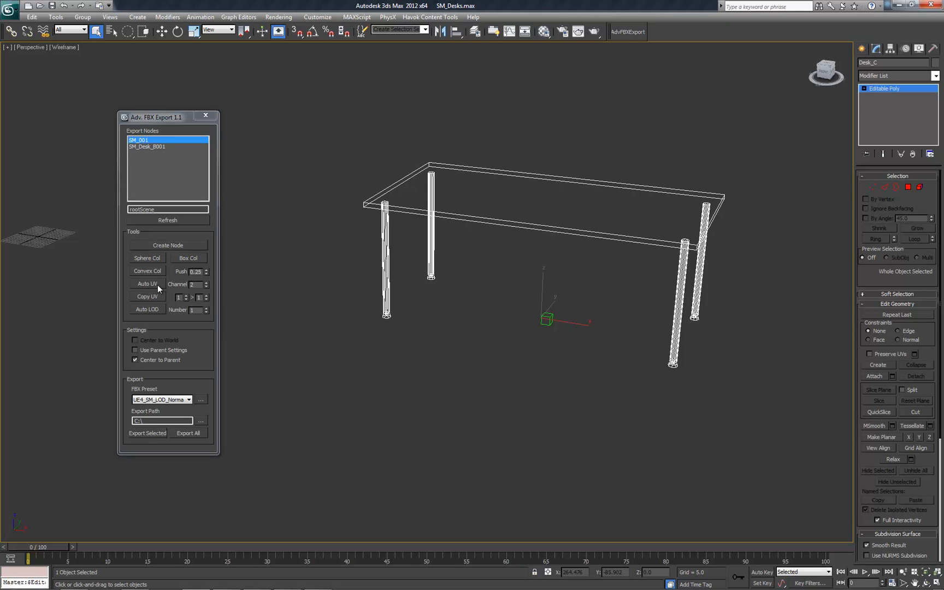
mouse_move(153, 292)
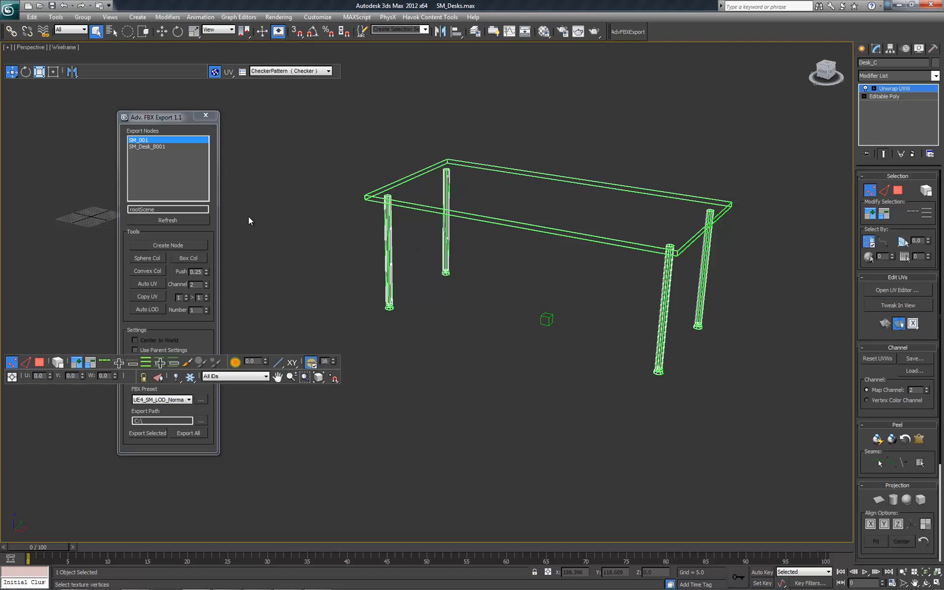
Run Auto UV on Desk_C with Channel set to 2
left_click(897, 290)
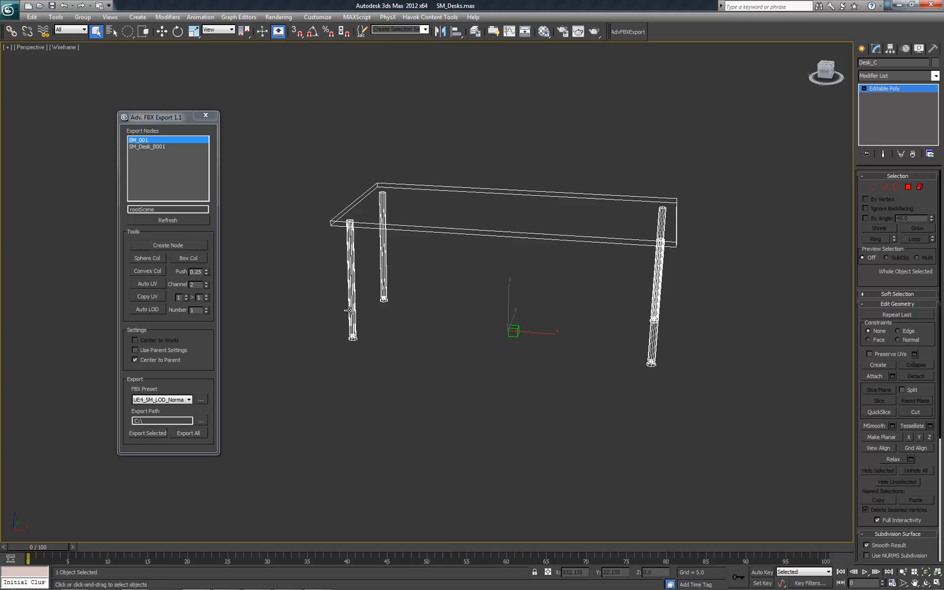
mouse_move(162, 319)
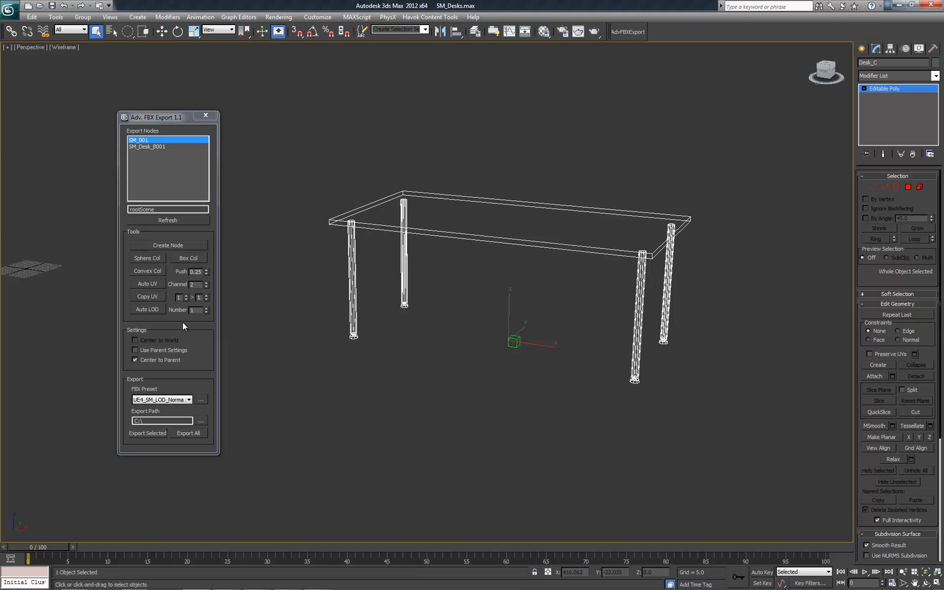
mouse_move(151, 318)
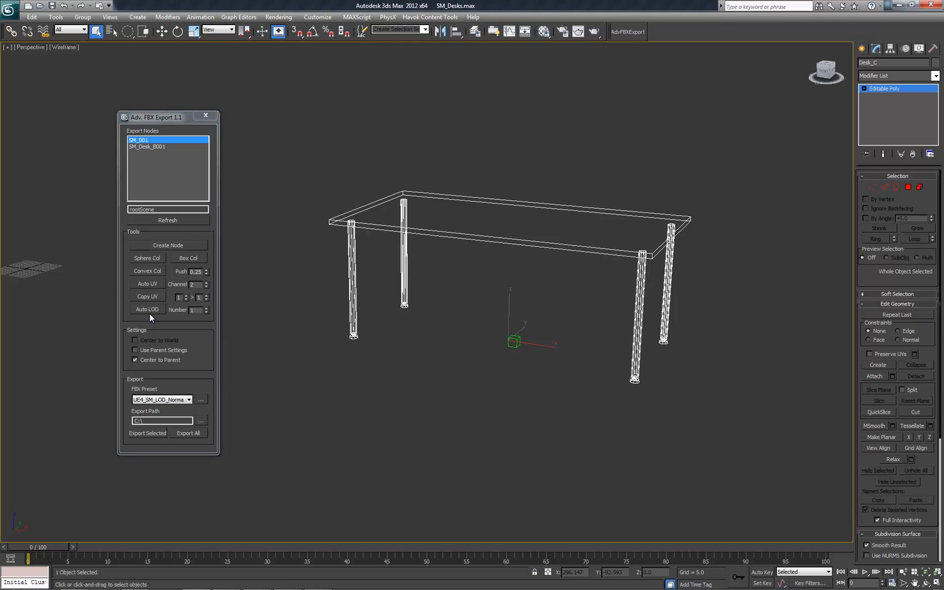
mouse_move(279, 327)
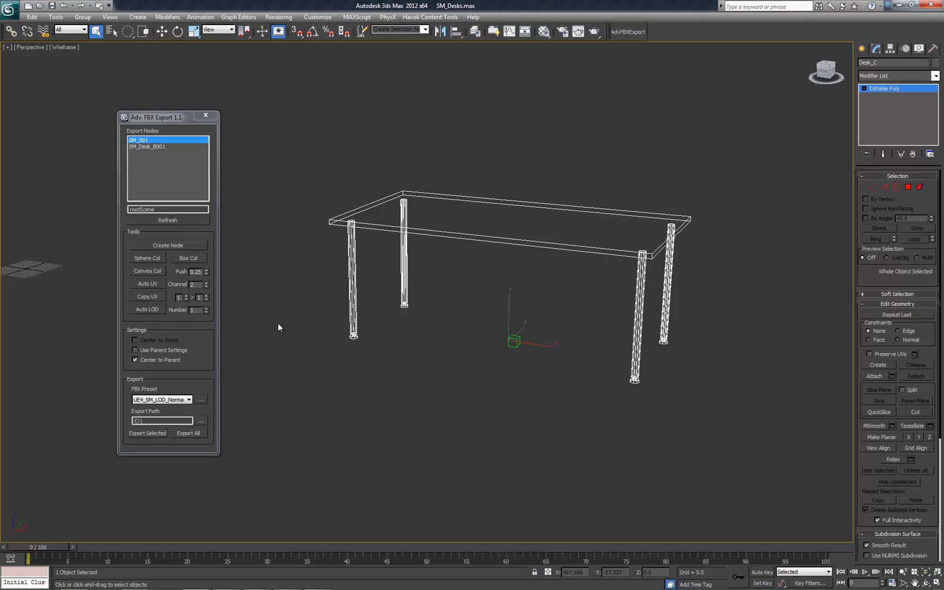
mouse_move(167, 314)
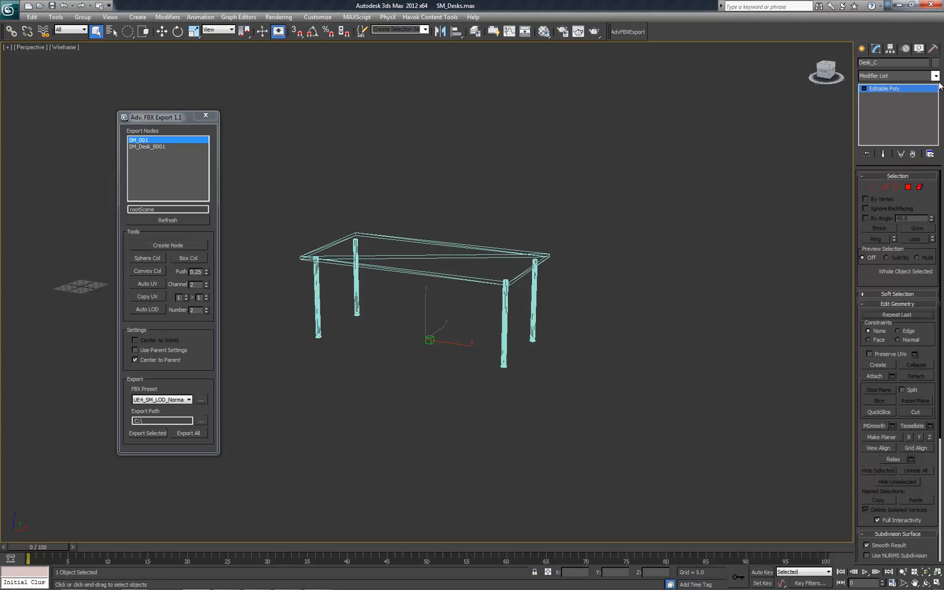
Run Auto LOD, inspect Desk_C_LOD1's ProOptimizer settings, and move the second LOD onto the table
left_click(895, 75)
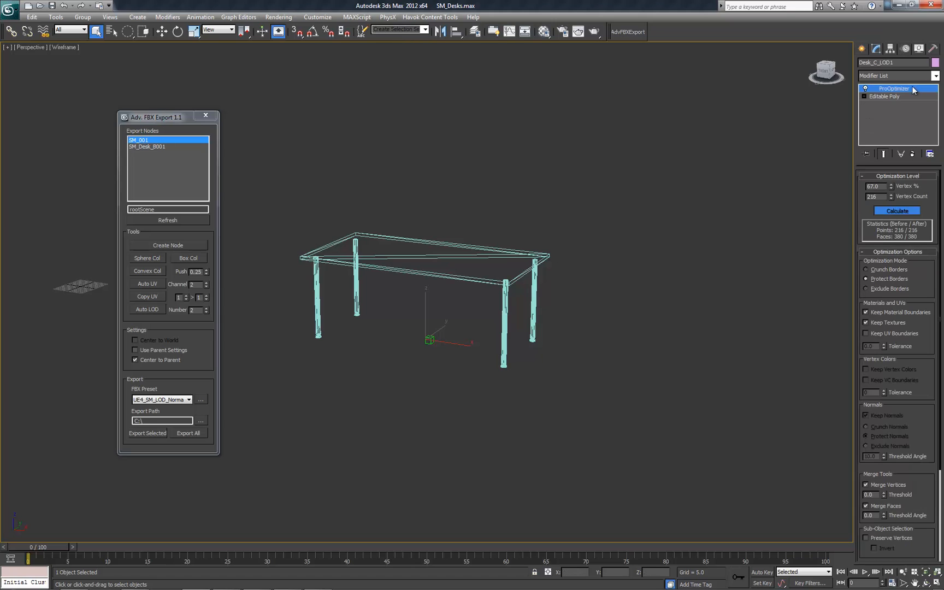
left_click(161, 30)
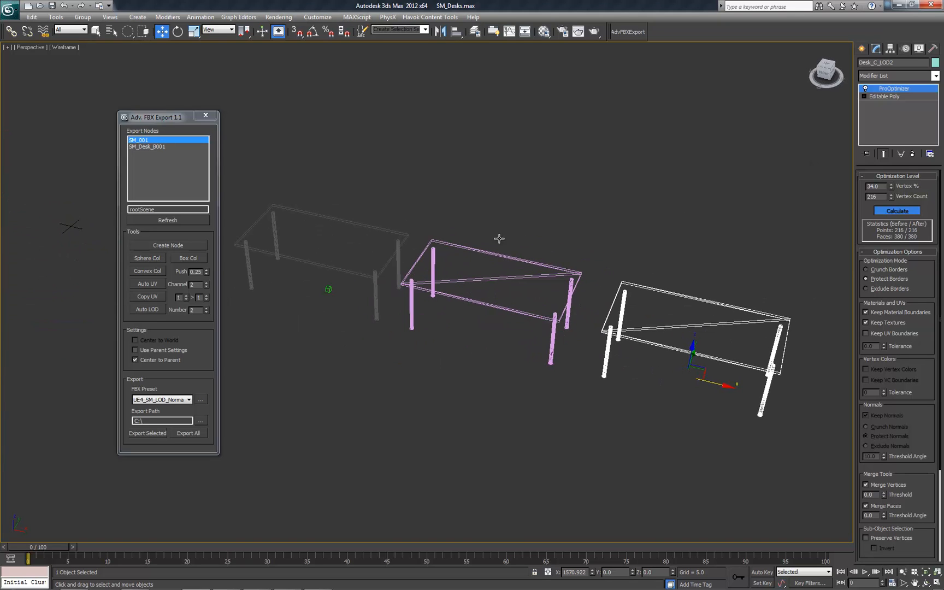
left_click_drag(156, 117, 120, 122)
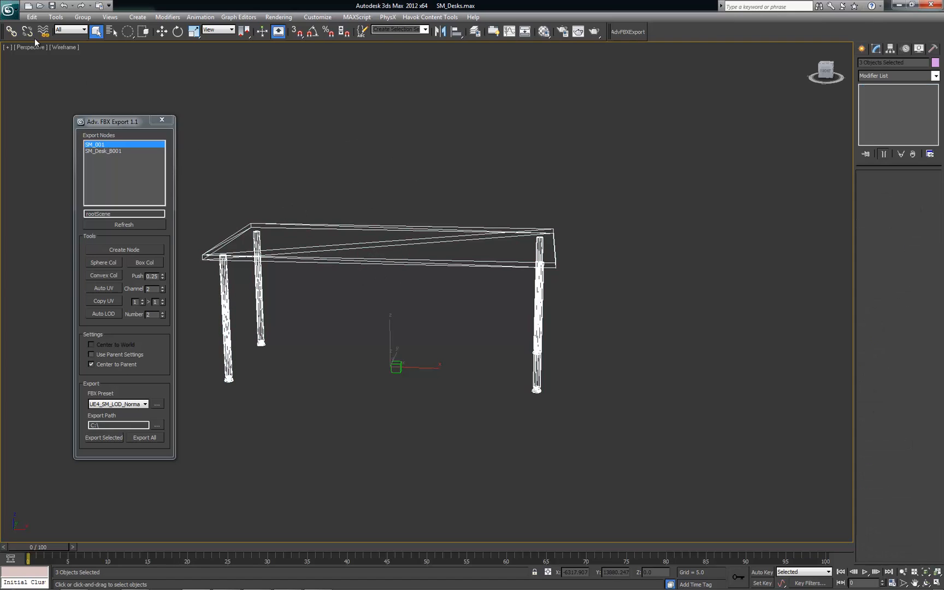
Group Desk_C and its two LODs under the name LodGroup
left_click(82, 16)
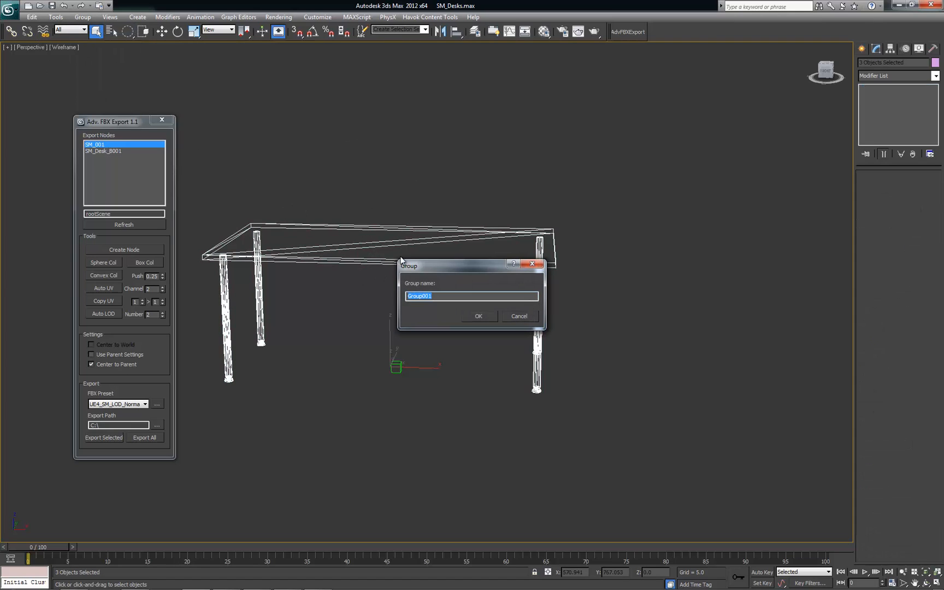
type("Lod")
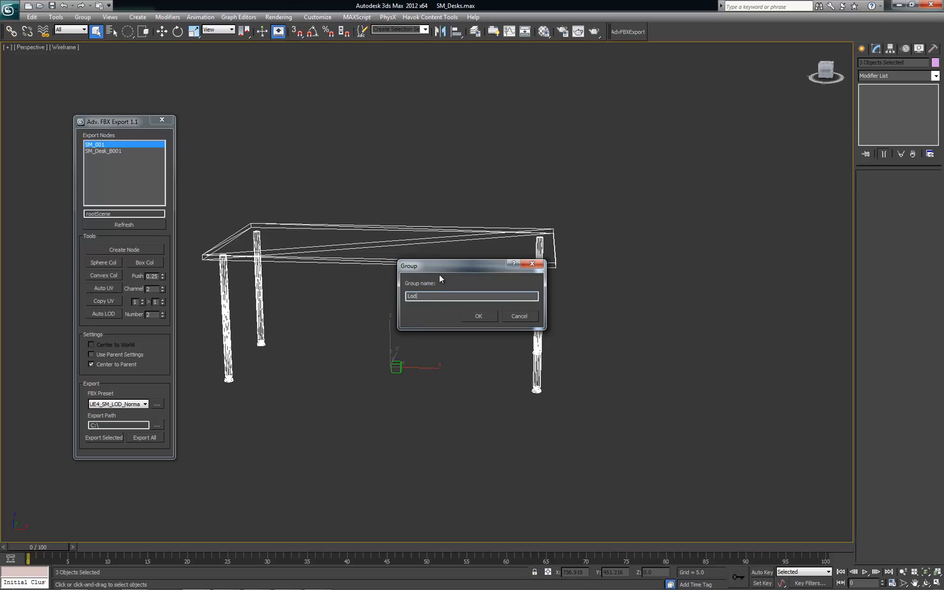
left_click(478, 316)
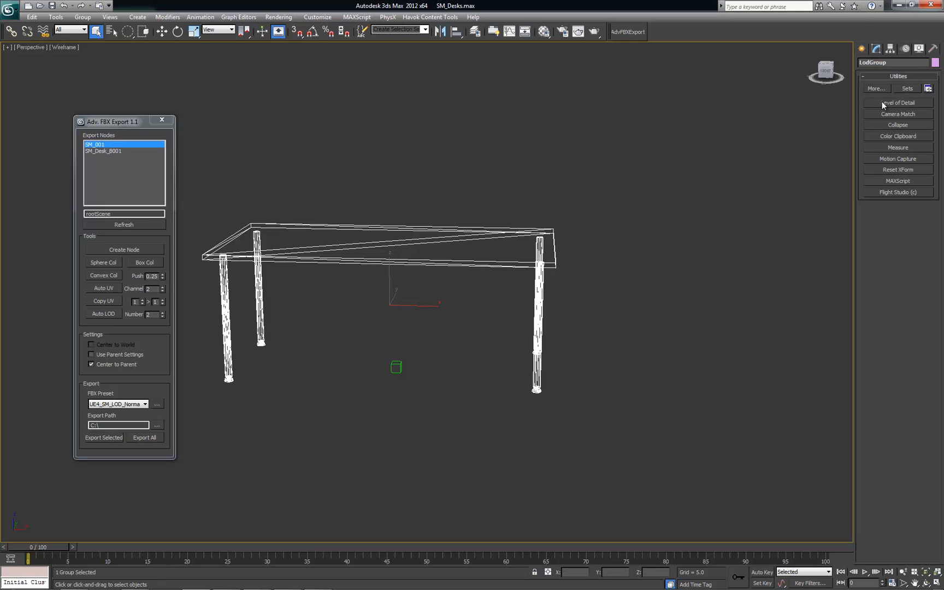
In the Level of Detail utility, enable Display In Viewports and check Desk_C_LOD1 and LOD2
left_click(897, 102)
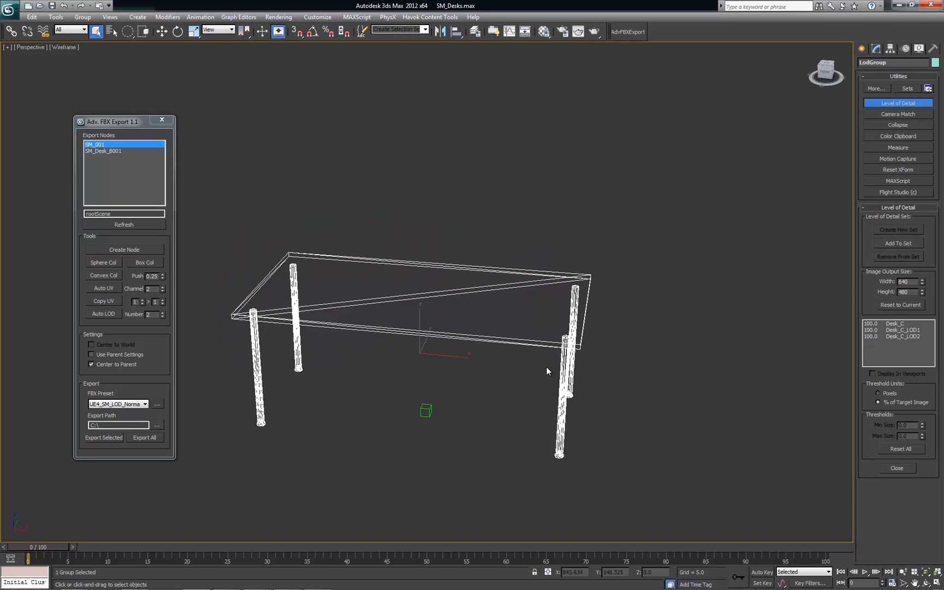
left_click(898, 336)
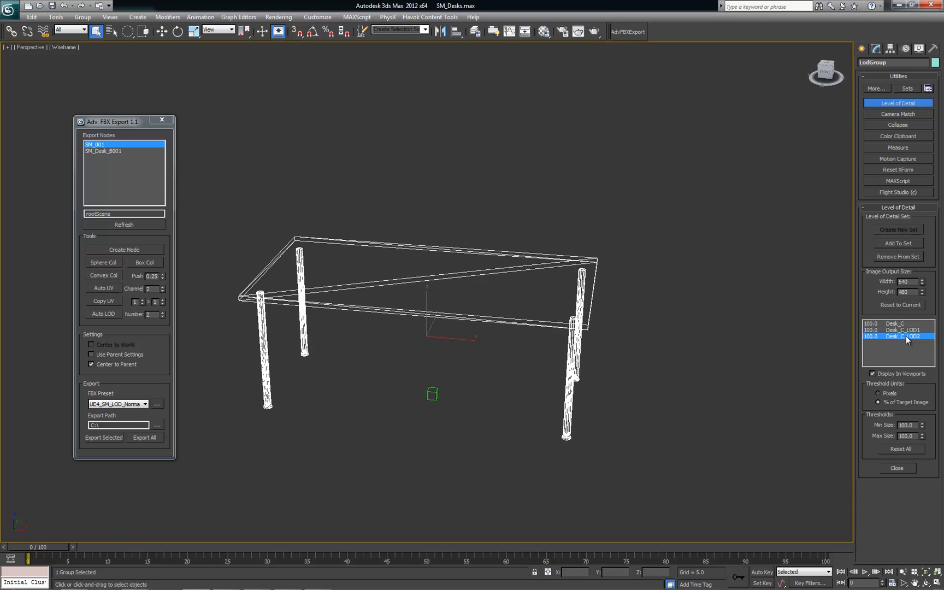
left_click(898, 324)
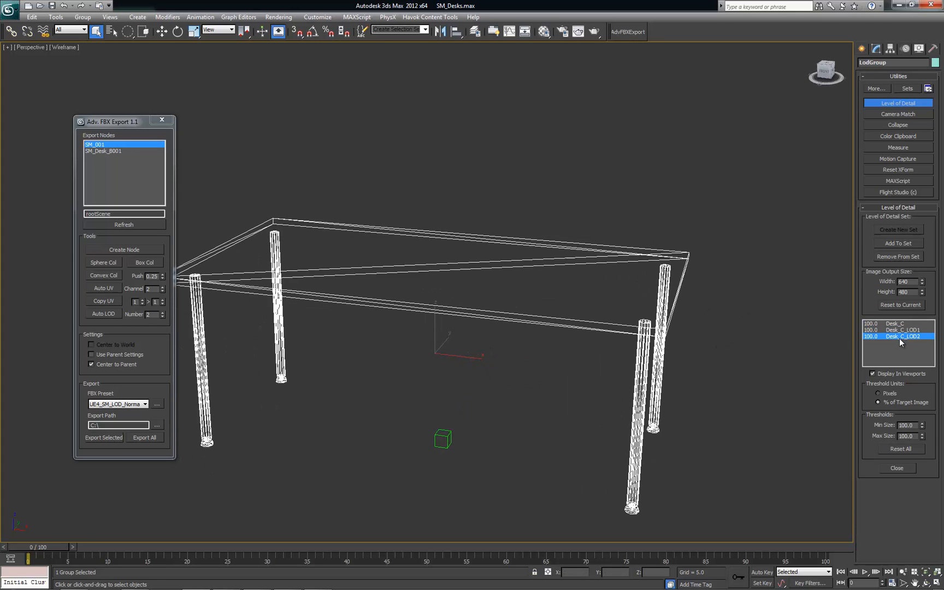
left_click(897, 330)
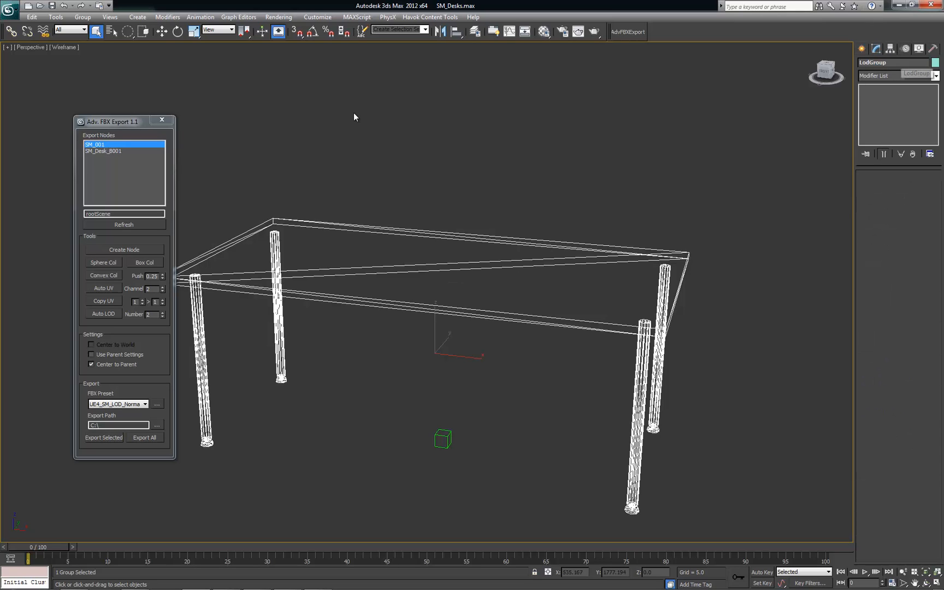
left_click(83, 17)
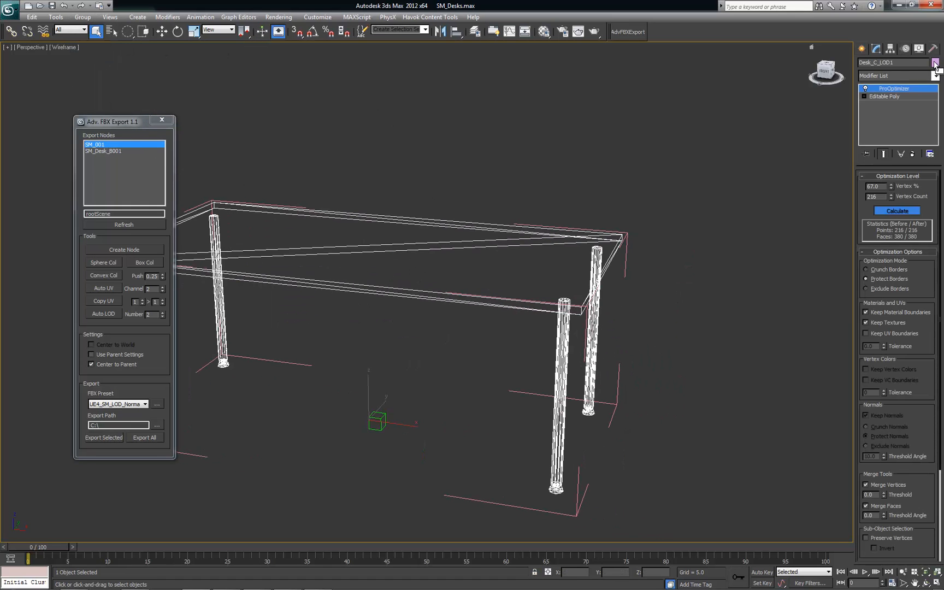
left_click(935, 64)
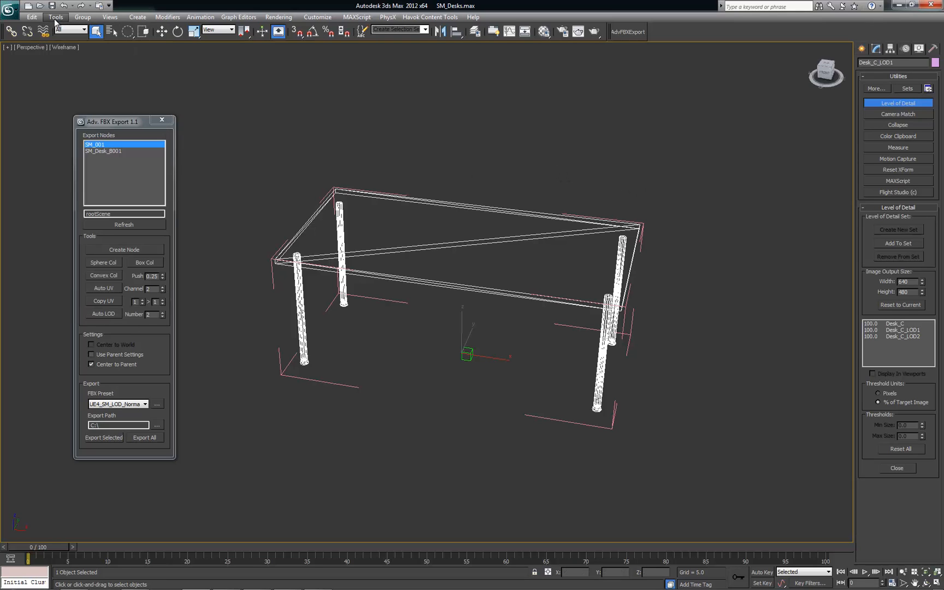
left_click(82, 17)
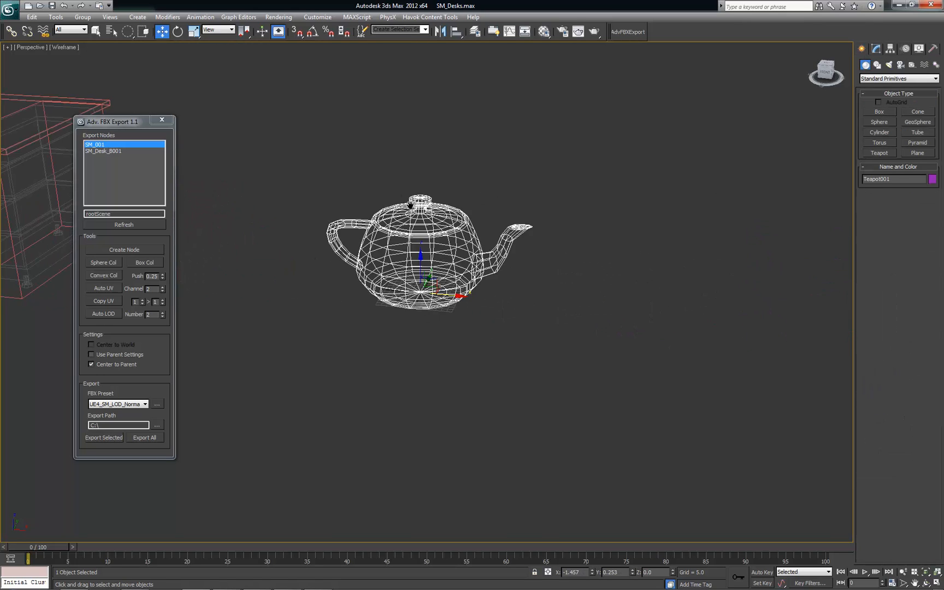
Create the SM_Teapot001 node, run Auto LOD, and rename the first copy Teapot001_LOD1
left_click(124, 249)
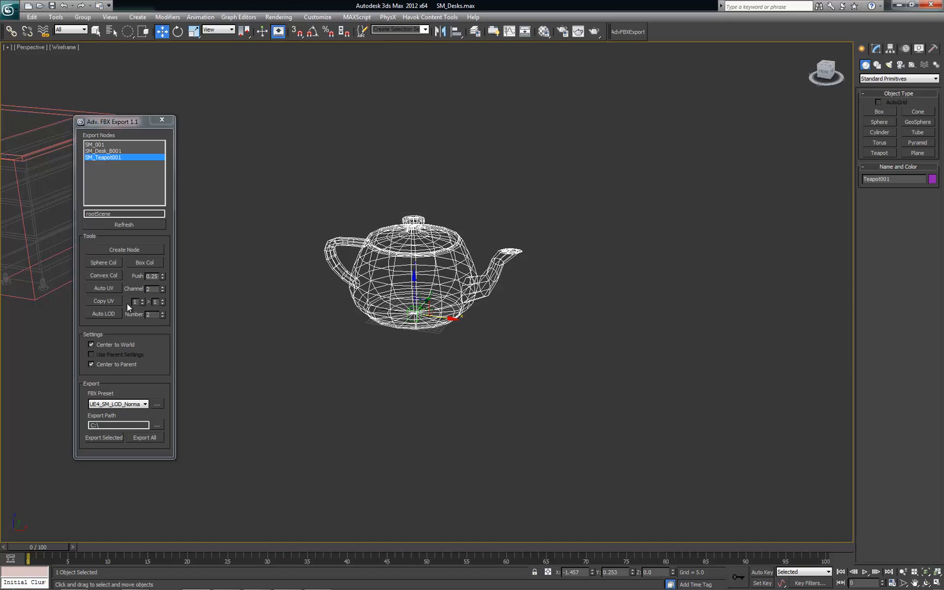
left_click(103, 313)
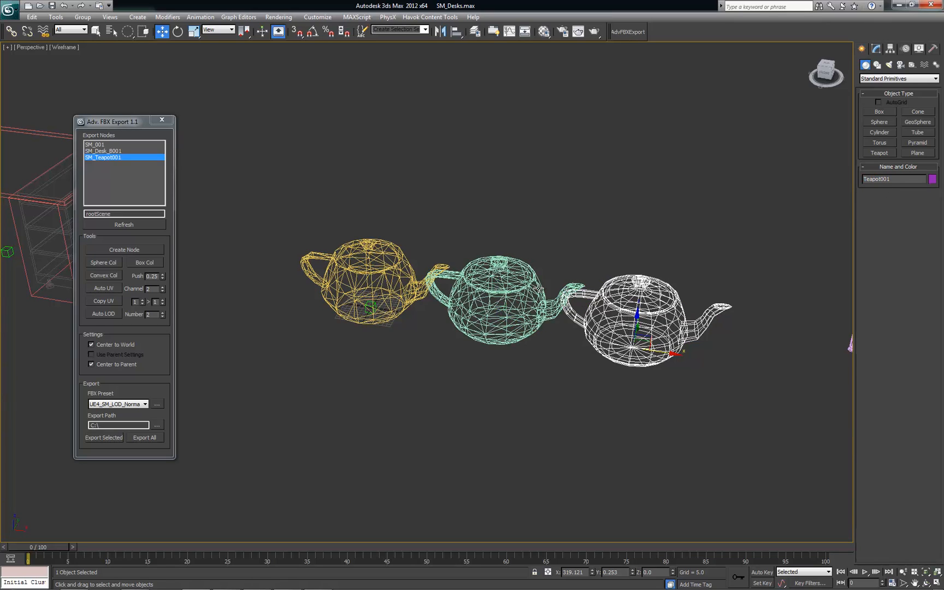
type("Teapot001_LOD1")
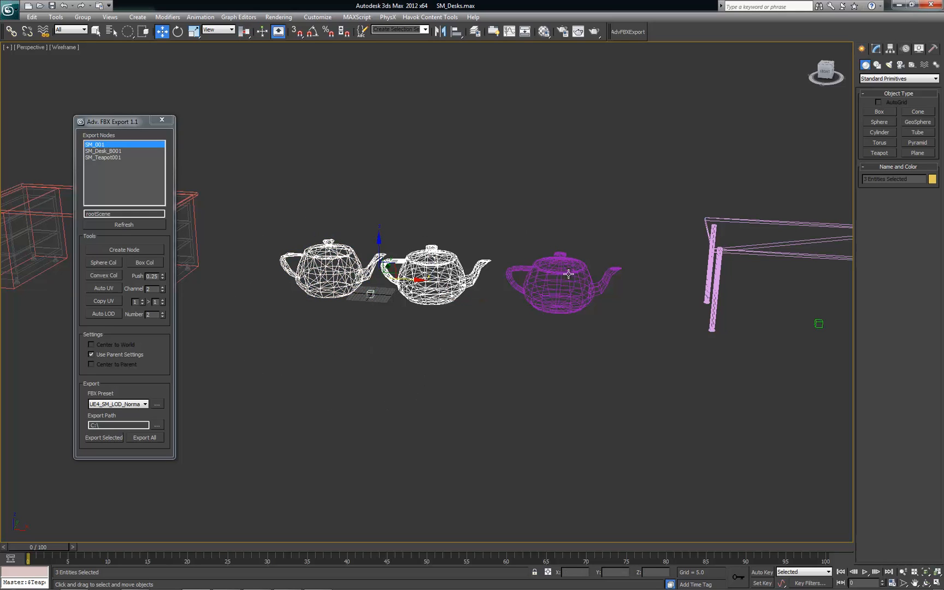
mouse_move(545, 290)
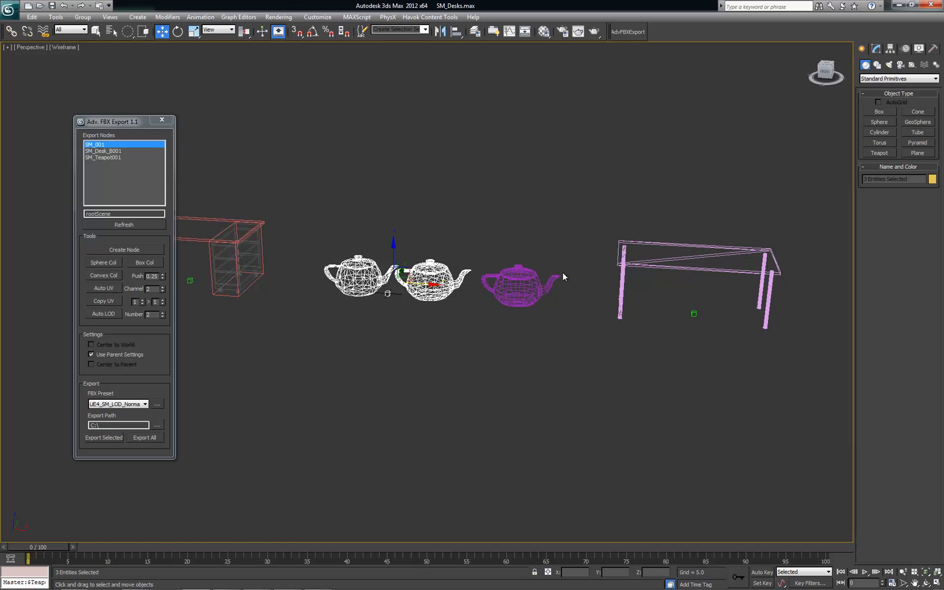
Open Level of Detail, select Desk_B, view it from the front, and move the export window aside
left_click(935, 48)
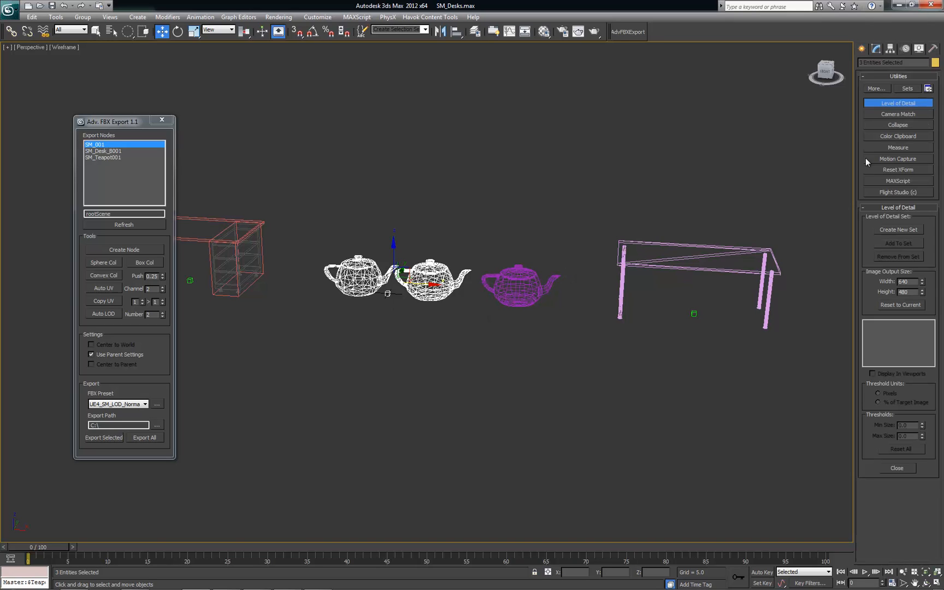
mouse_move(751, 206)
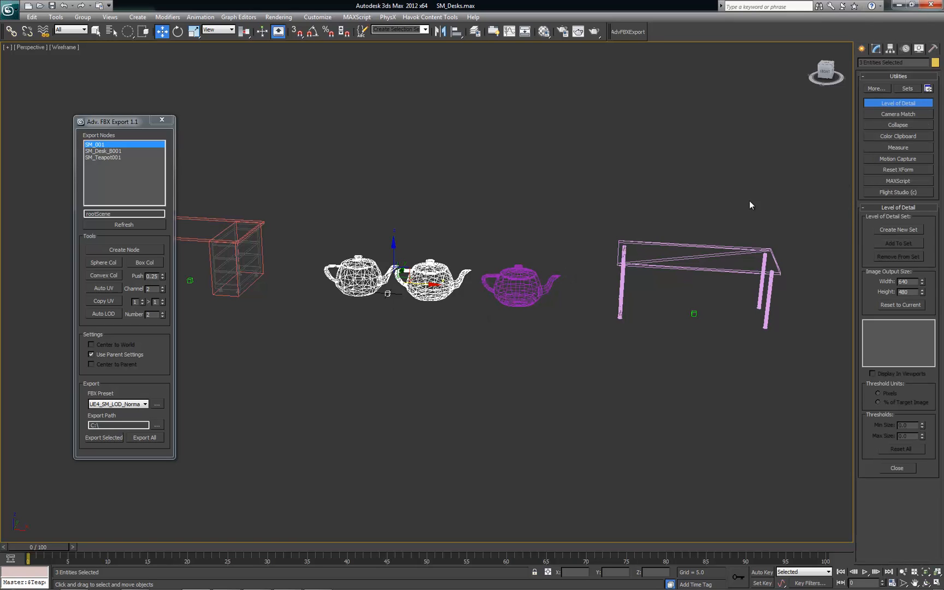
mouse_move(442, 259)
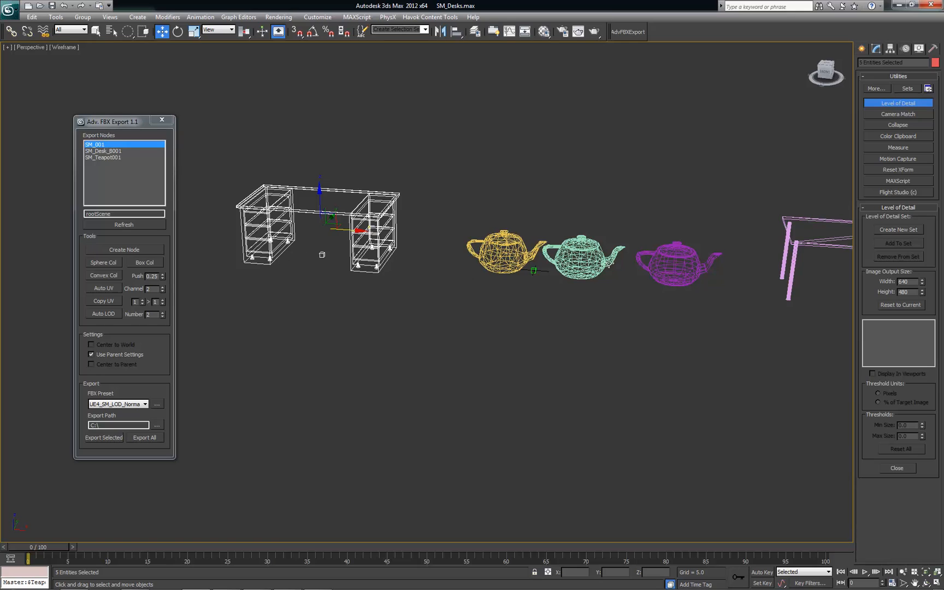
mouse_move(714, 232)
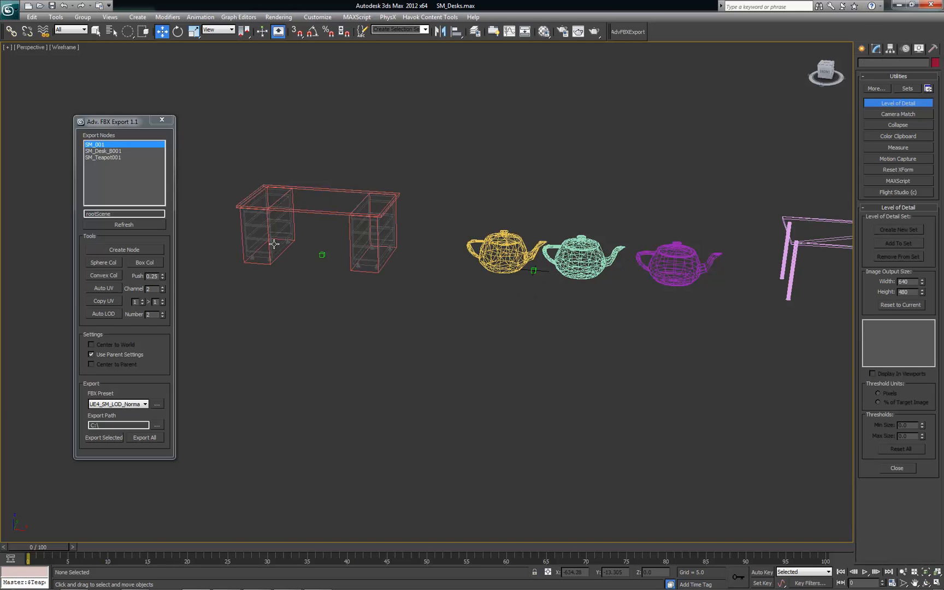
left_click(268, 229)
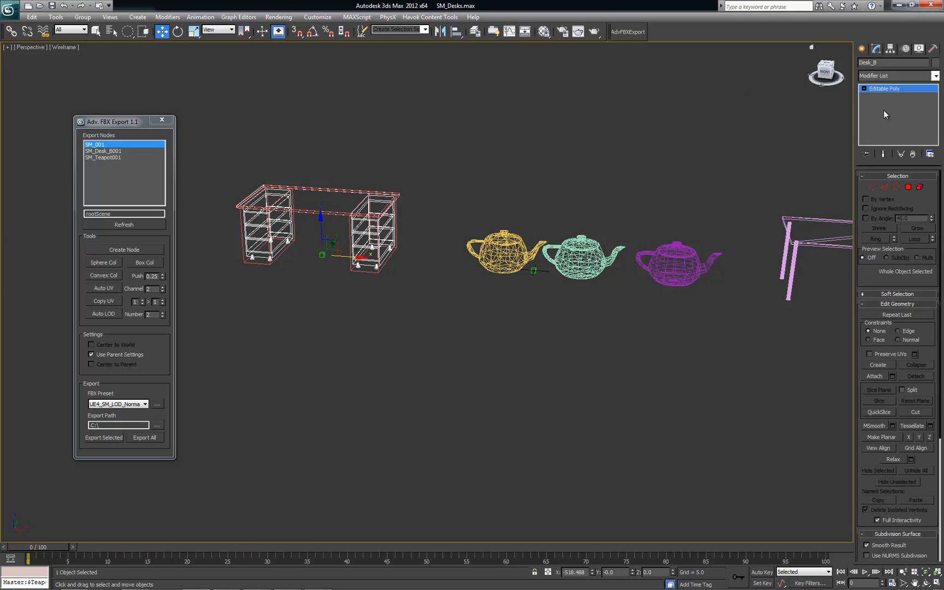
mouse_move(253, 244)
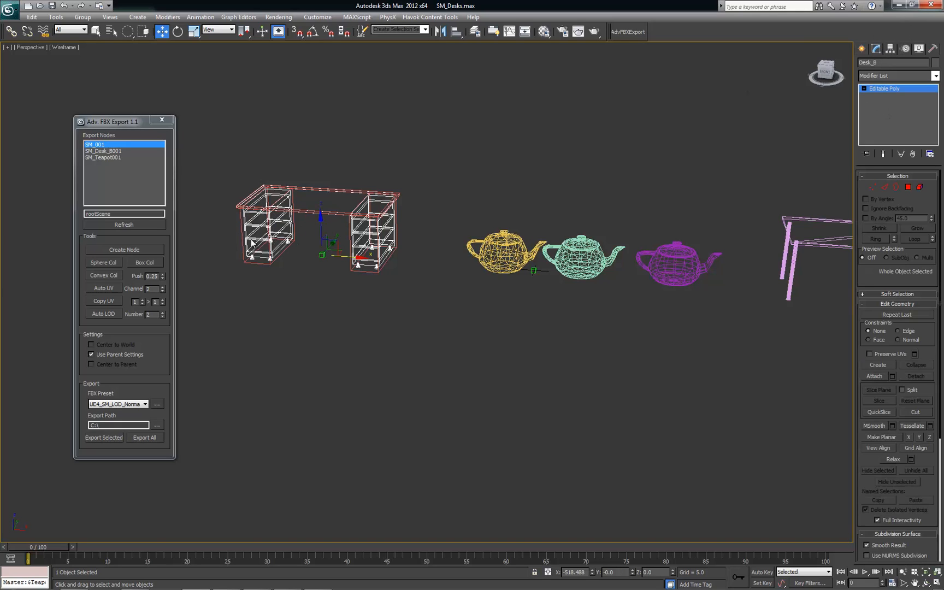
mouse_move(320, 270)
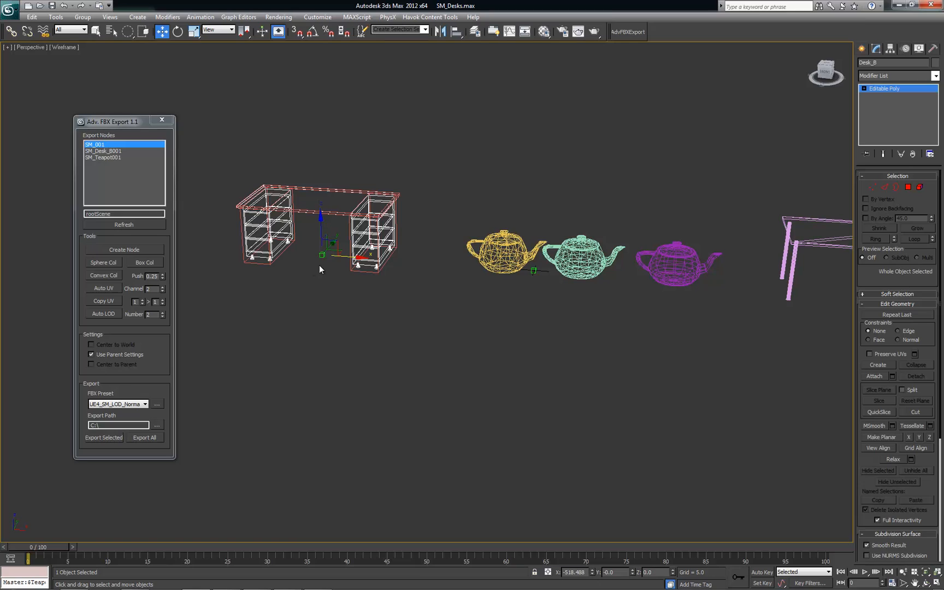
mouse_move(306, 265)
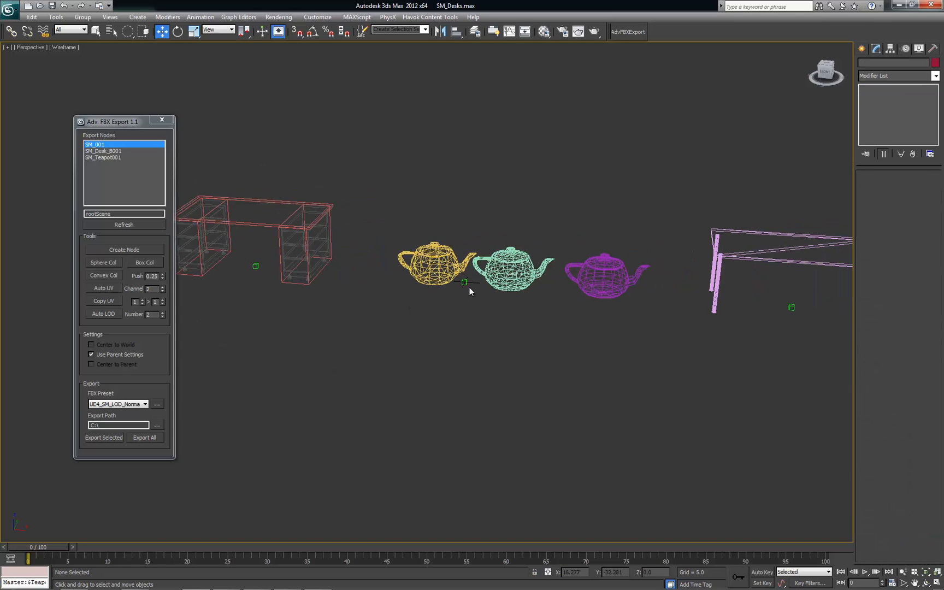
mouse_move(380, 210)
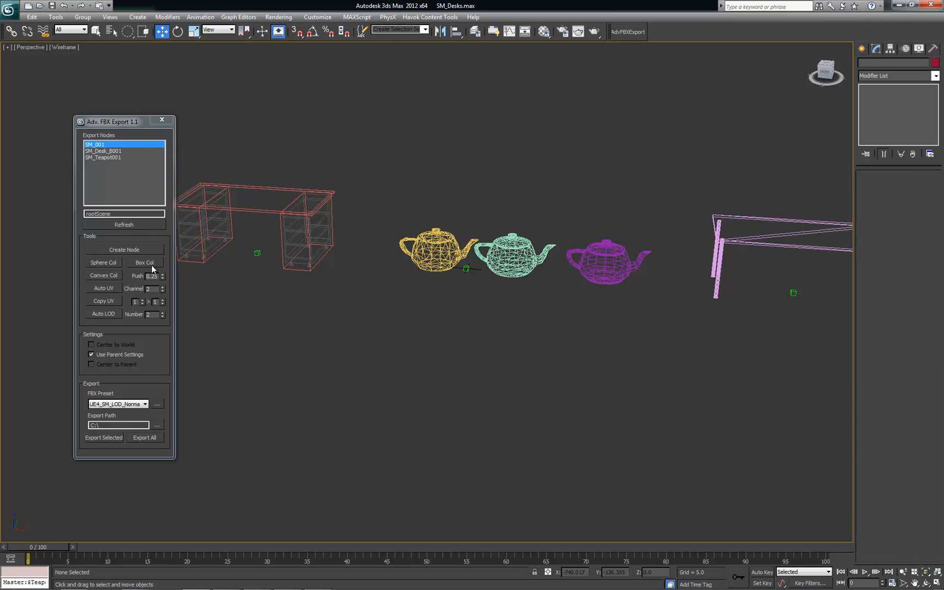
mouse_move(293, 262)
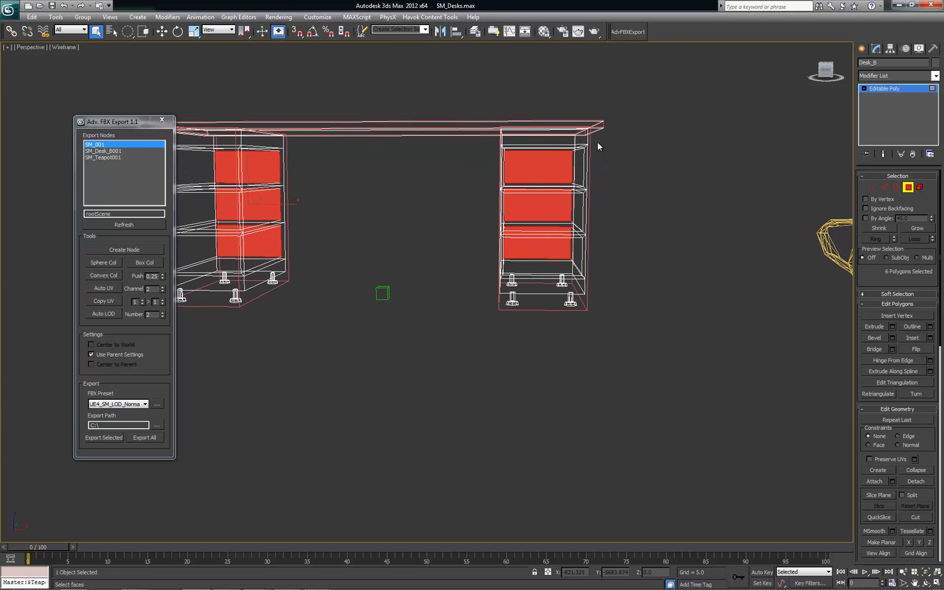
mouse_move(621, 172)
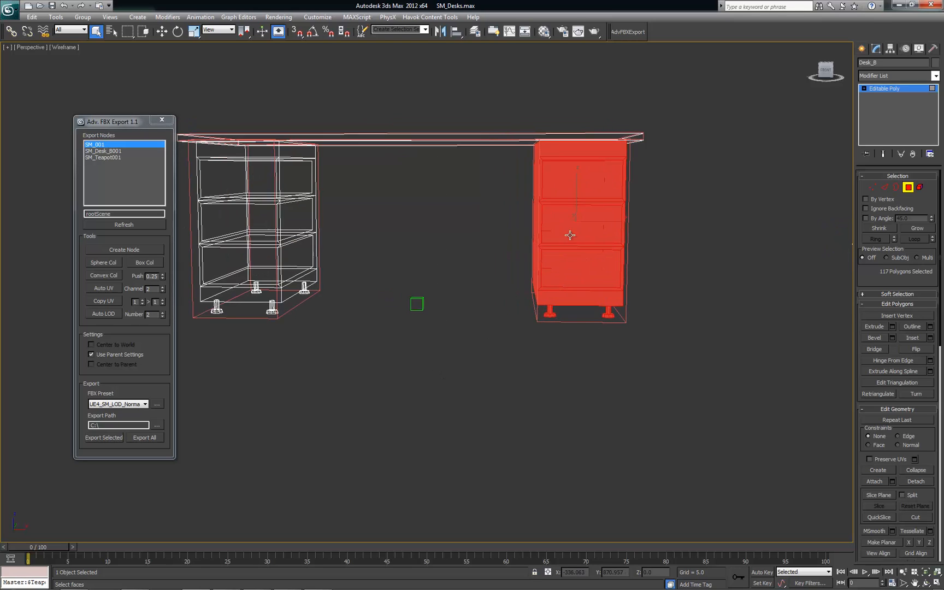
left_click_drag(542, 241, 409, 229)
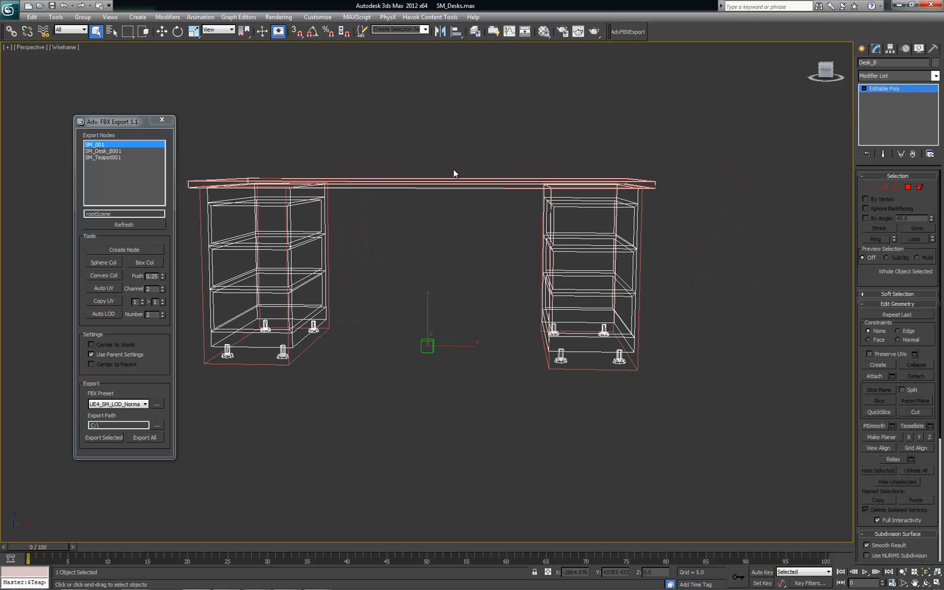
mouse_move(198, 181)
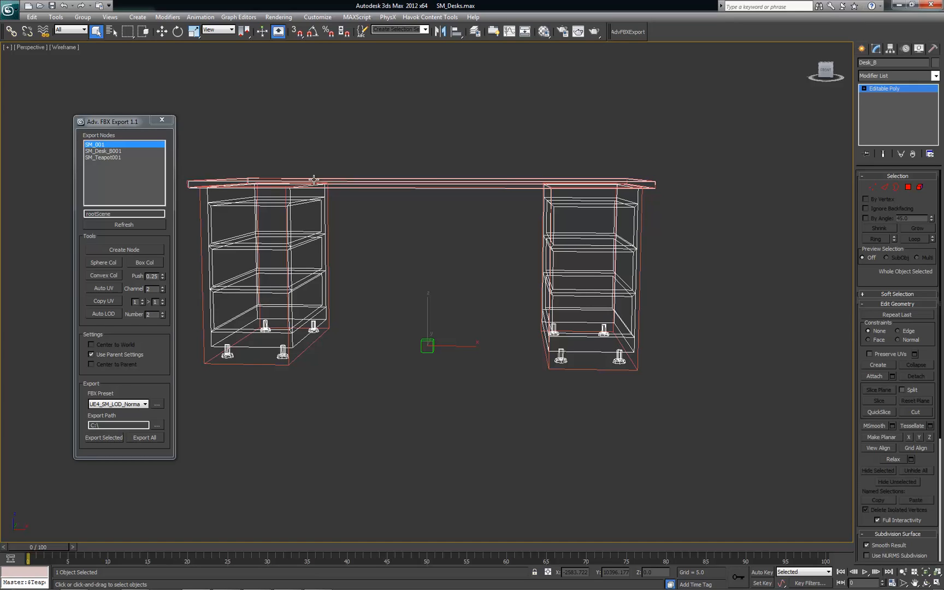
left_click_drag(112, 122, 42, 66)
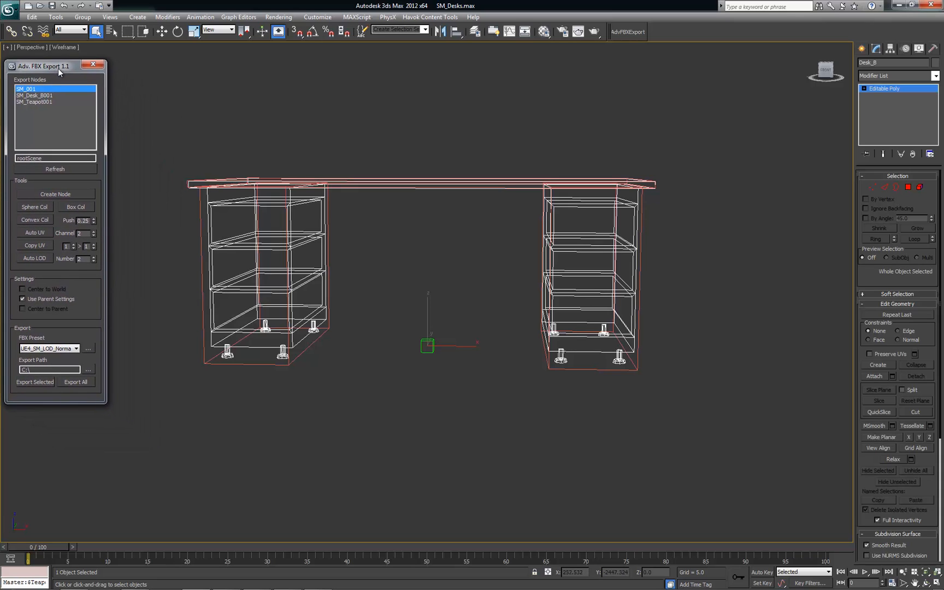